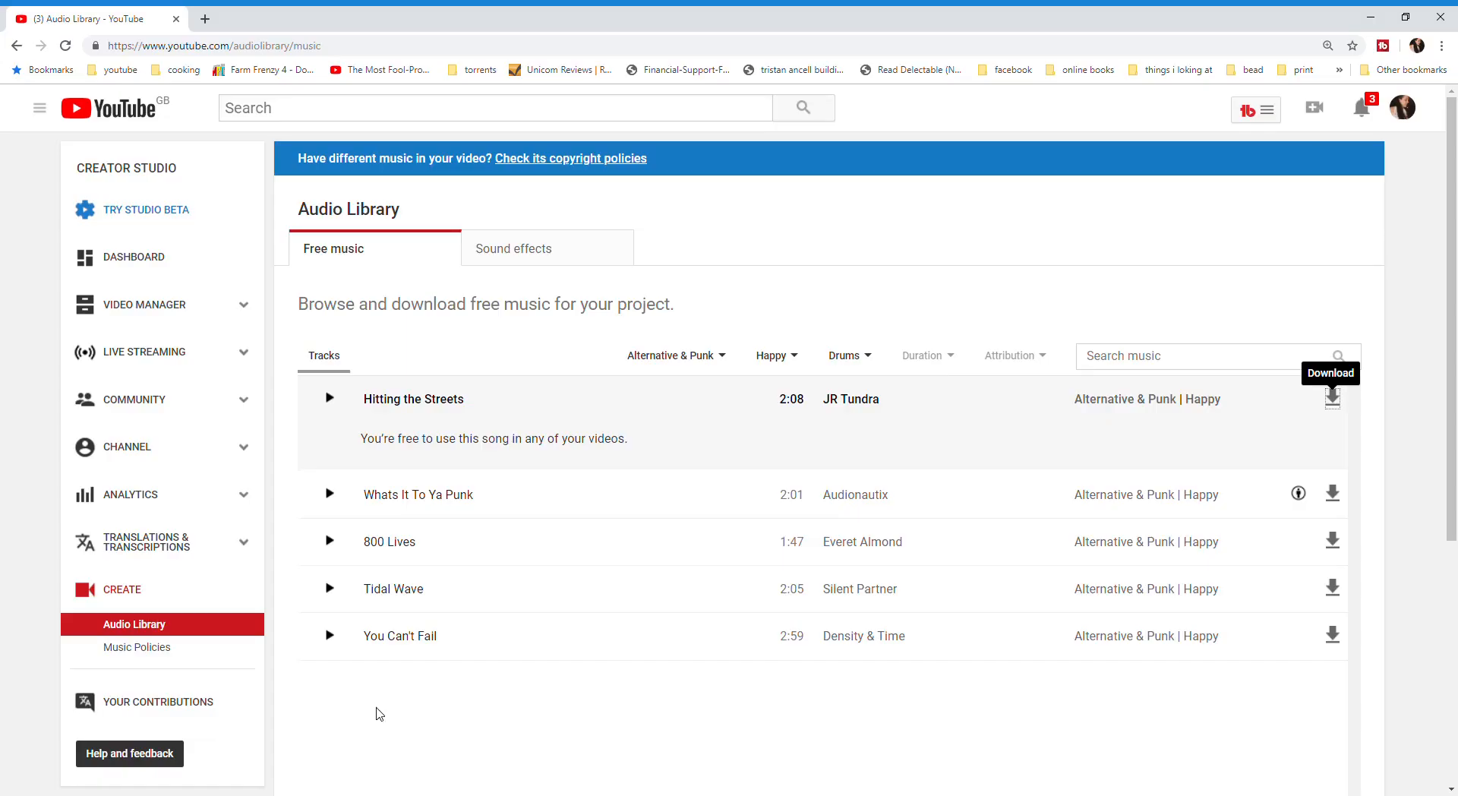
pyautogui.moveTo(1369, 117)
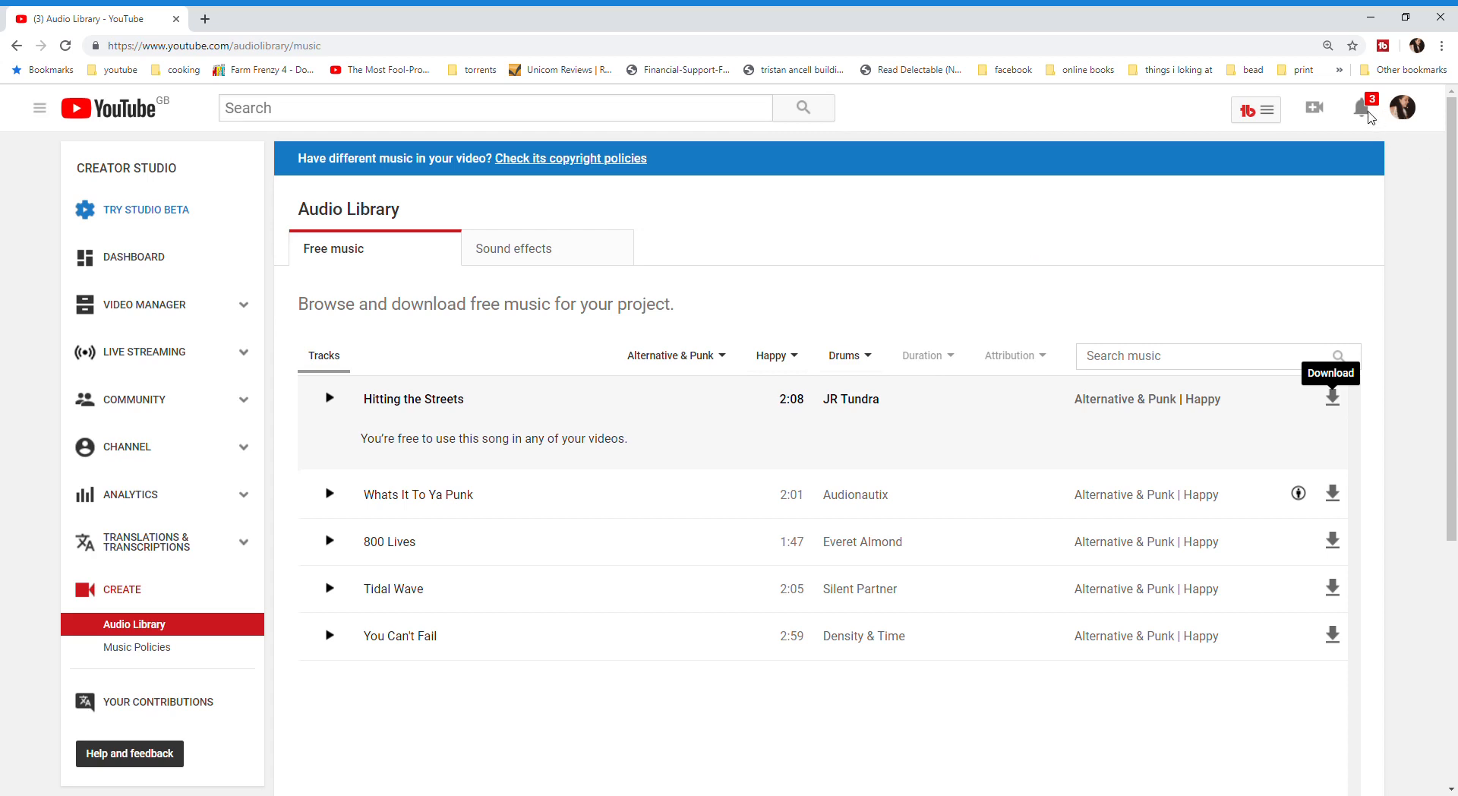
pyautogui.moveTo(378, 714)
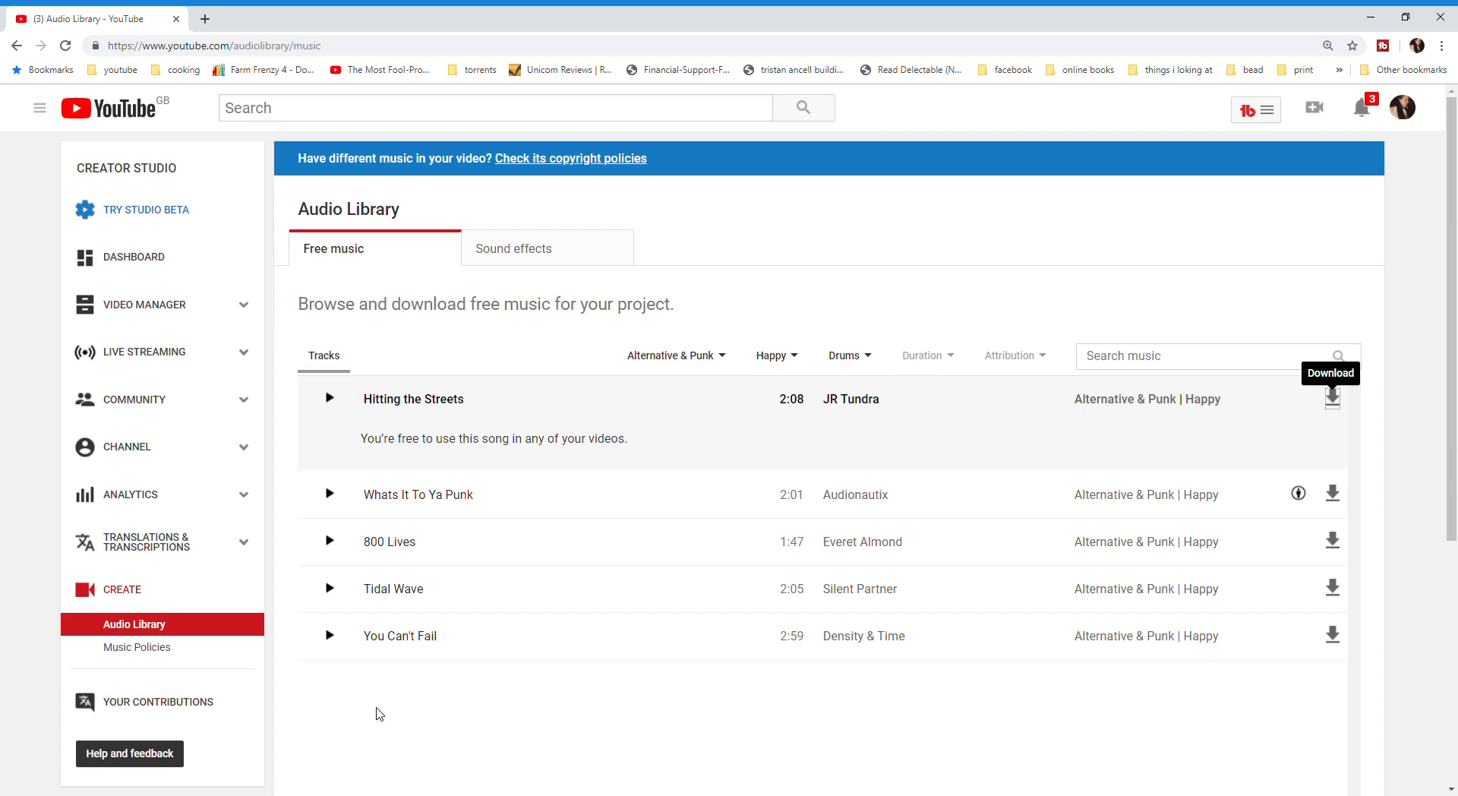
pyautogui.moveTo(1368, 174)
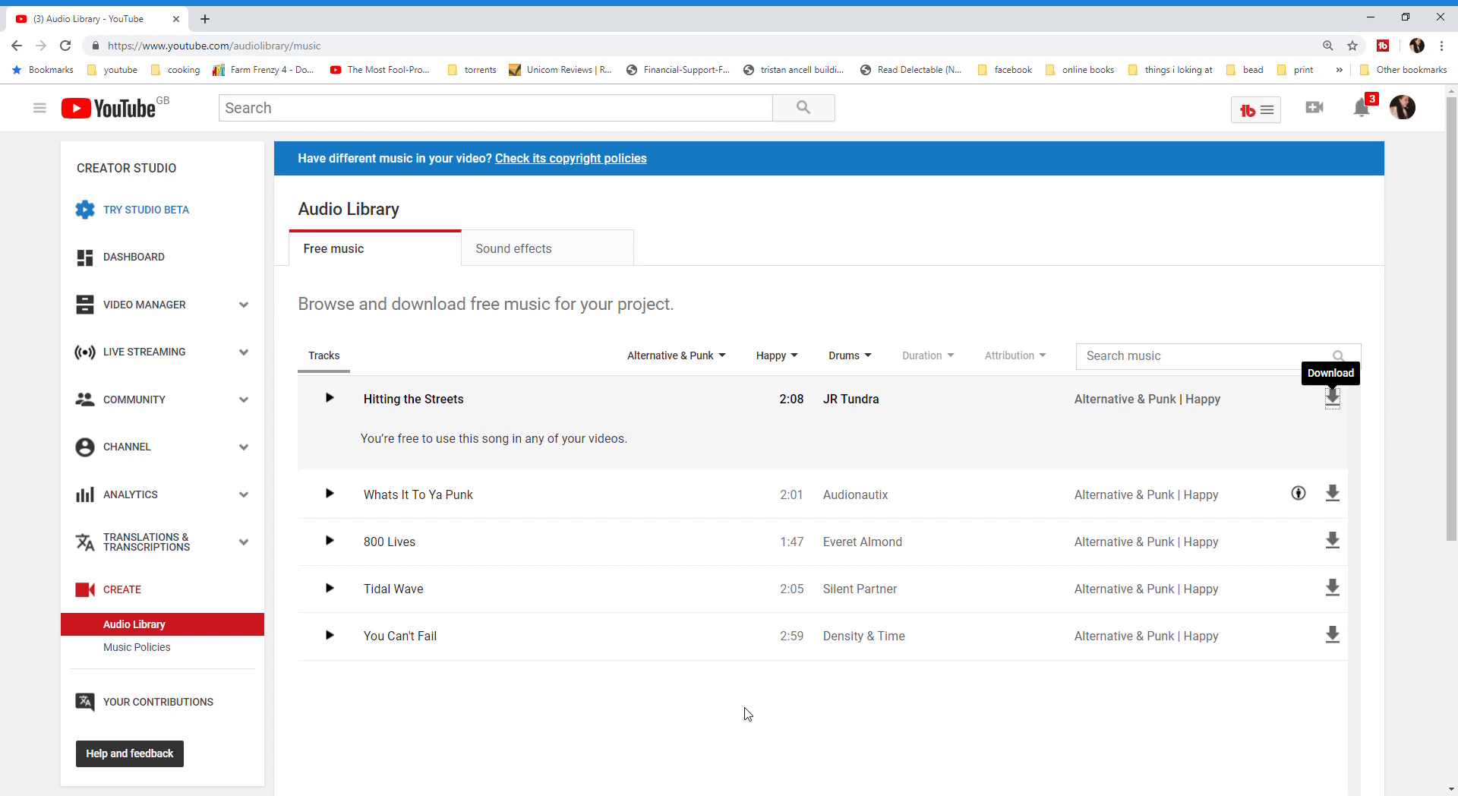
pyautogui.moveTo(1037, 249)
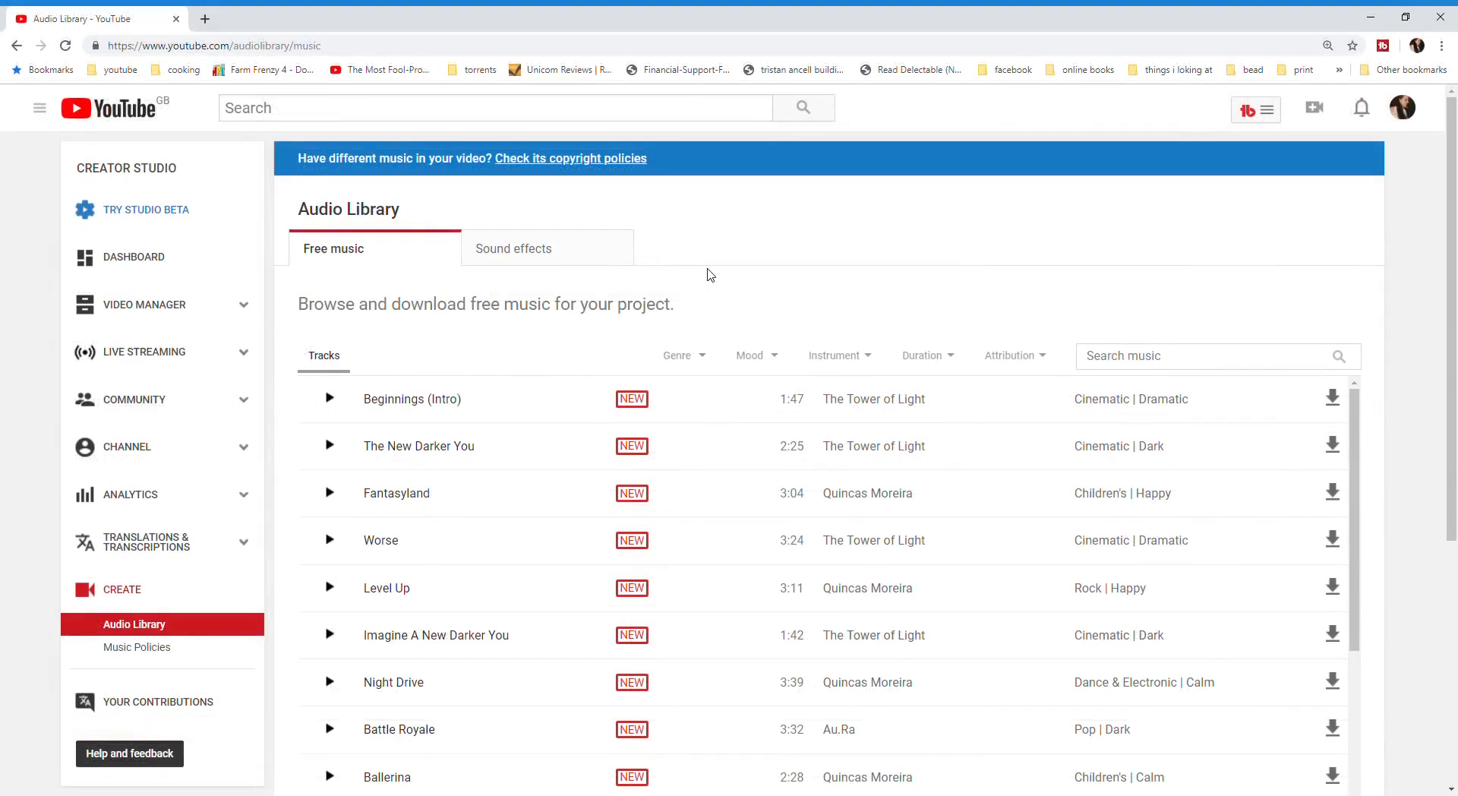
pyautogui.moveTo(450, 330)
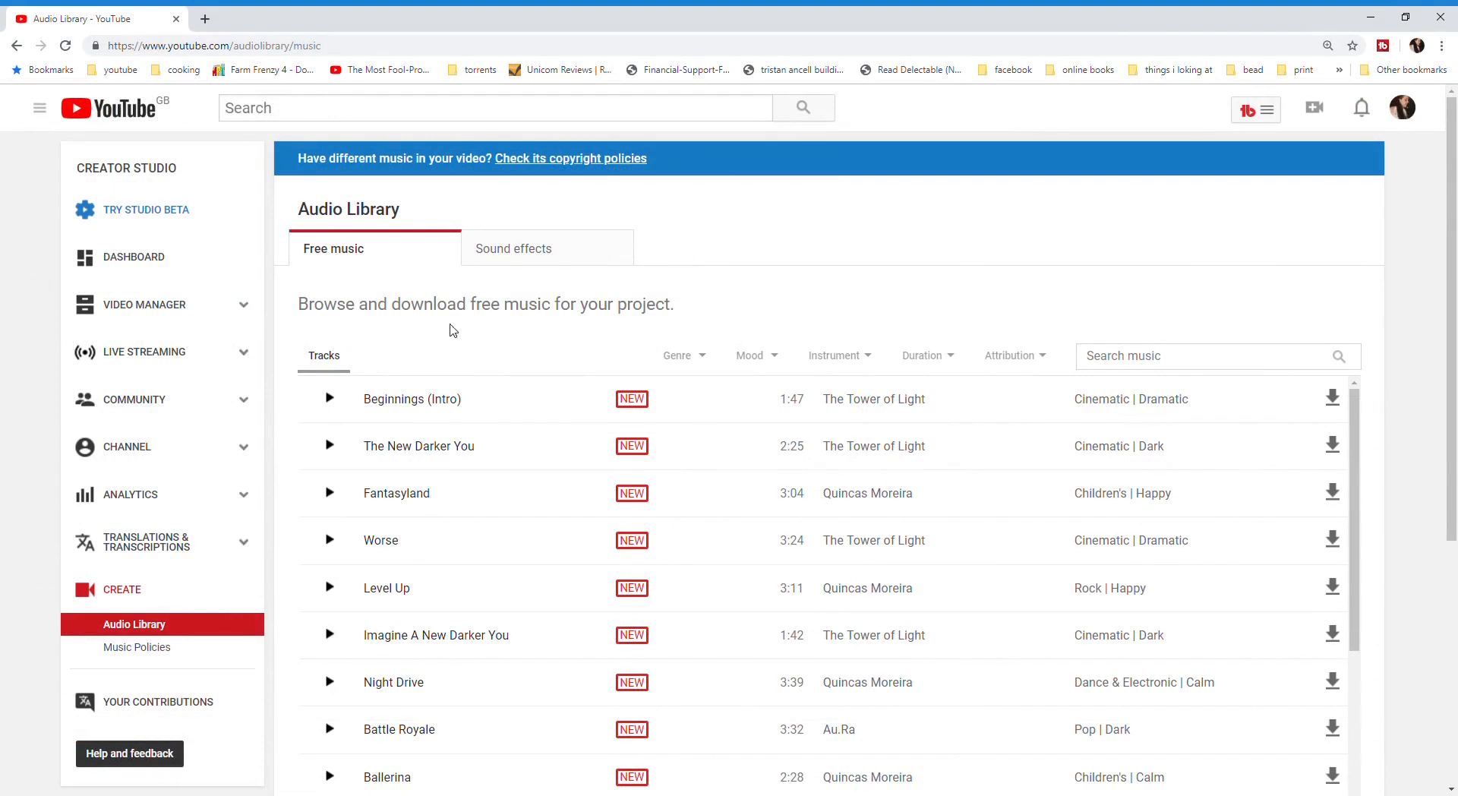
# Step: Filter the free music to Alternative & Punk genre, Happy mood and Drums instrument
pyautogui.click(681, 355)
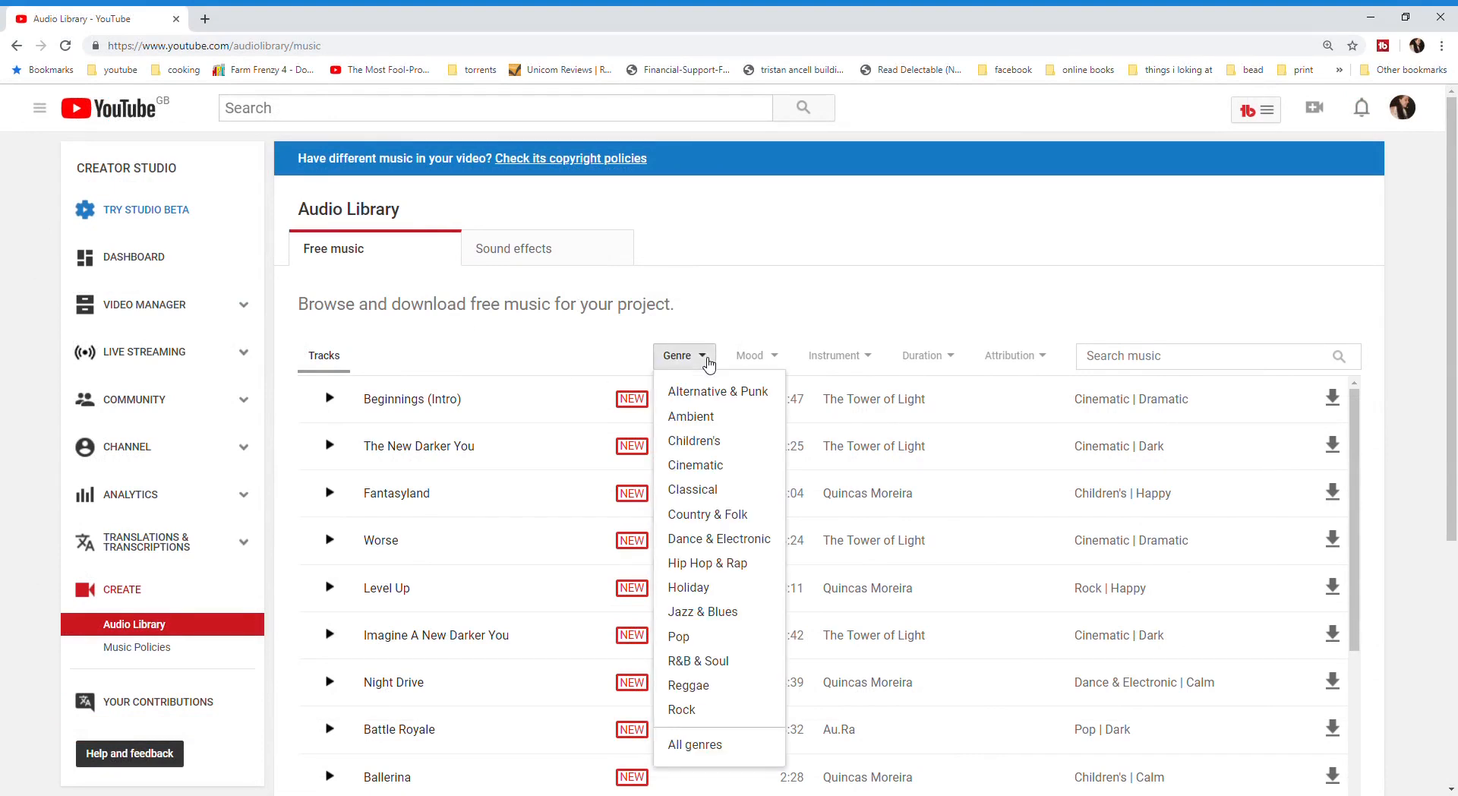
pyautogui.click(717, 390)
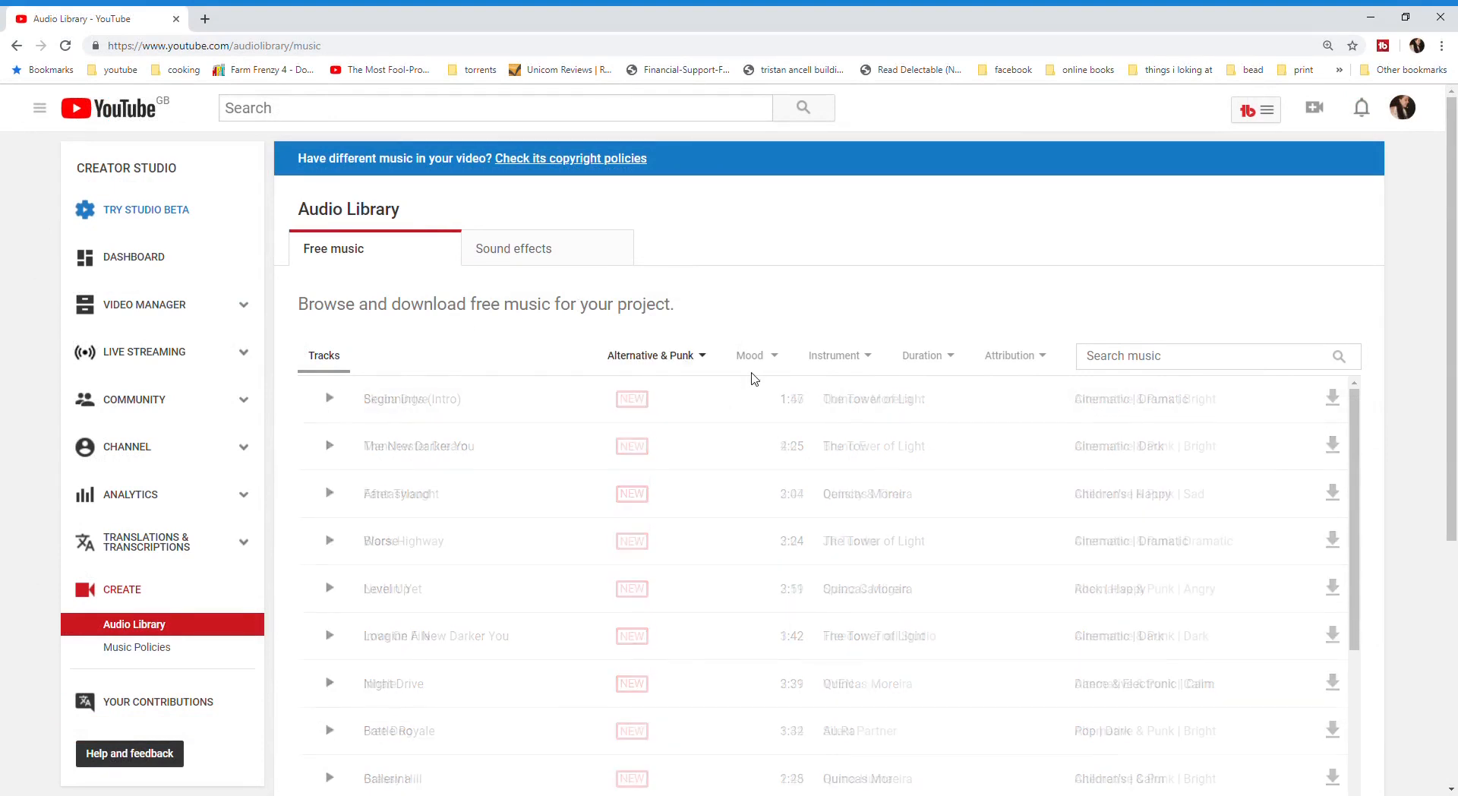
pyautogui.click(753, 355)
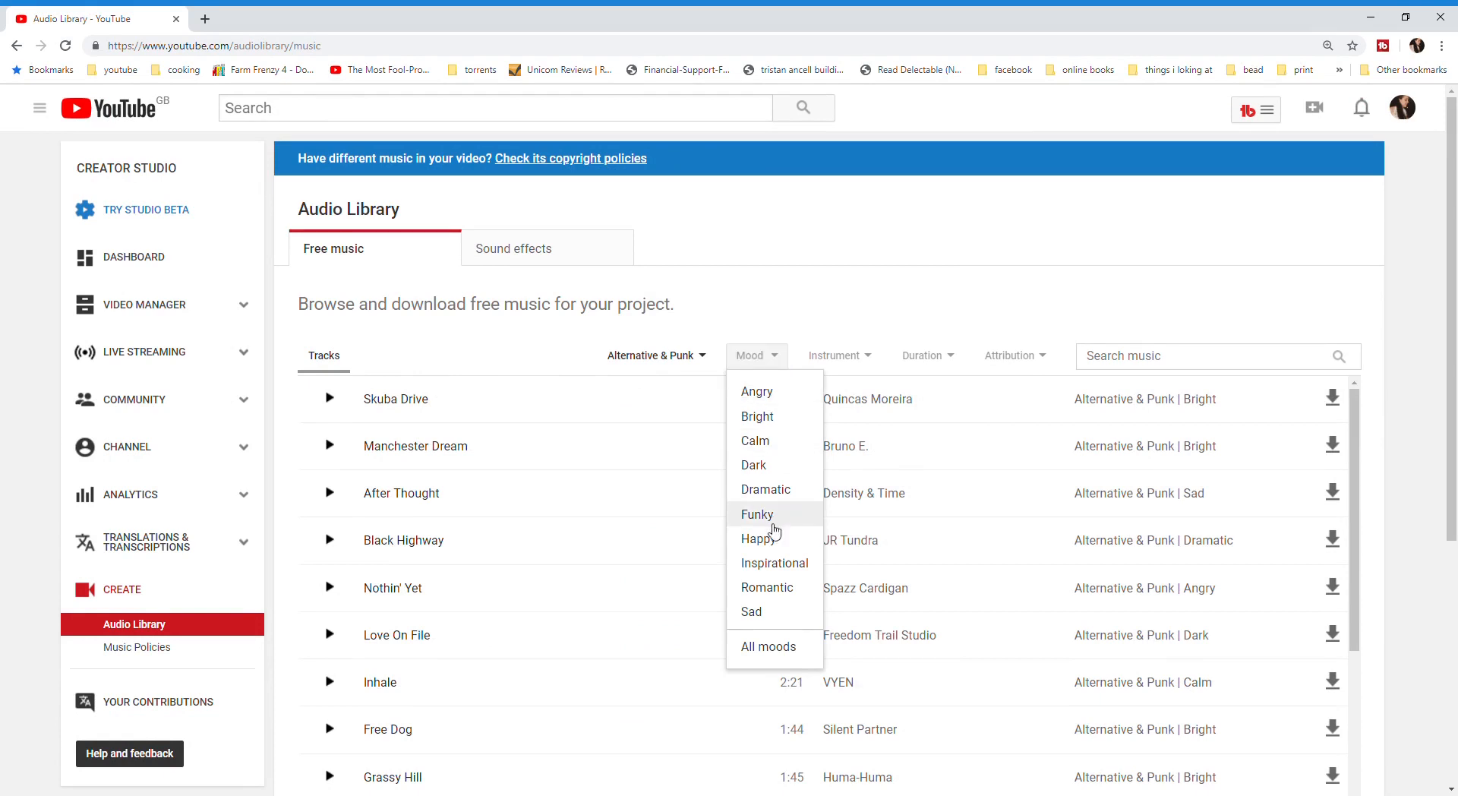
pyautogui.click(756, 539)
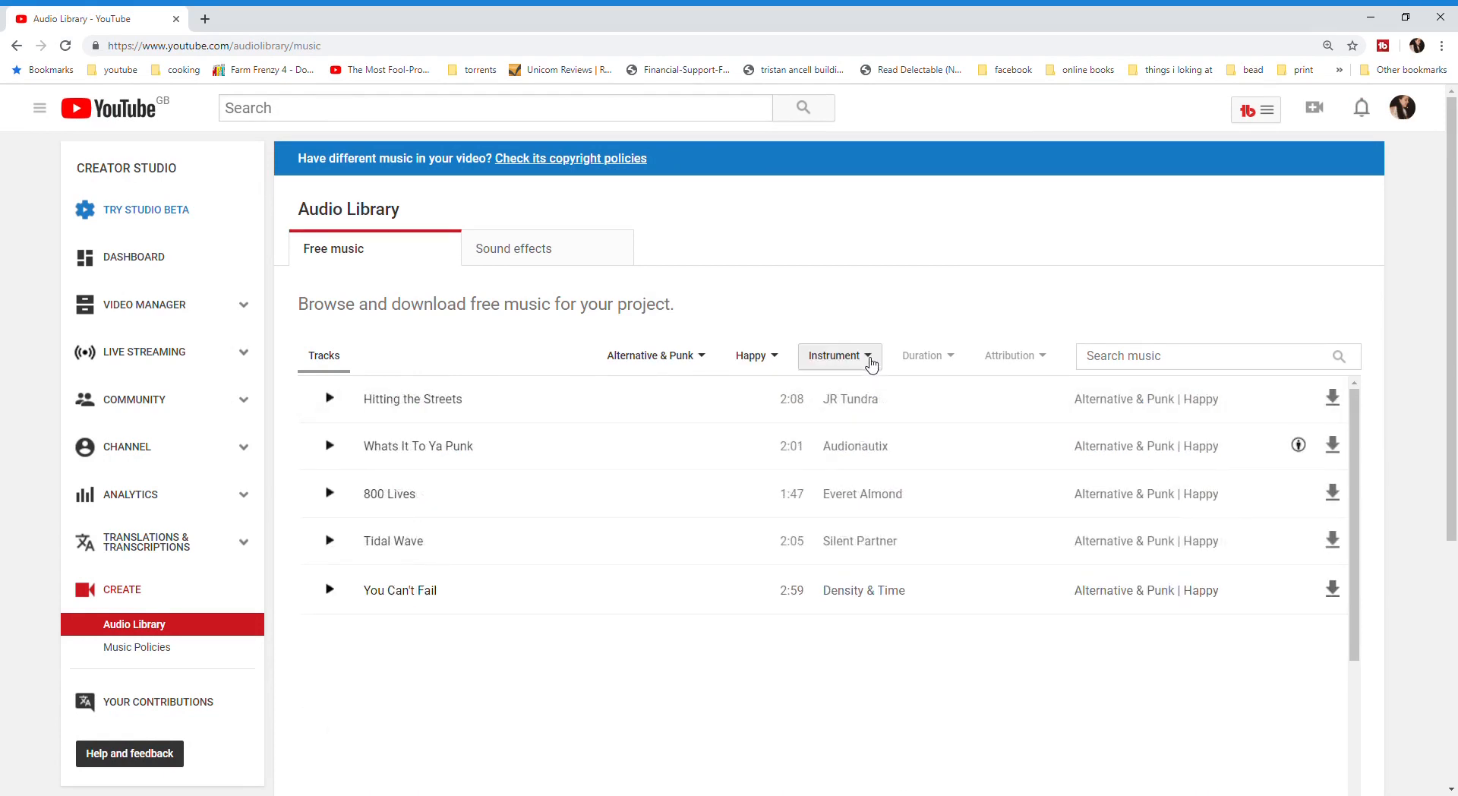
pyautogui.click(835, 356)
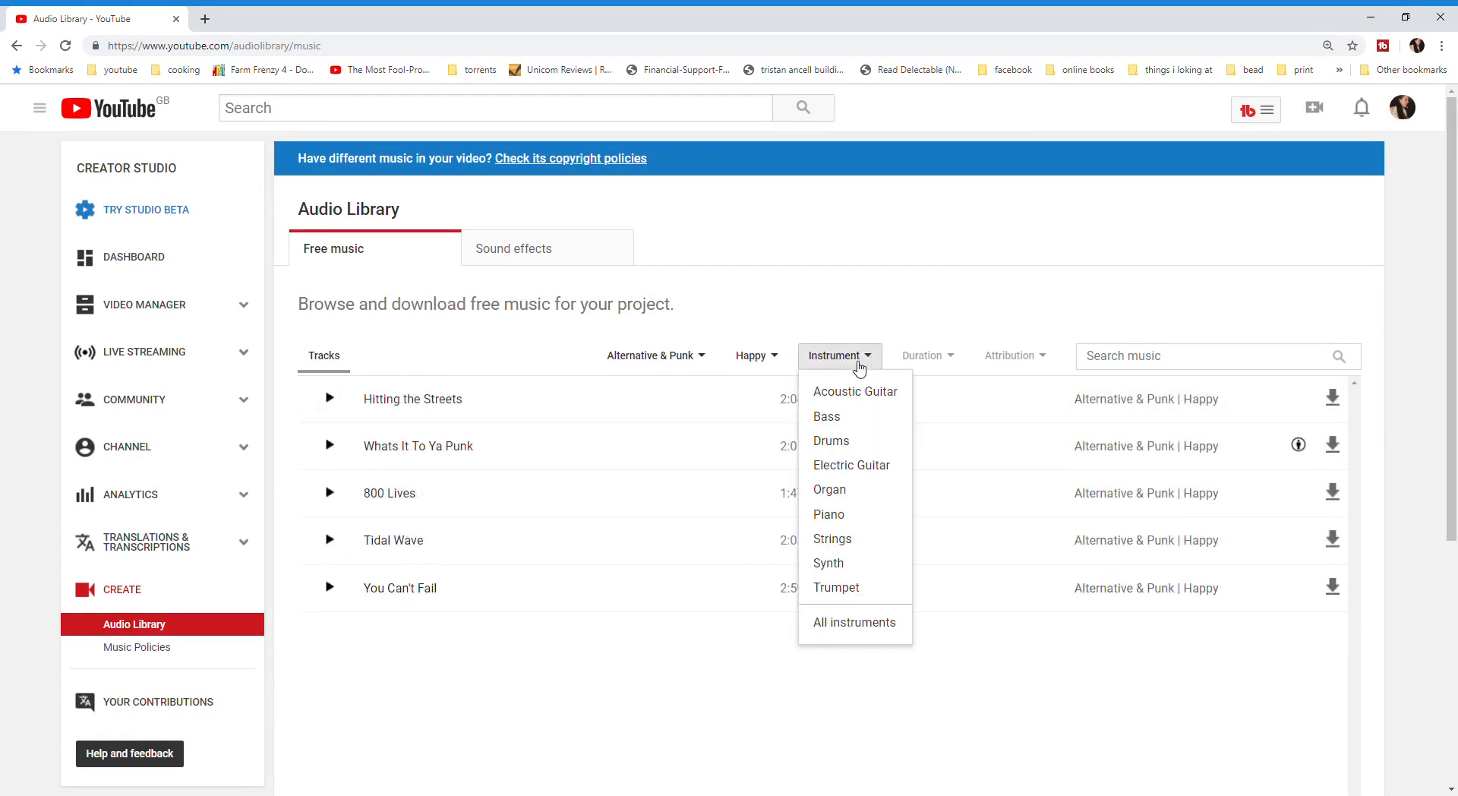
pyautogui.click(830, 441)
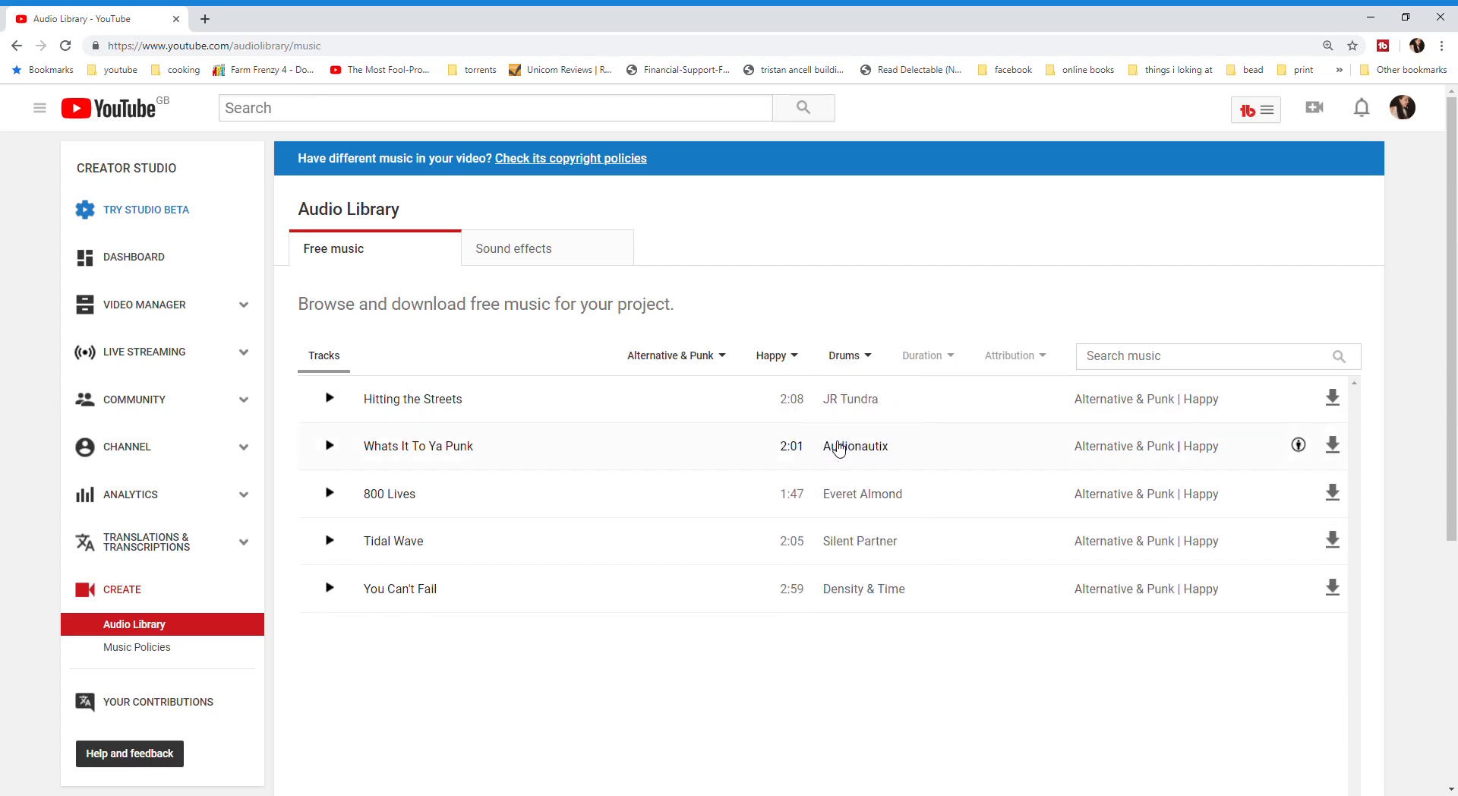
pyautogui.moveTo(841, 552)
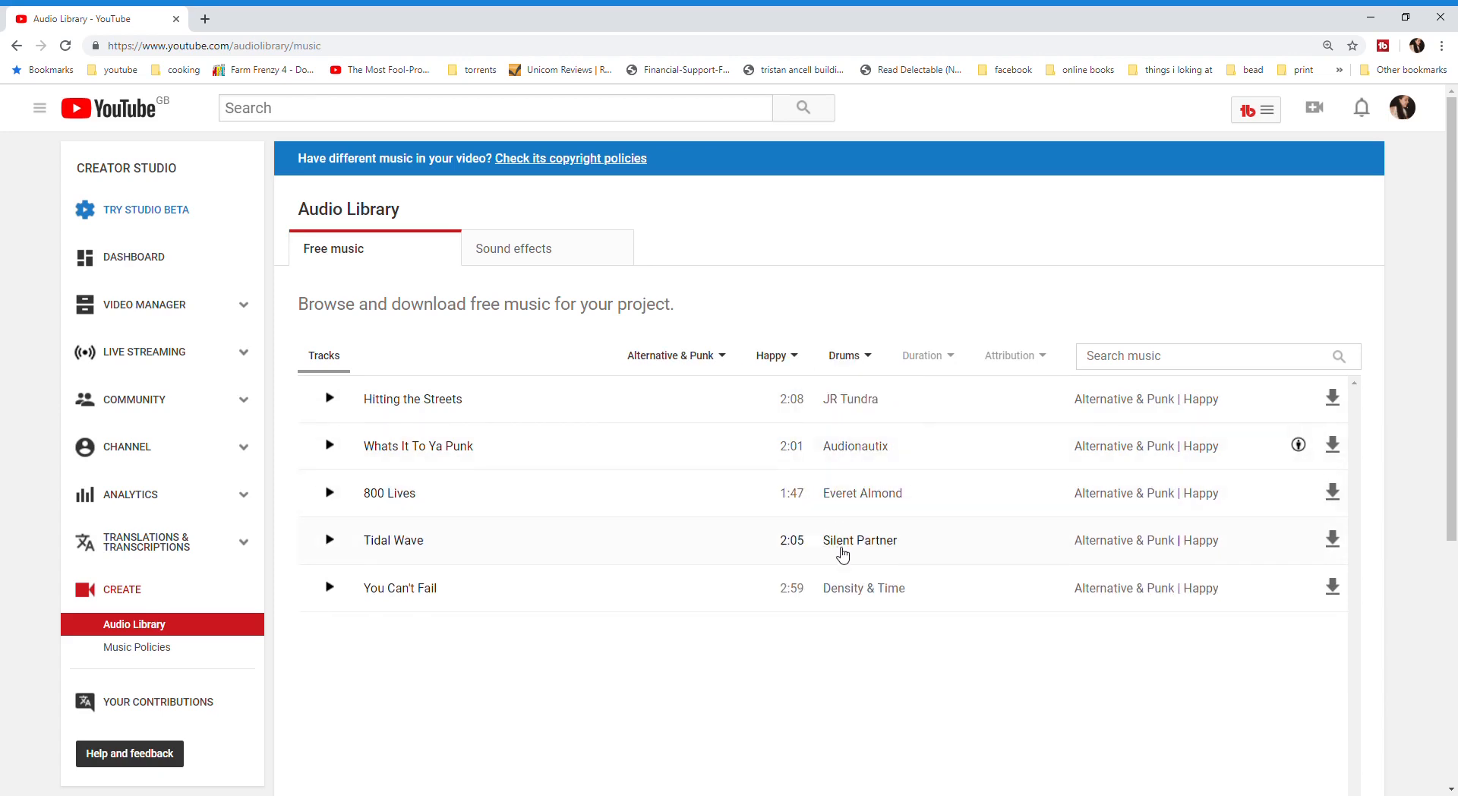
pyautogui.moveTo(733, 413)
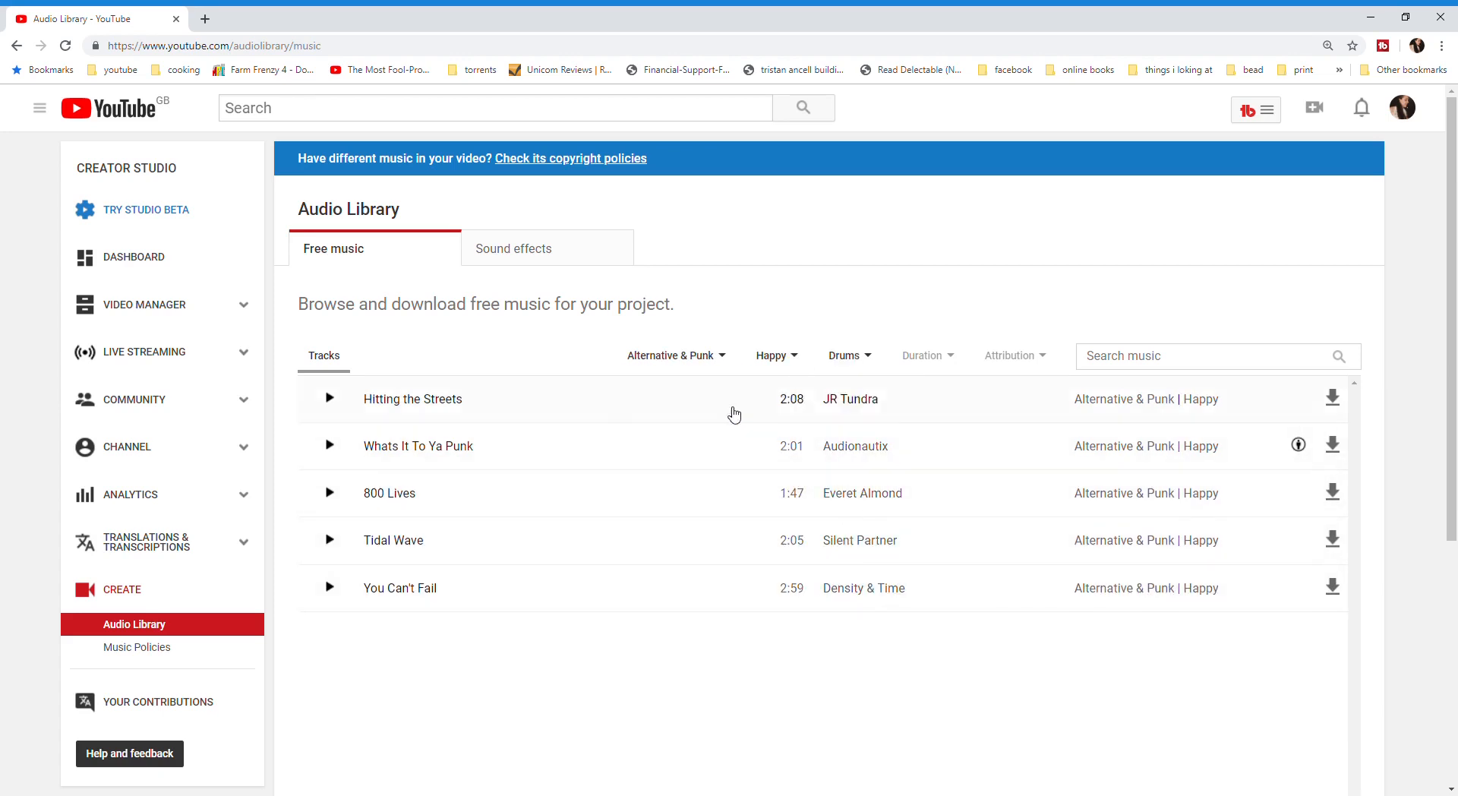
# Step: Preview Whats It To Ya Punk by Audionautix, stop it, and download the track
pyautogui.click(328, 445)
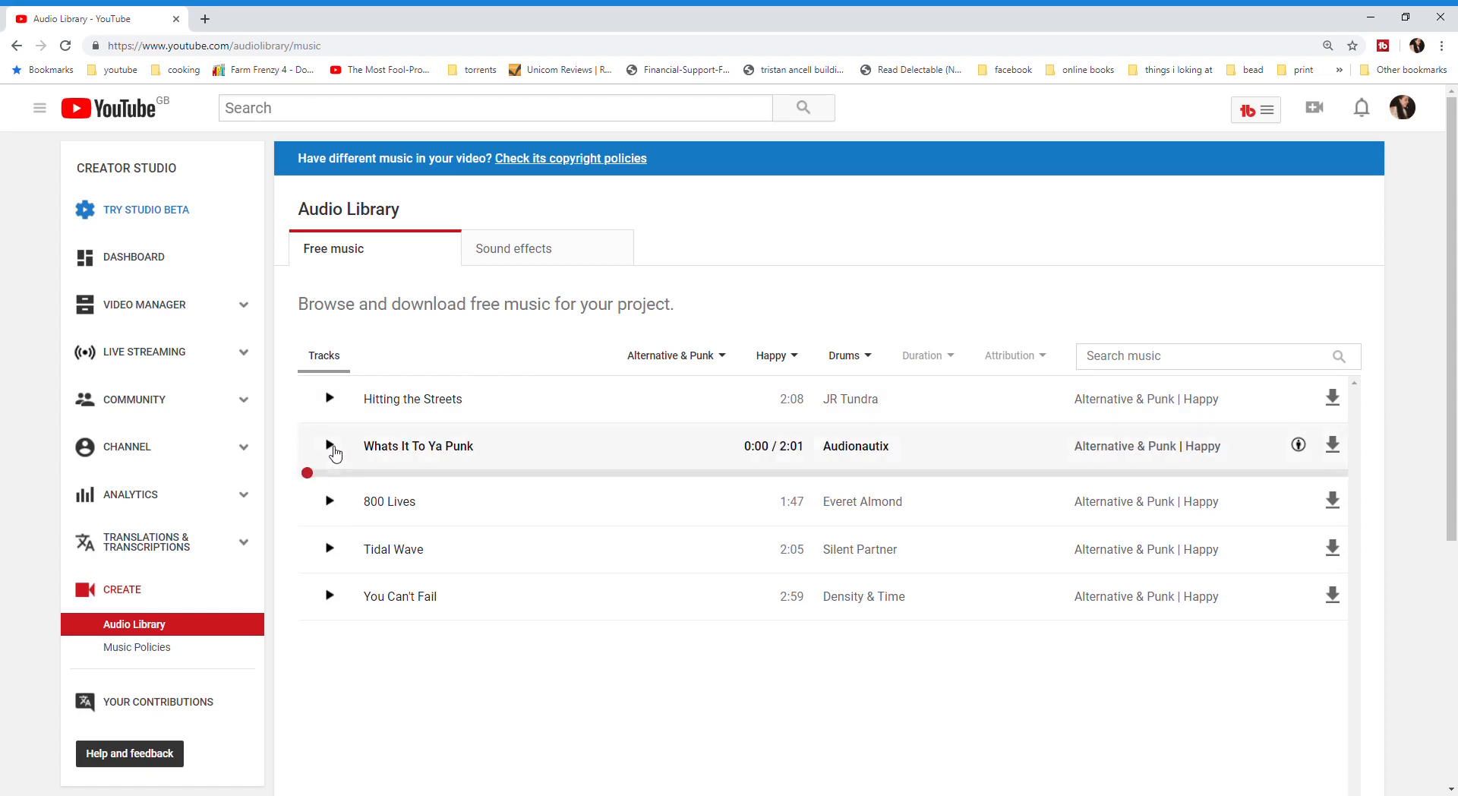
pyautogui.click(329, 445)
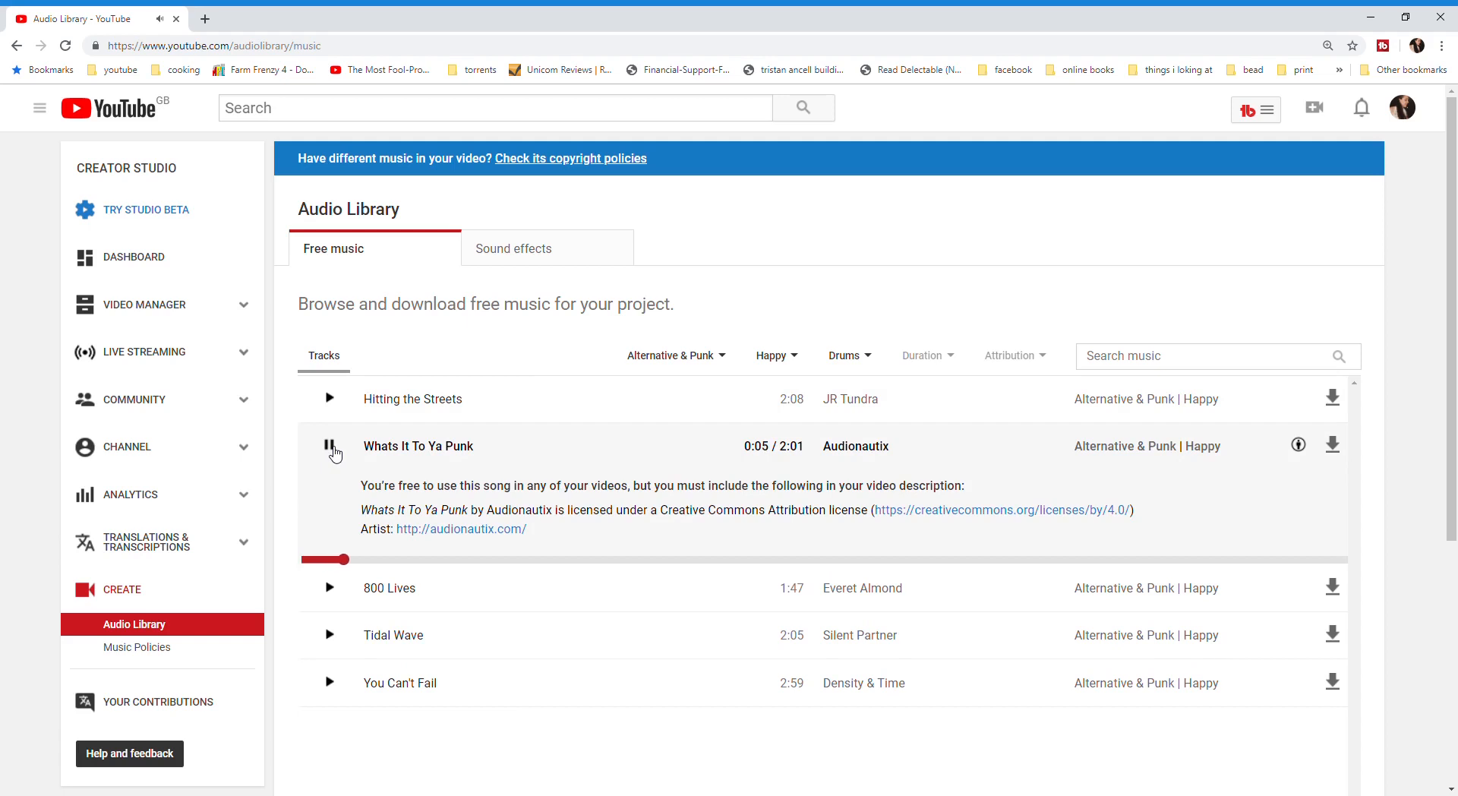
pyautogui.click(330, 445)
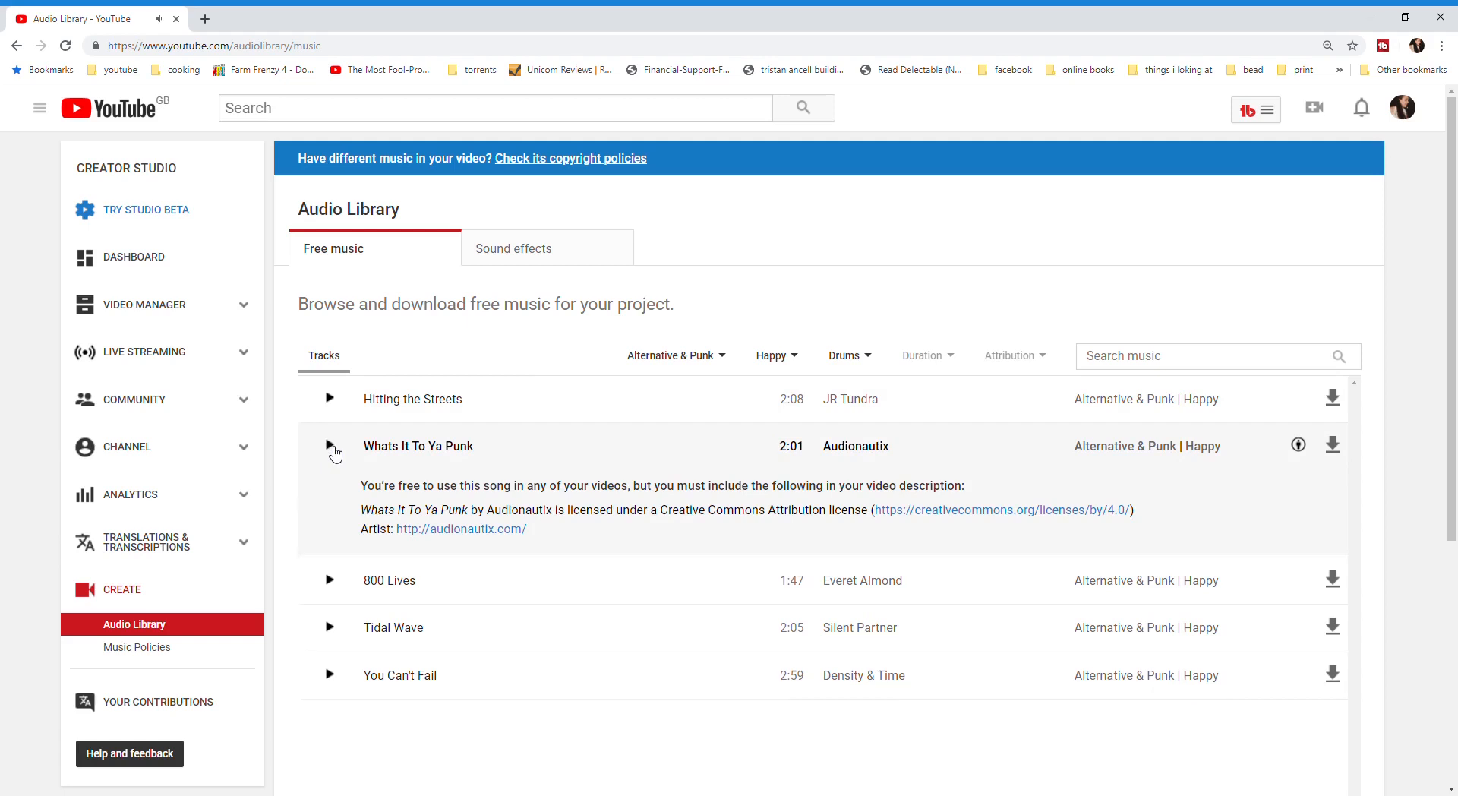
pyautogui.moveTo(1332, 445)
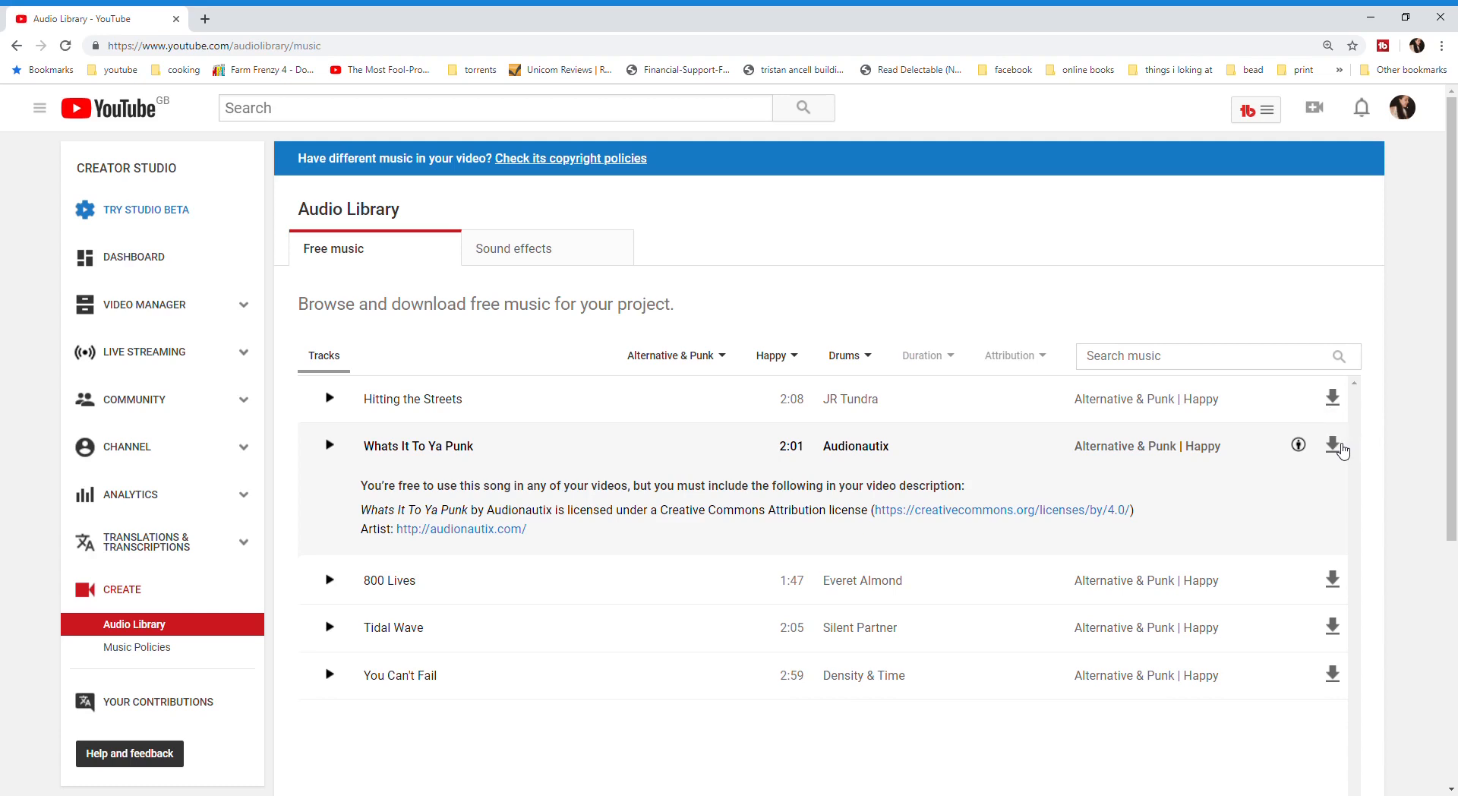
pyautogui.click(1332, 445)
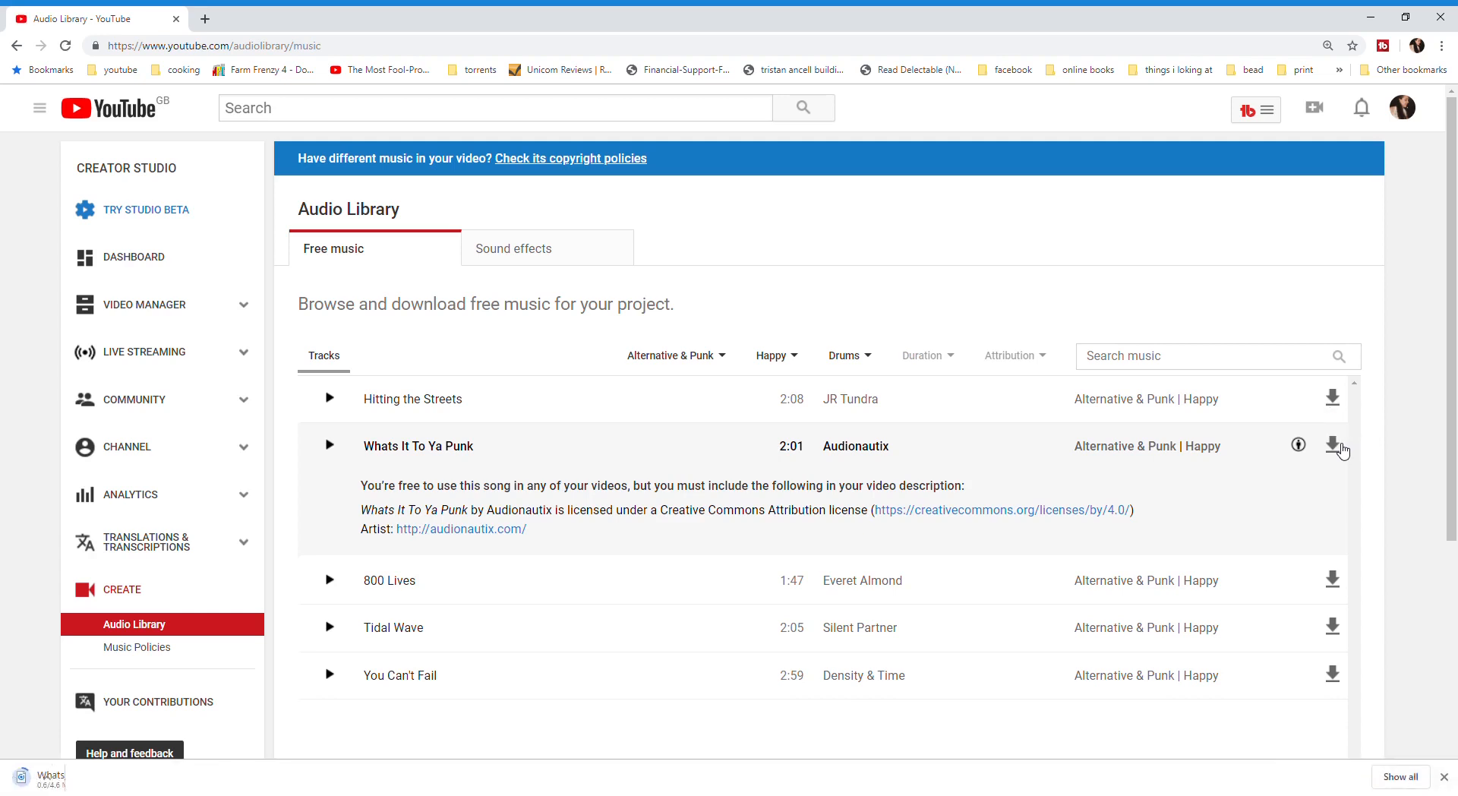
pyautogui.click(1331, 445)
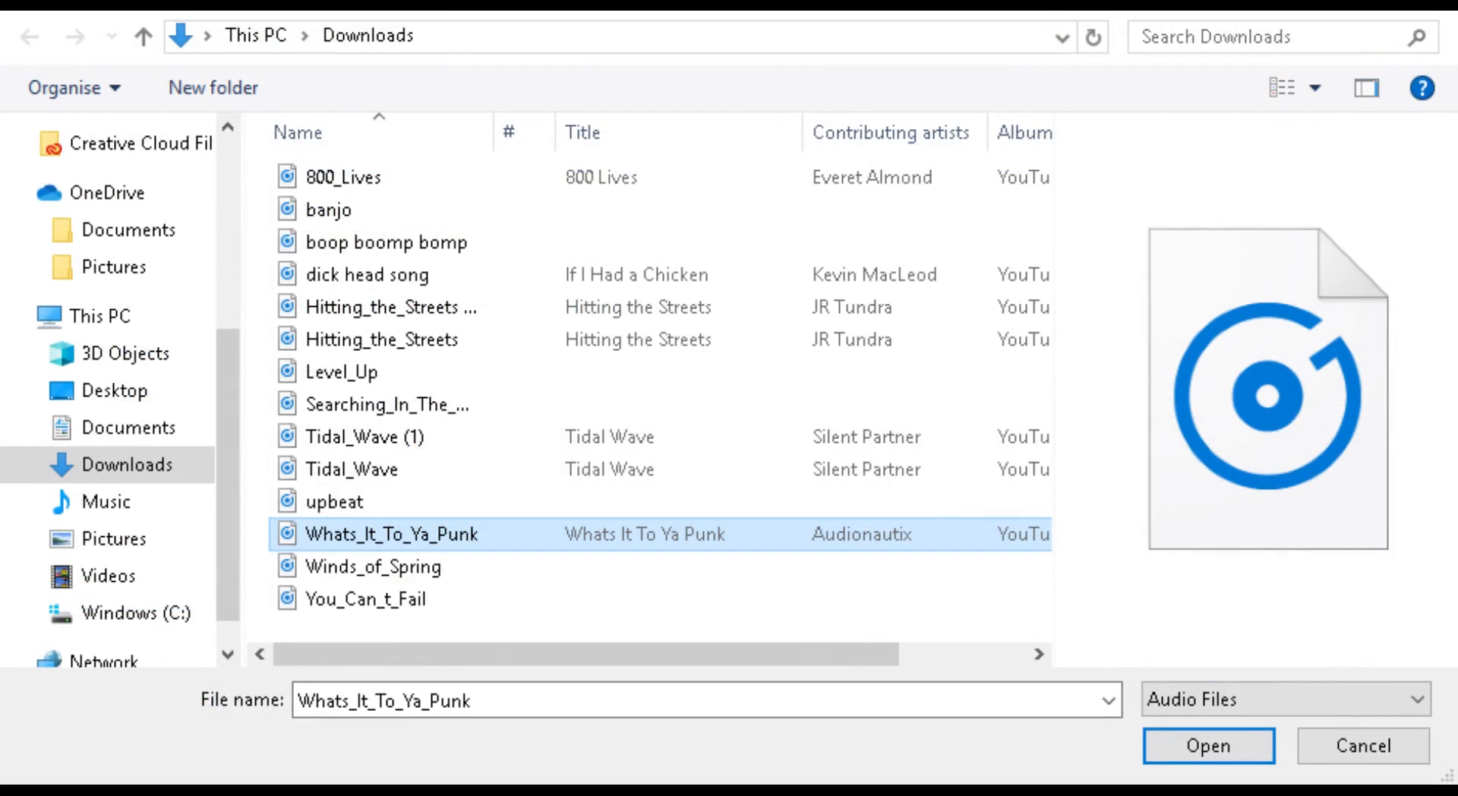
# Step: Confirm the downloaded Whats_It_To_Ya_Punk file and browse further Clipmaker templates
pyautogui.click(1207, 744)
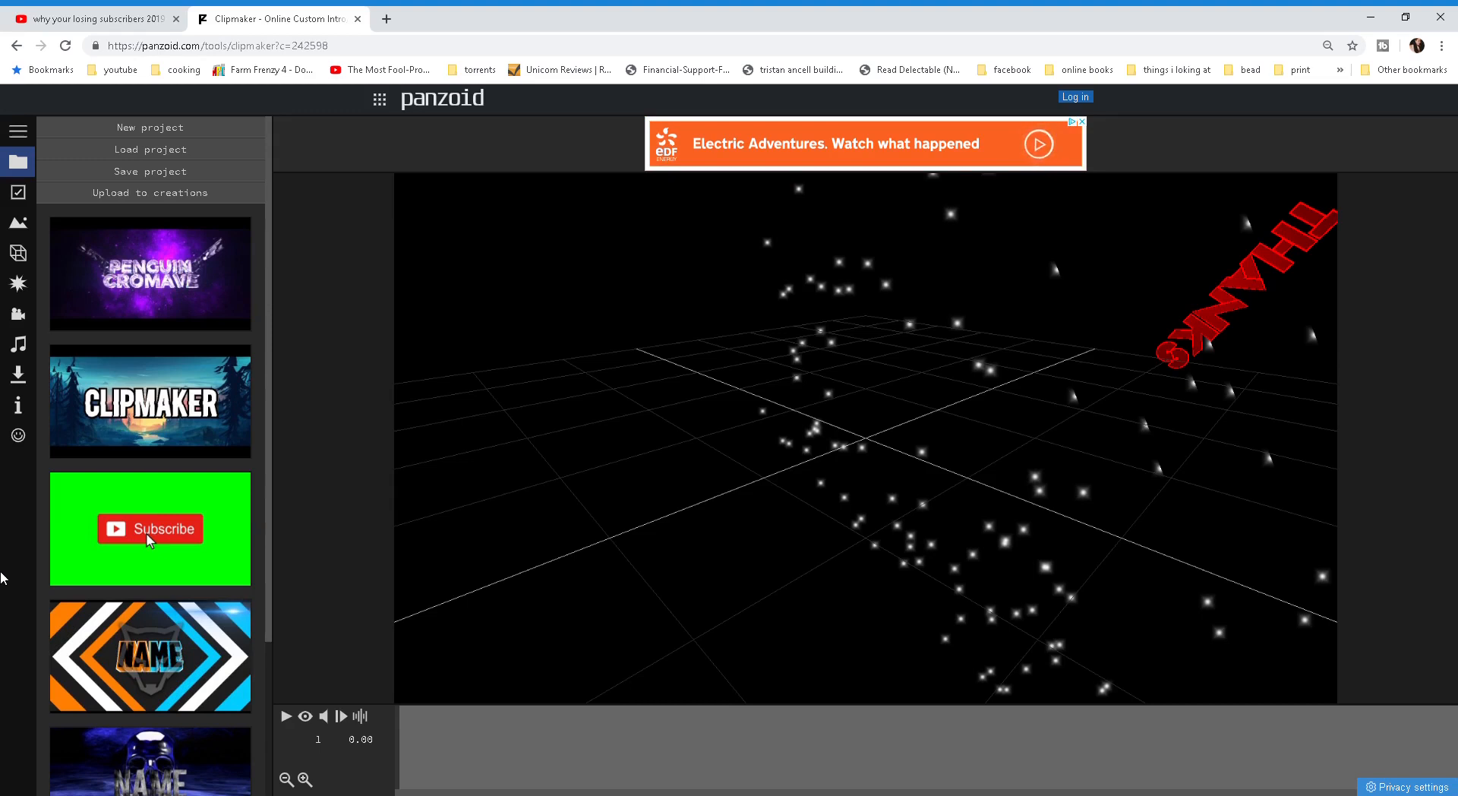
pyautogui.moveTo(100, 288)
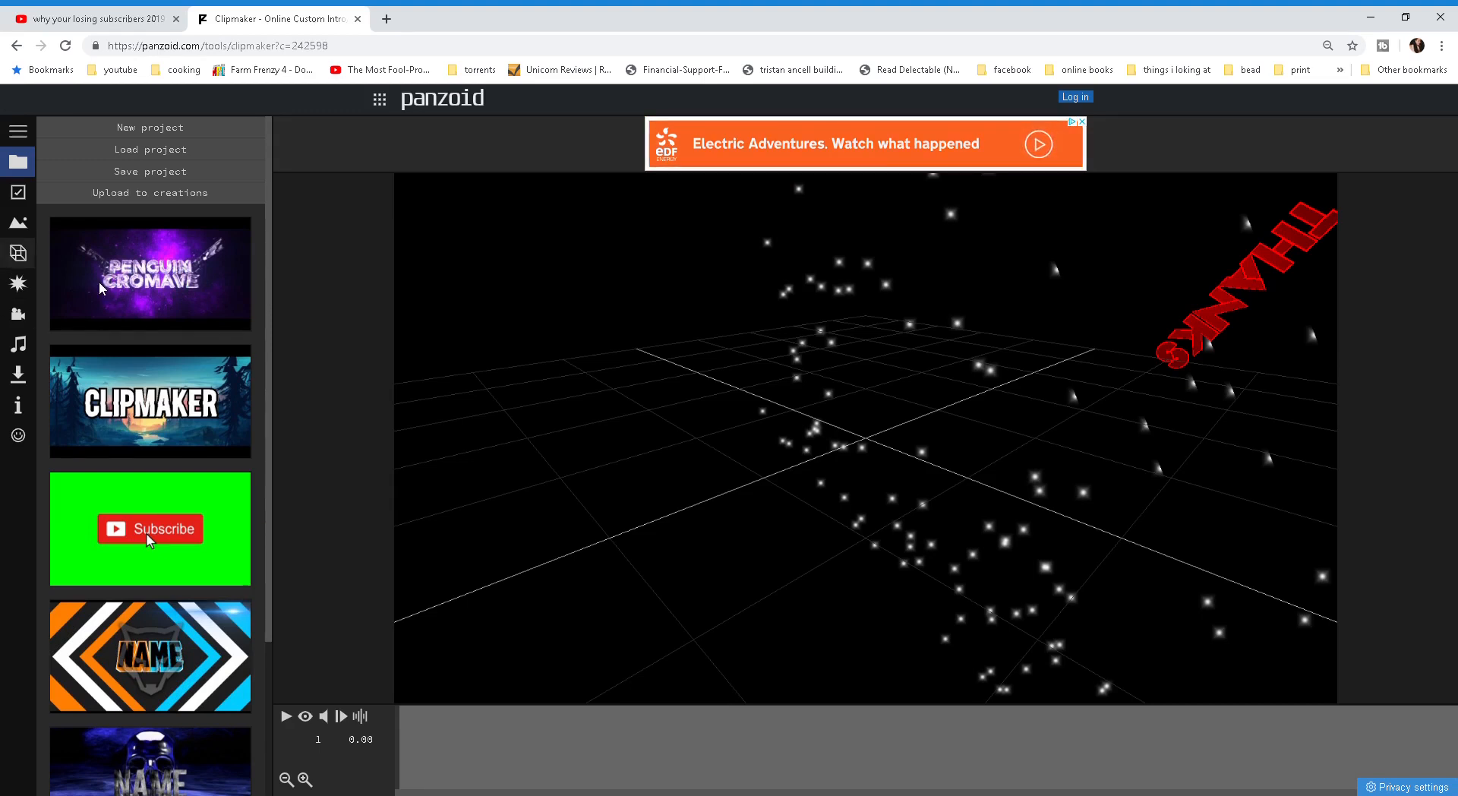
pyautogui.moveTo(412, 469)
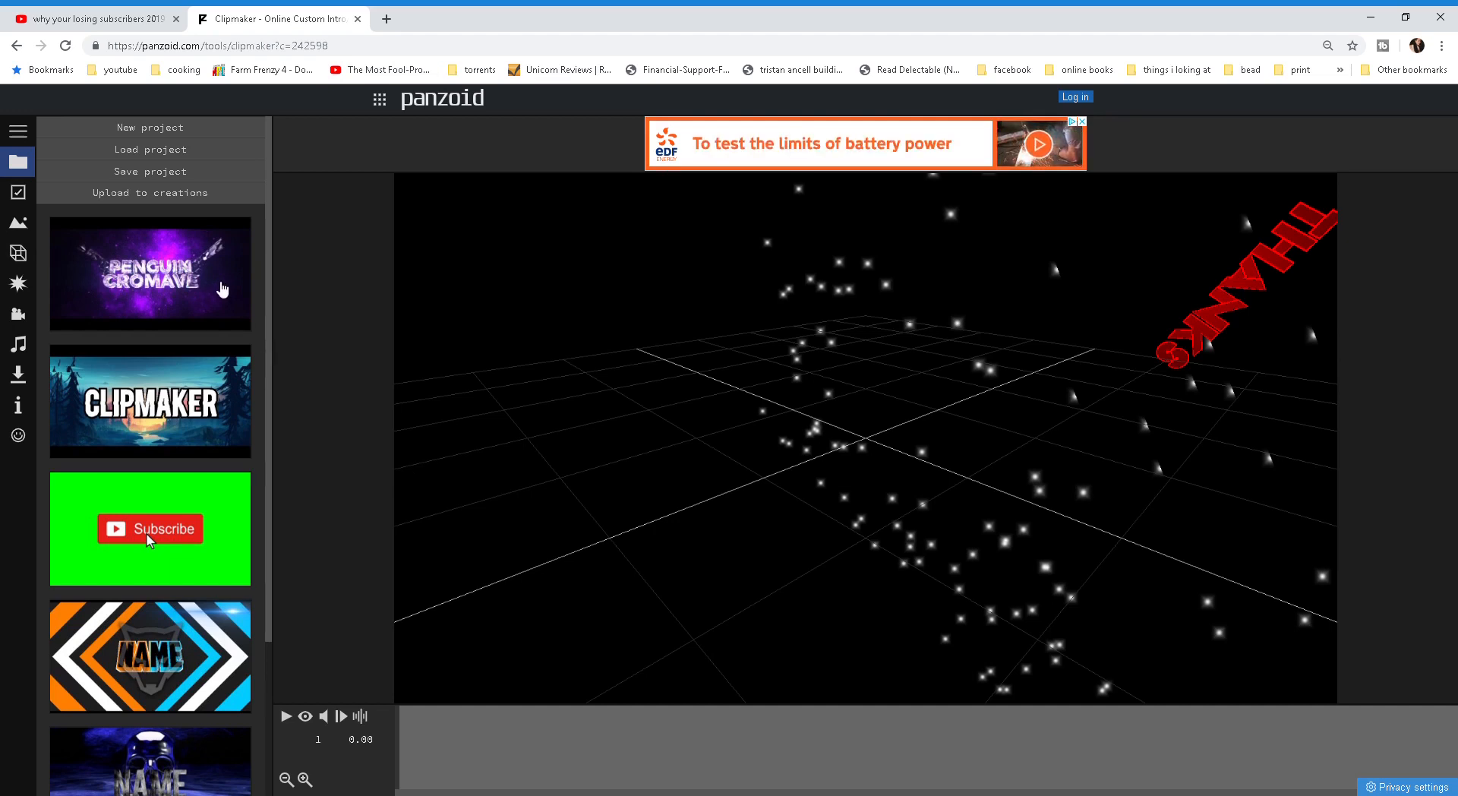
pyautogui.moveTo(231, 726)
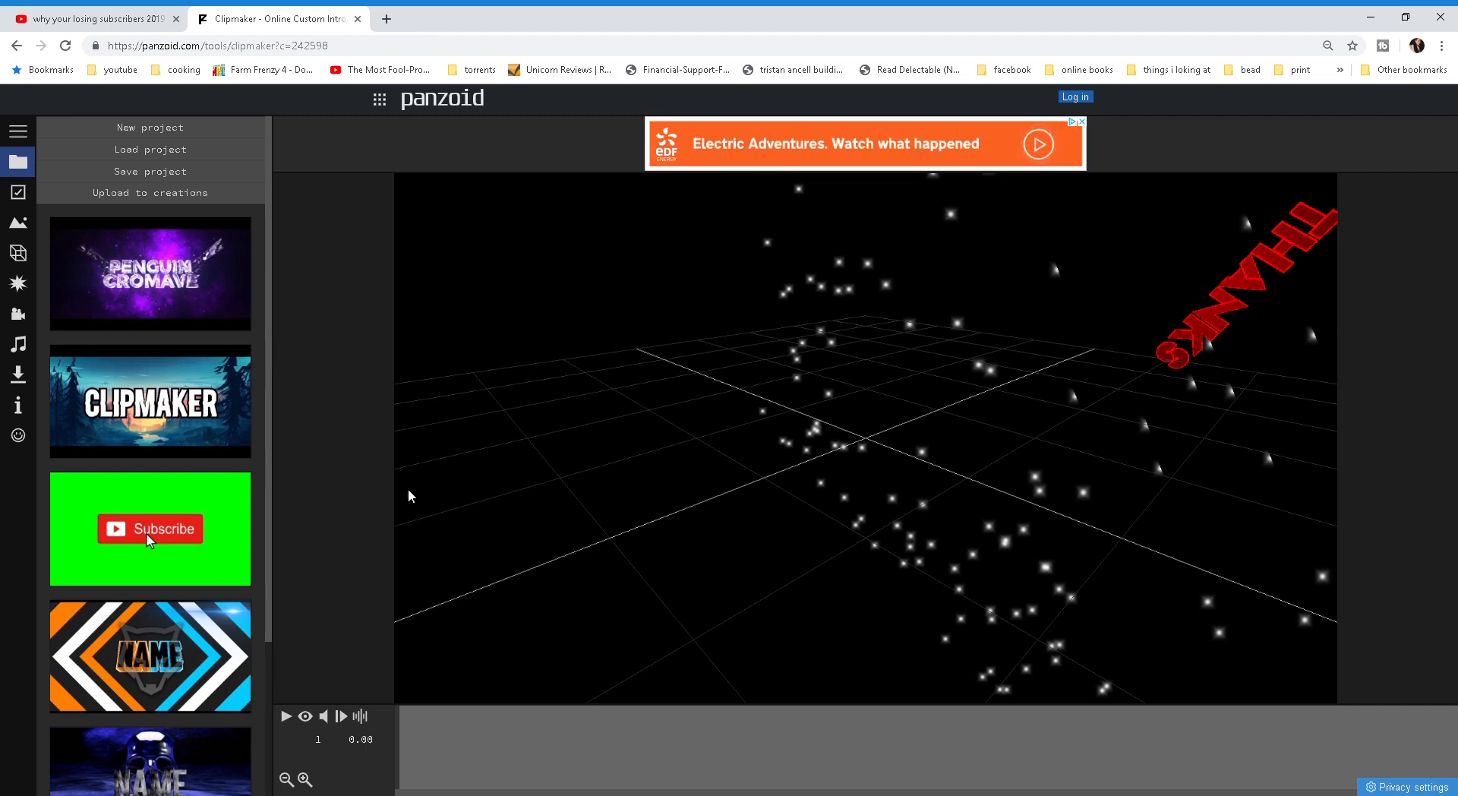
pyautogui.moveTo(269, 711)
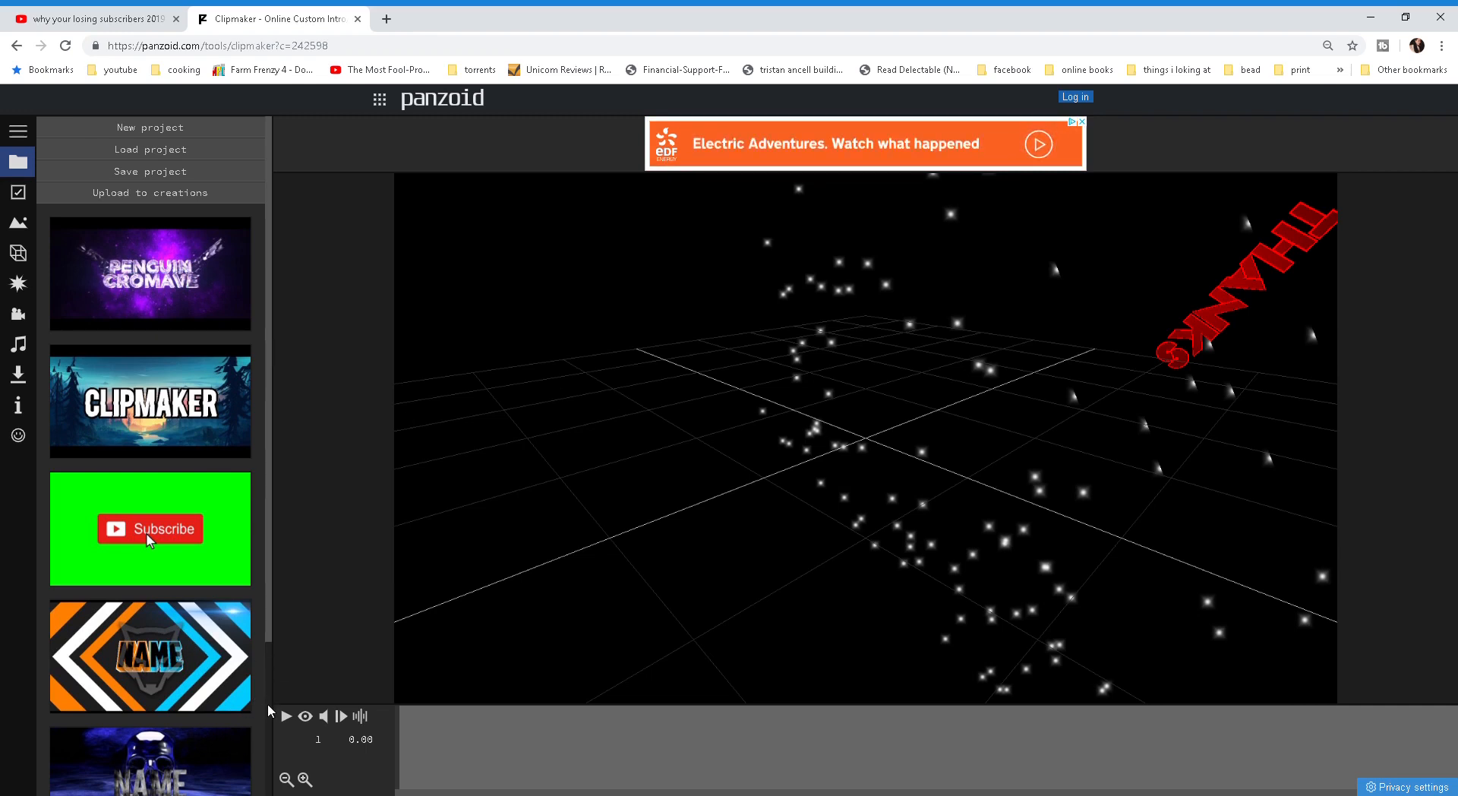
pyautogui.scroll(-3)
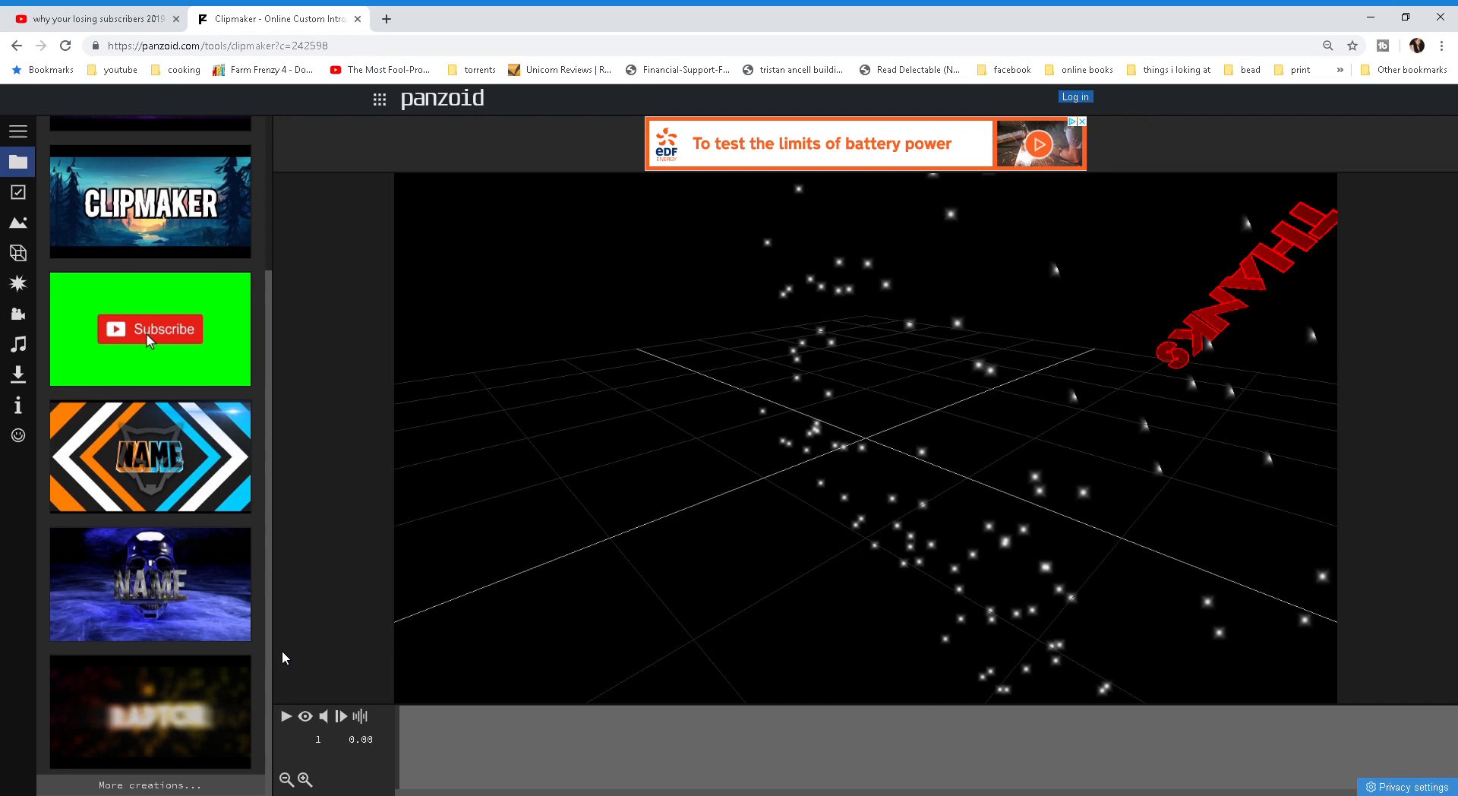
pyautogui.moveTo(354, 506)
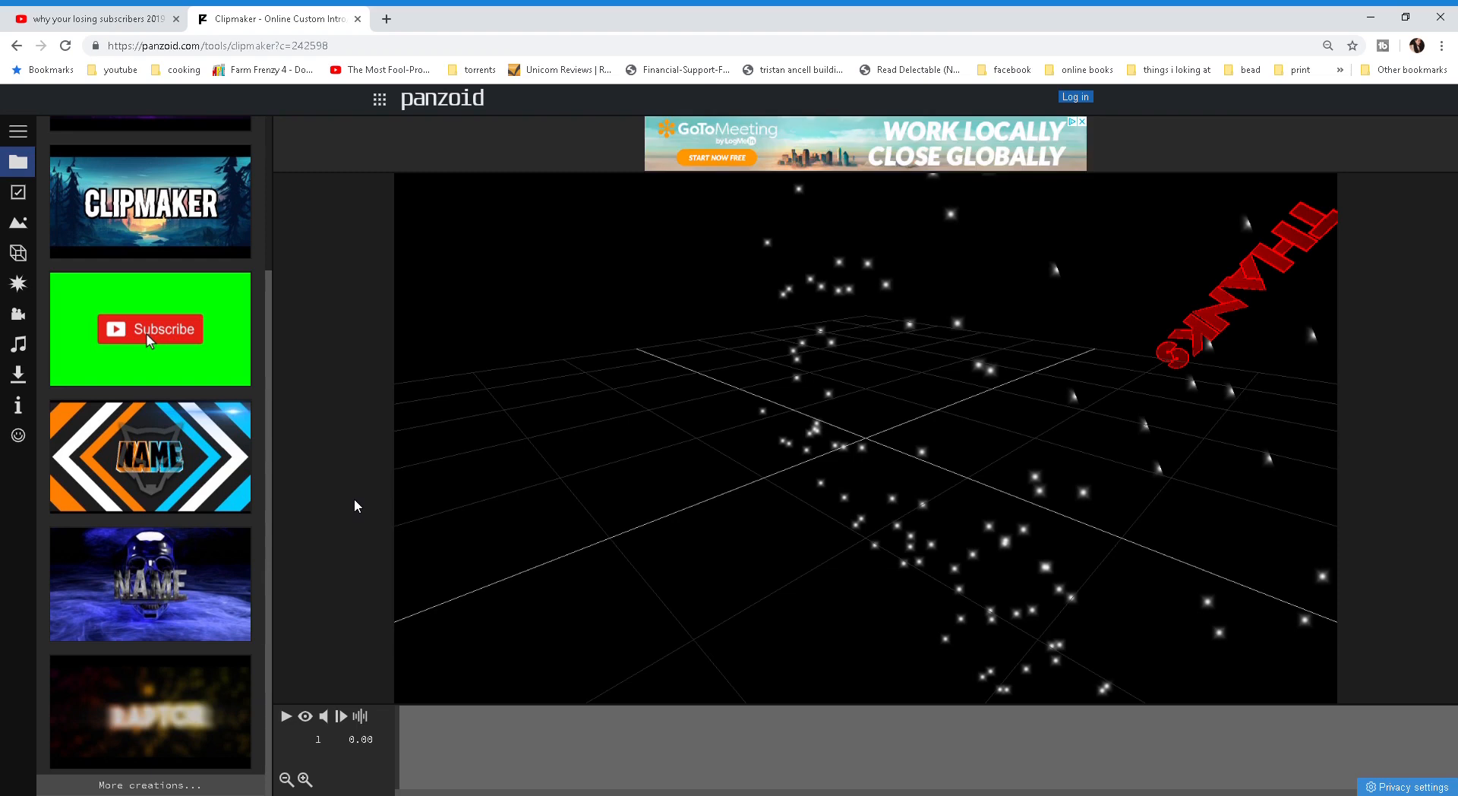
pyautogui.moveTo(288, 727)
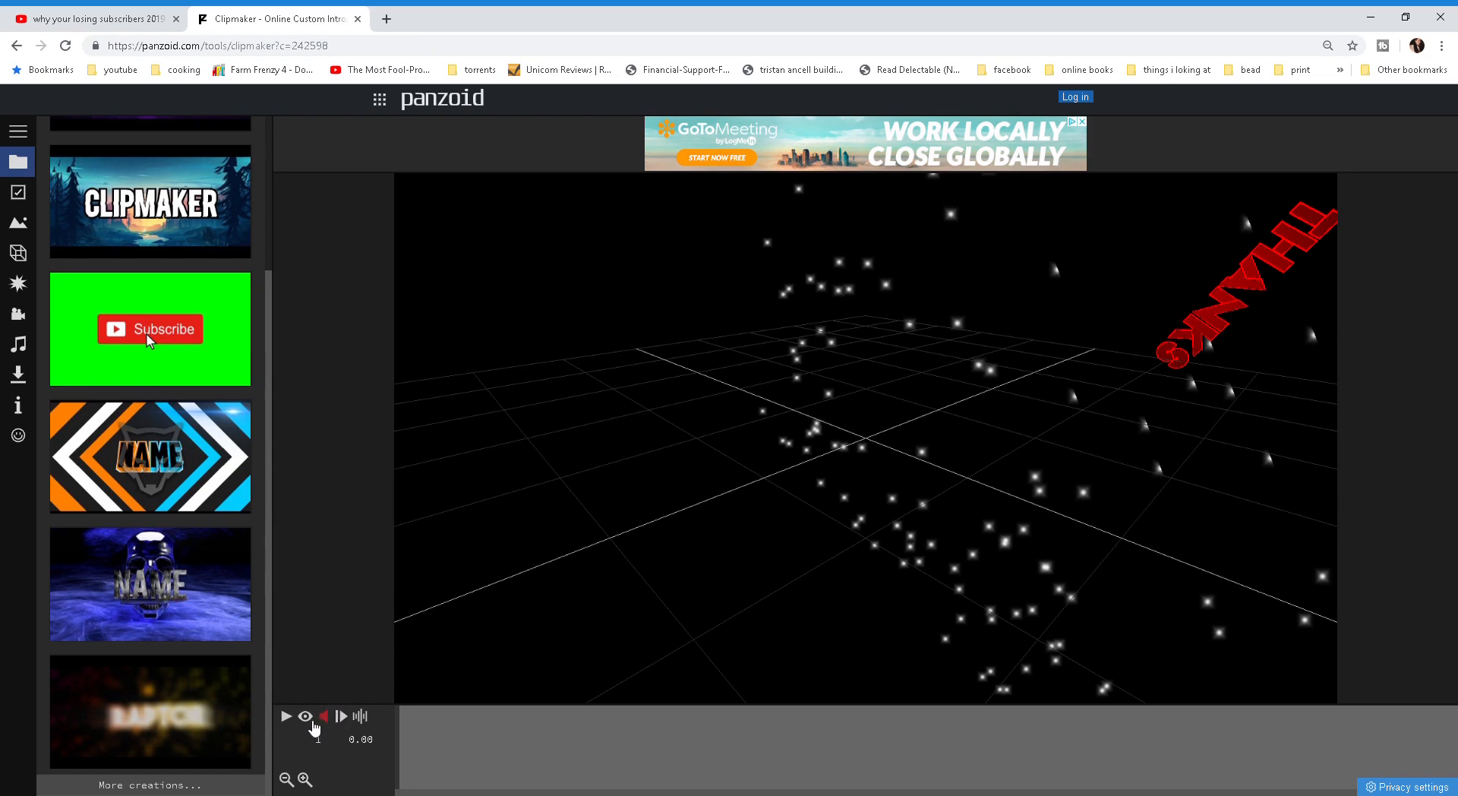
# Step: Play the THANKS template preview to watch the neon winged animation
pyautogui.click(285, 715)
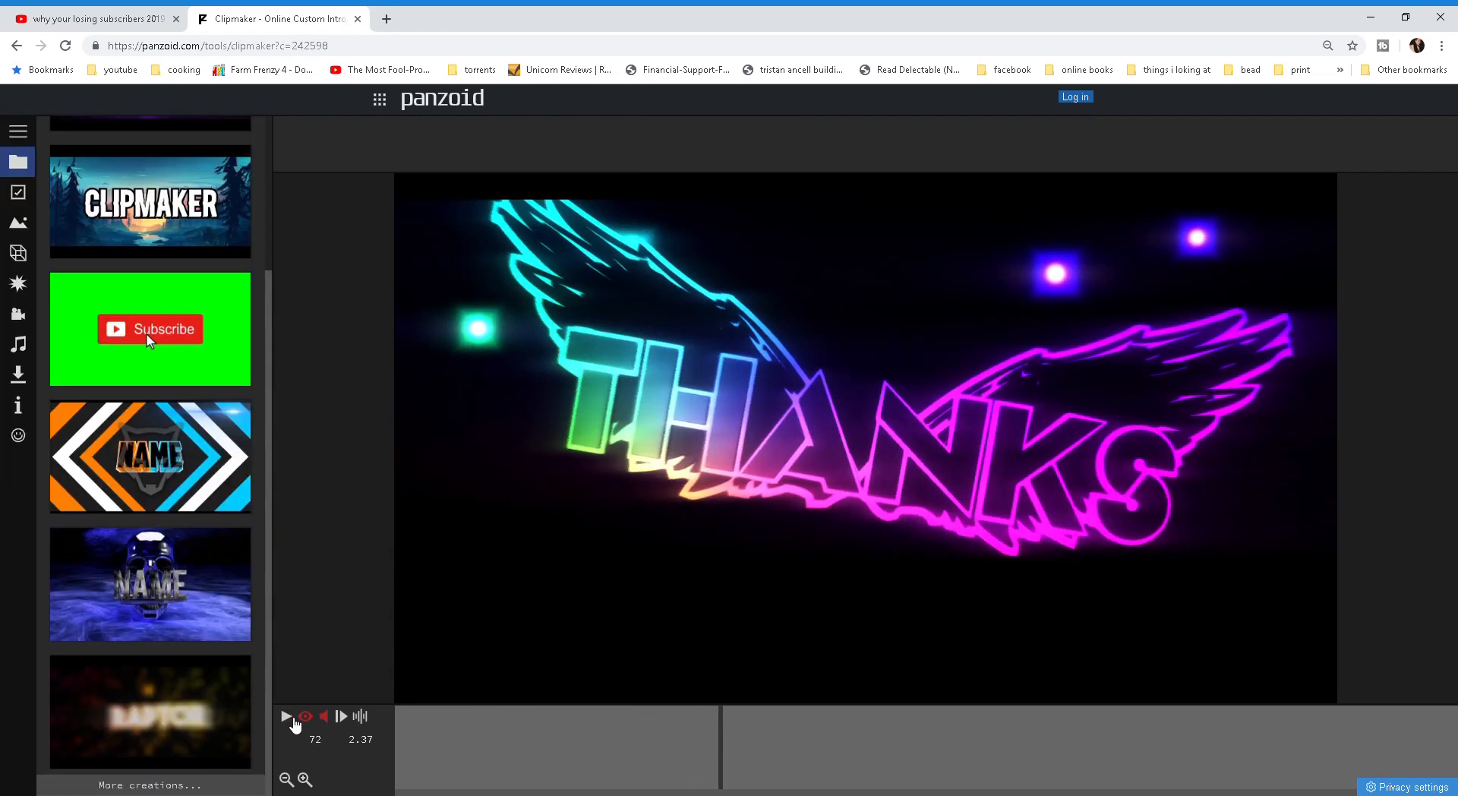
pyautogui.moveTo(328, 590)
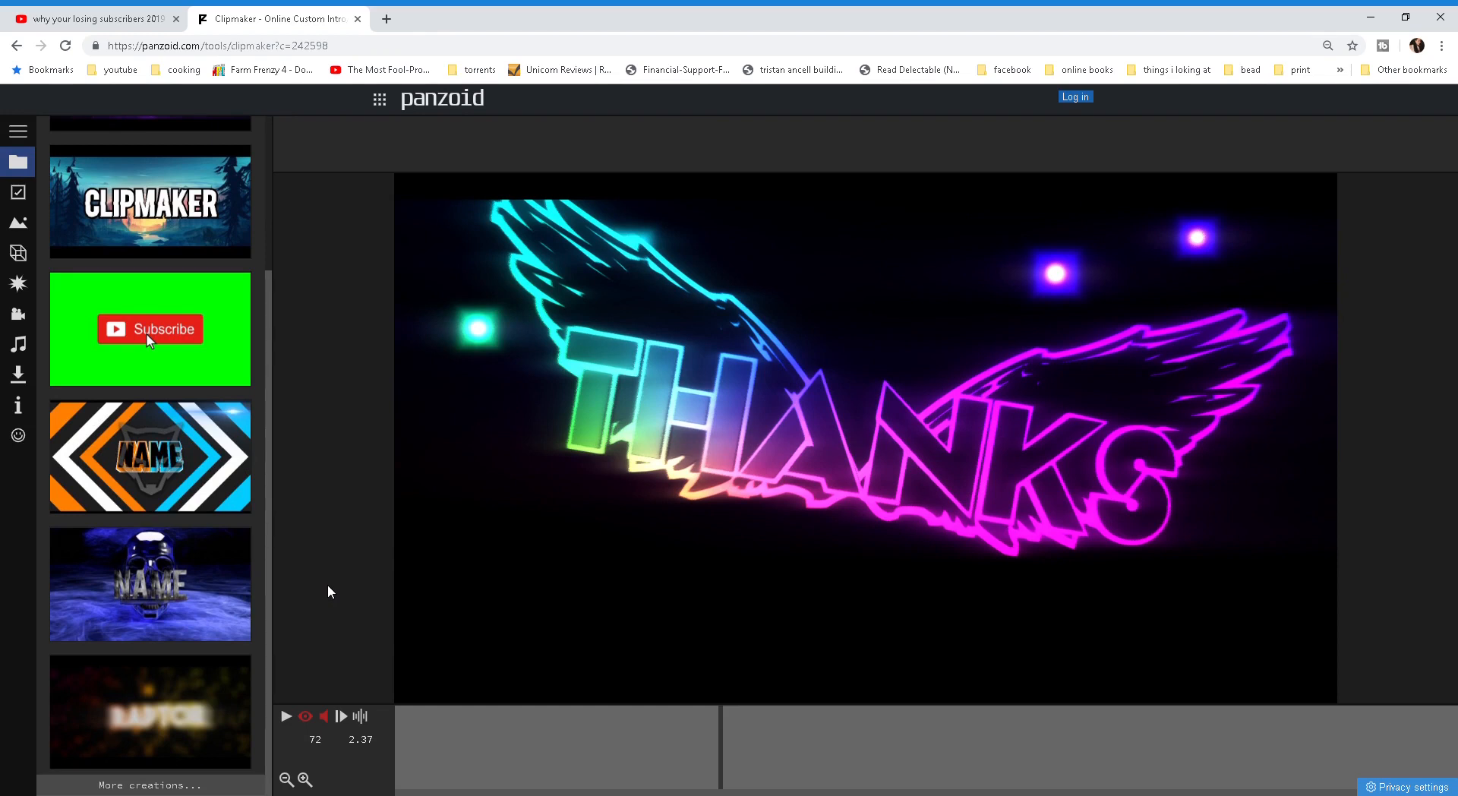
pyautogui.moveTo(18, 193)
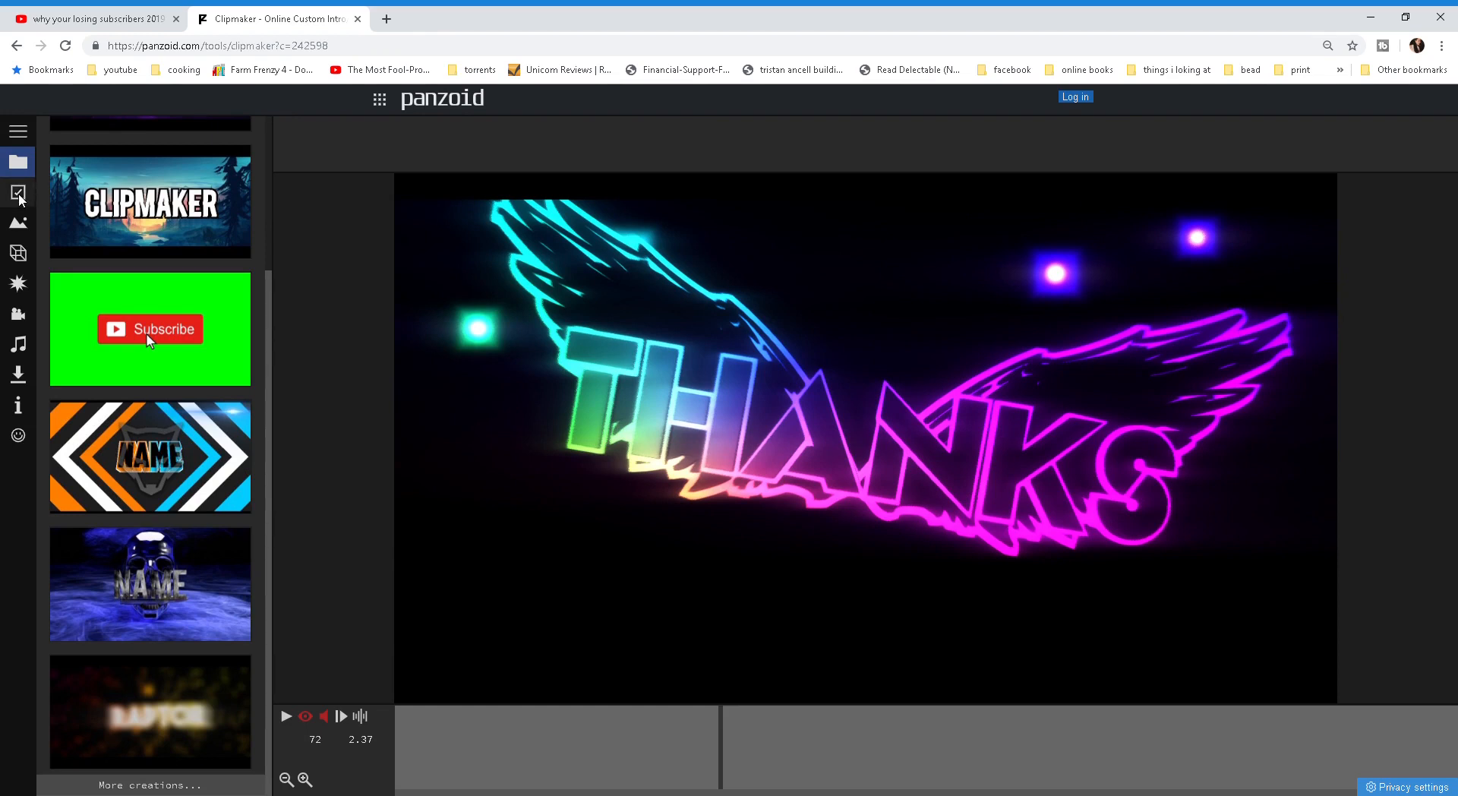
# Step: Show the basic settings: 1280x720 resolution, 30 fps, 8.2-second length
pyautogui.click(18, 193)
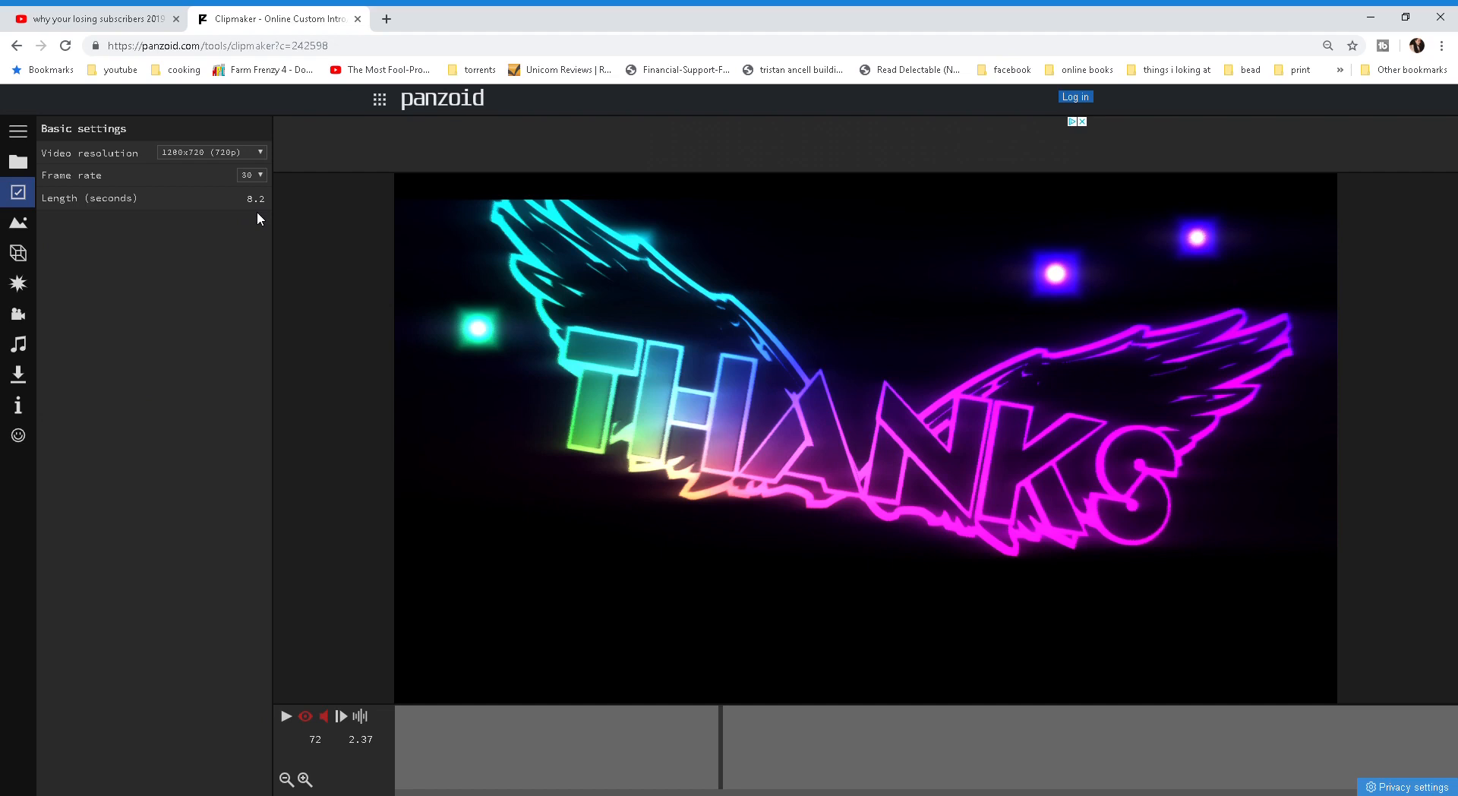
pyautogui.moveTo(140, 185)
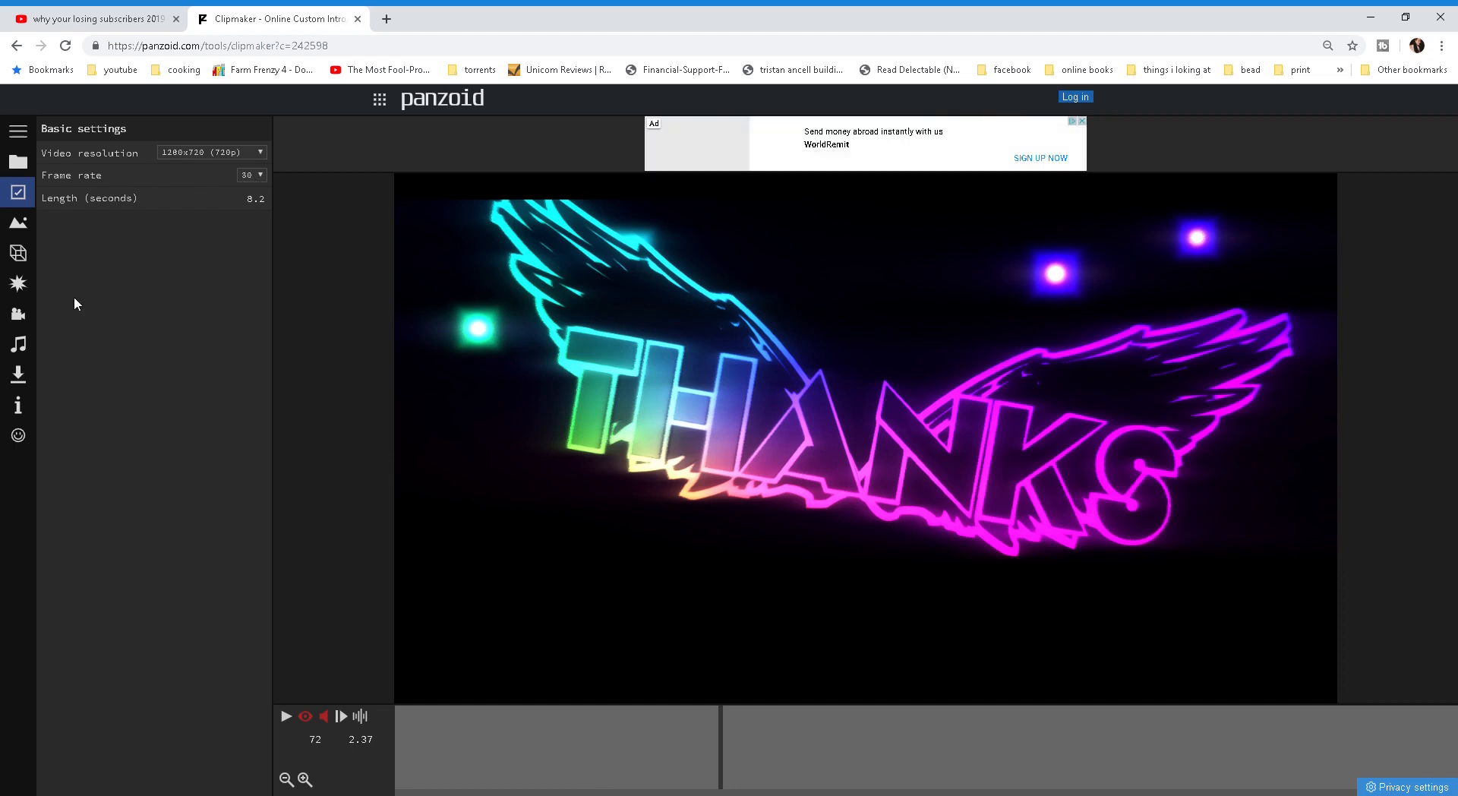
pyautogui.moveTo(67, 273)
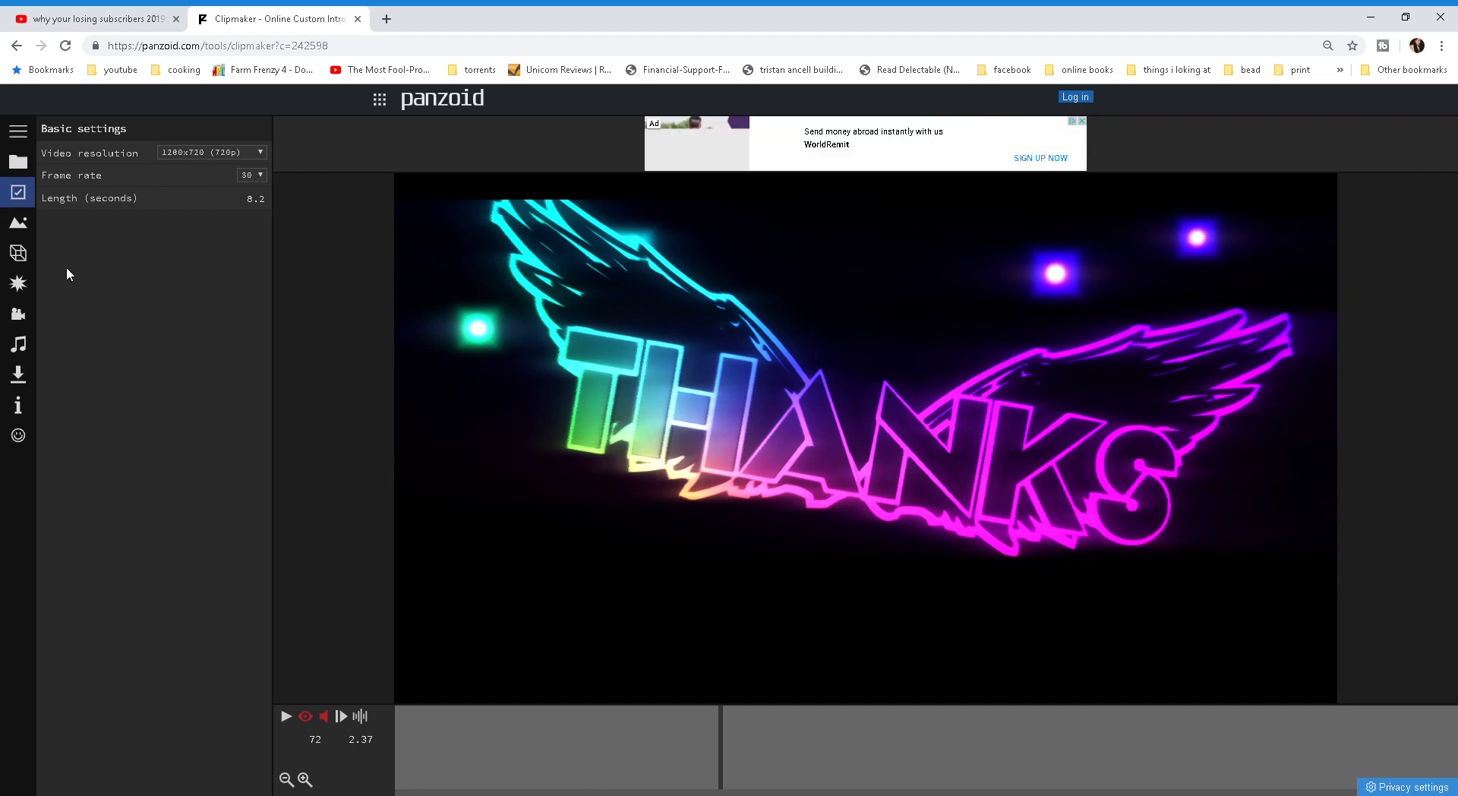
pyautogui.moveTo(19, 343)
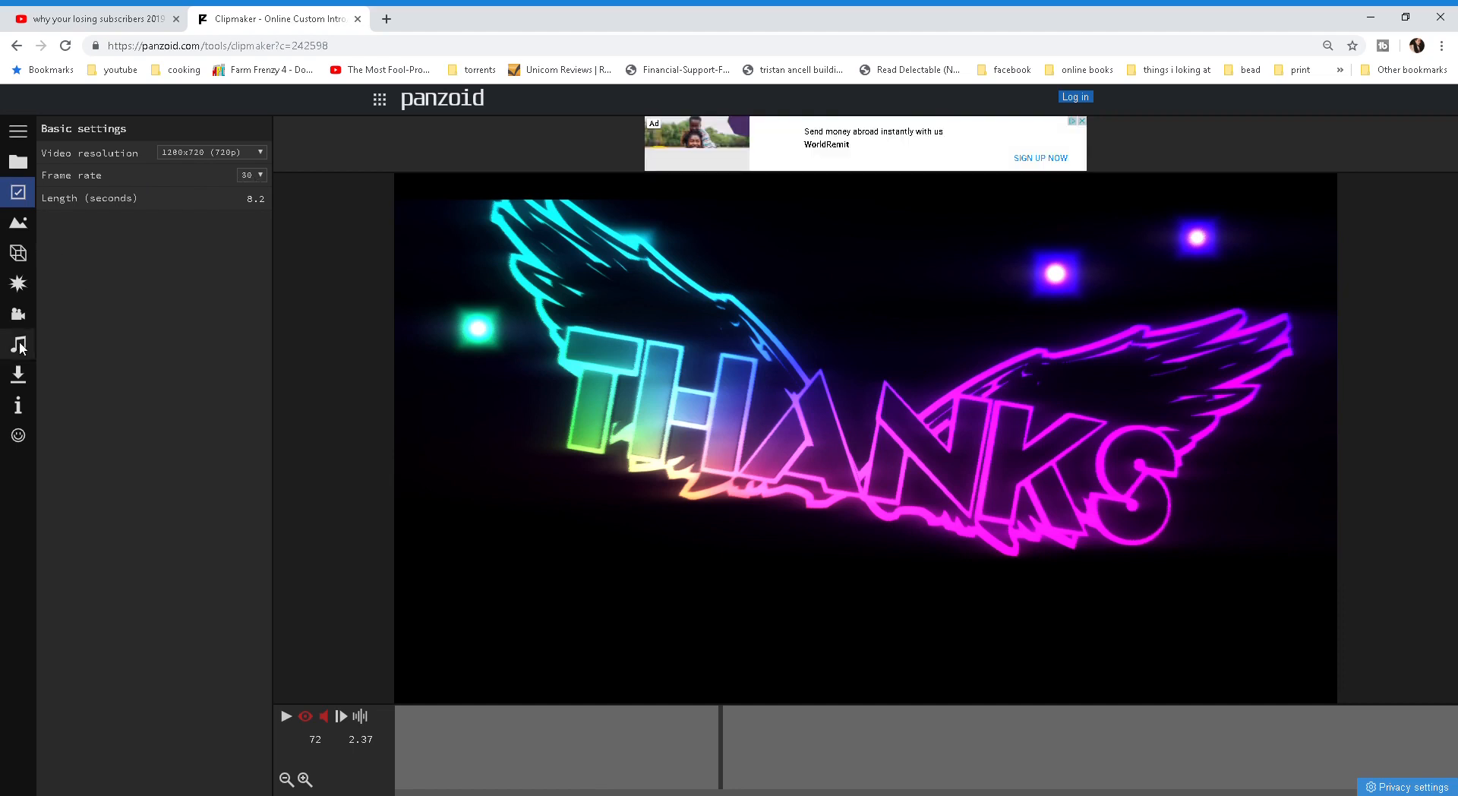
# Step: Set Whats_It_To_Ya_Punk from Downloads as the audio track and replay the preview
pyautogui.click(18, 346)
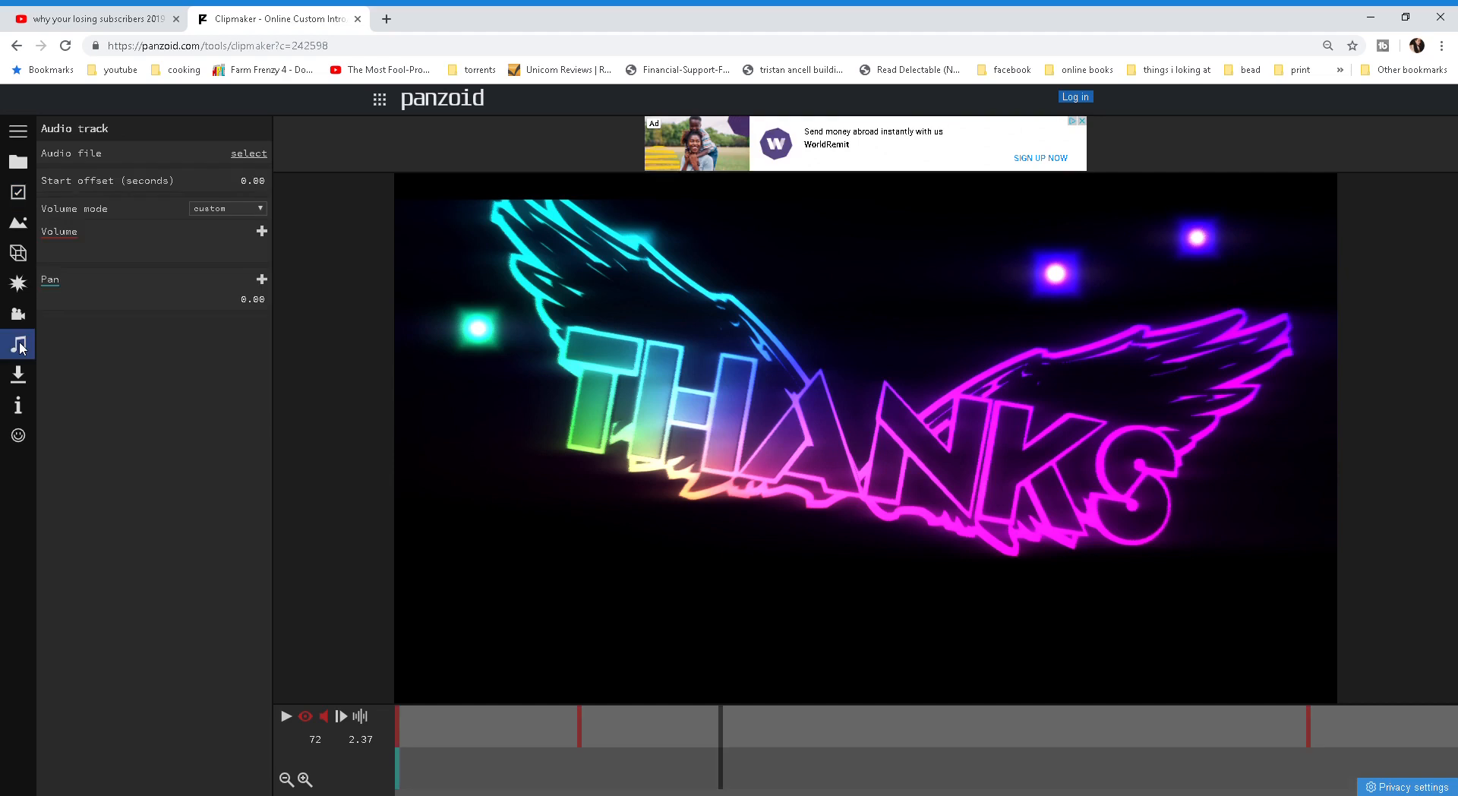
pyautogui.moveTo(253, 164)
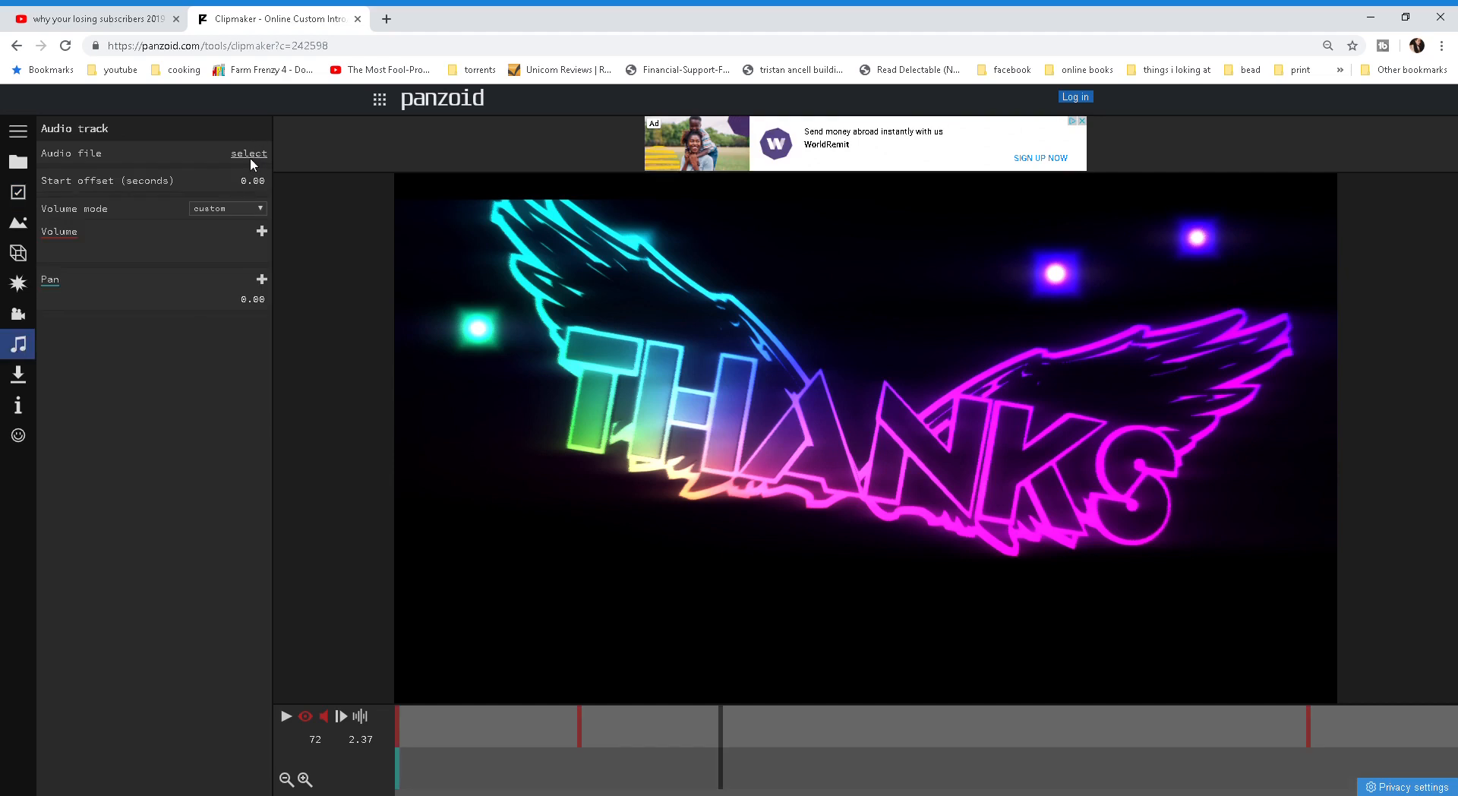
pyautogui.moveTo(249, 160)
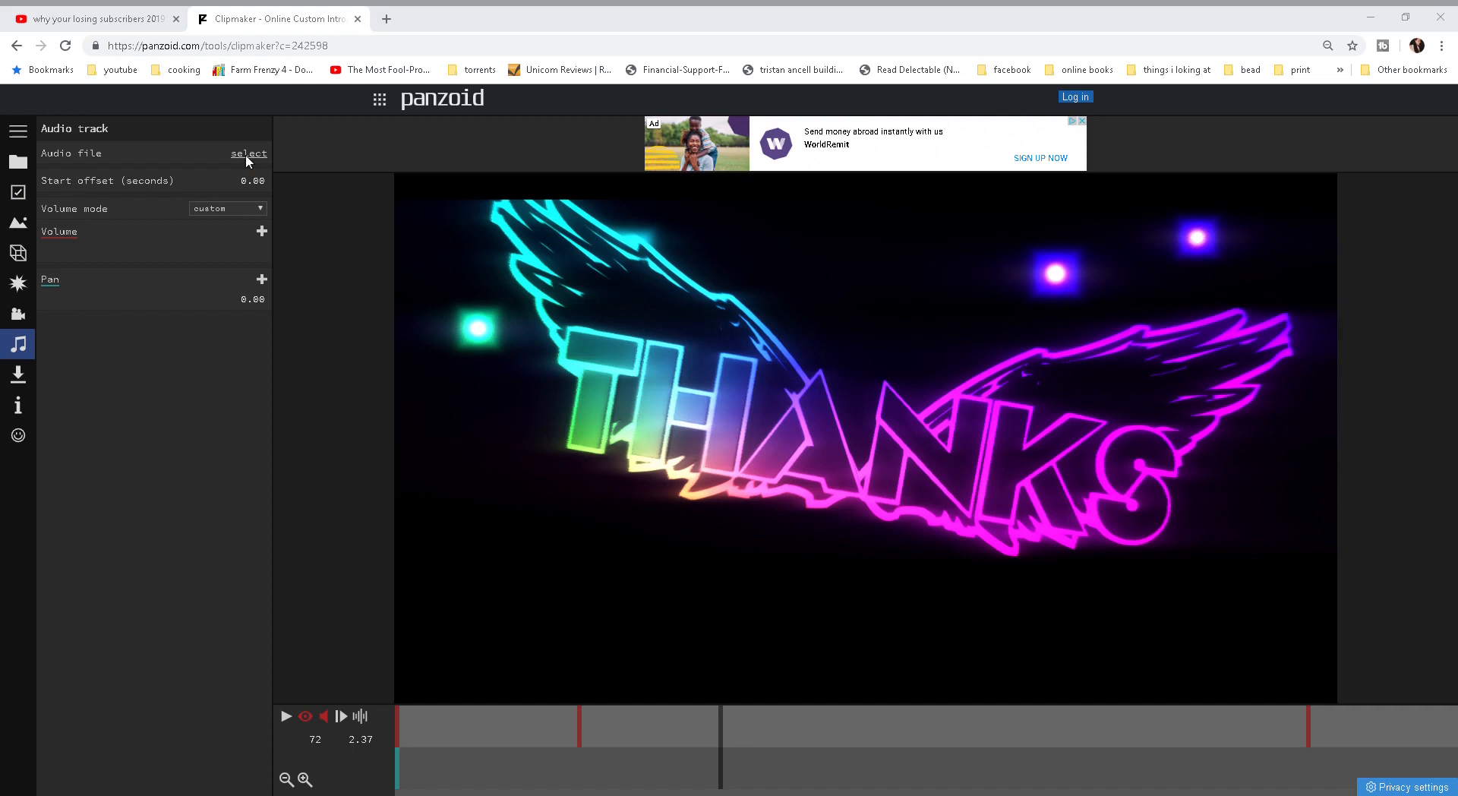
pyautogui.click(248, 154)
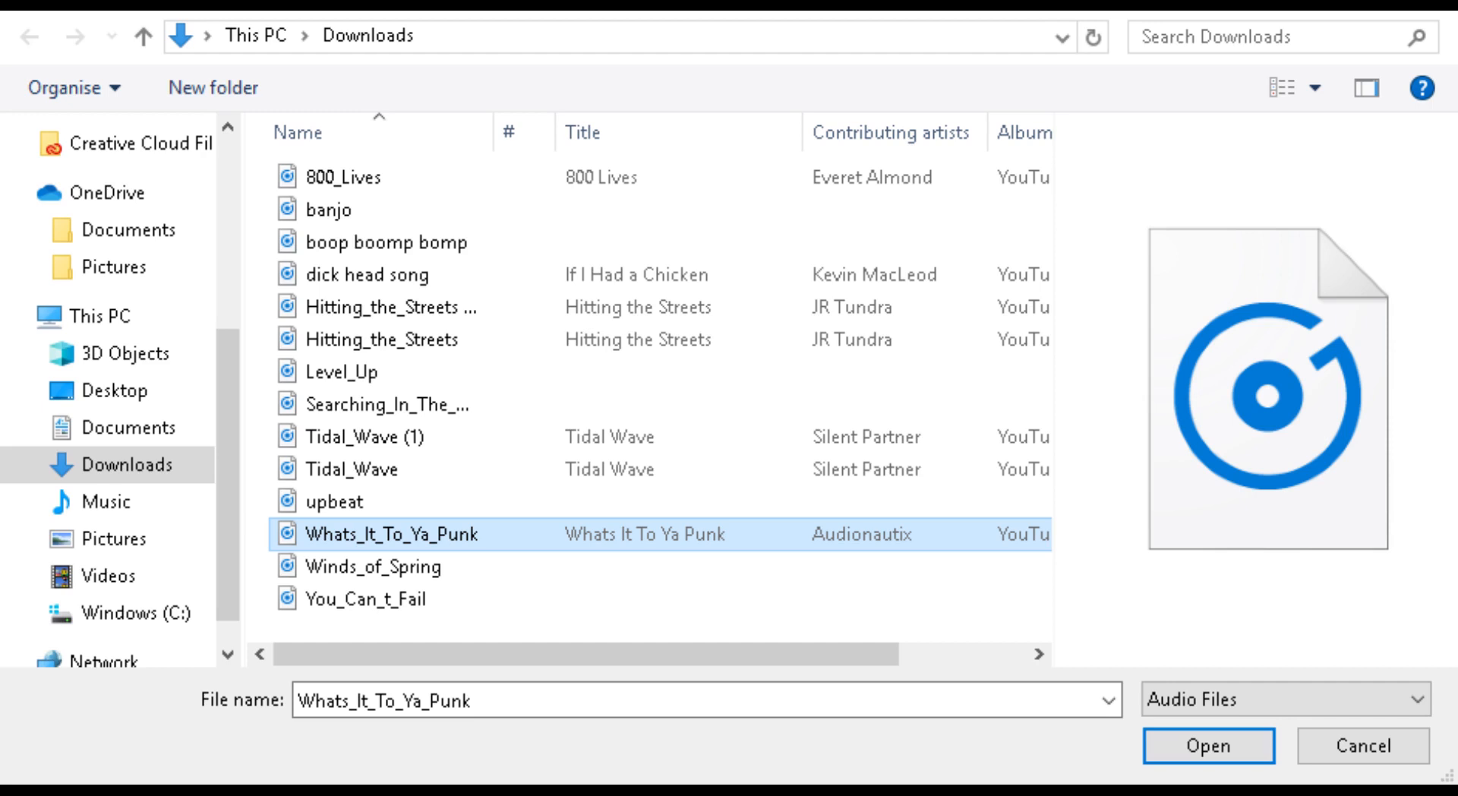
pyautogui.click(1207, 744)
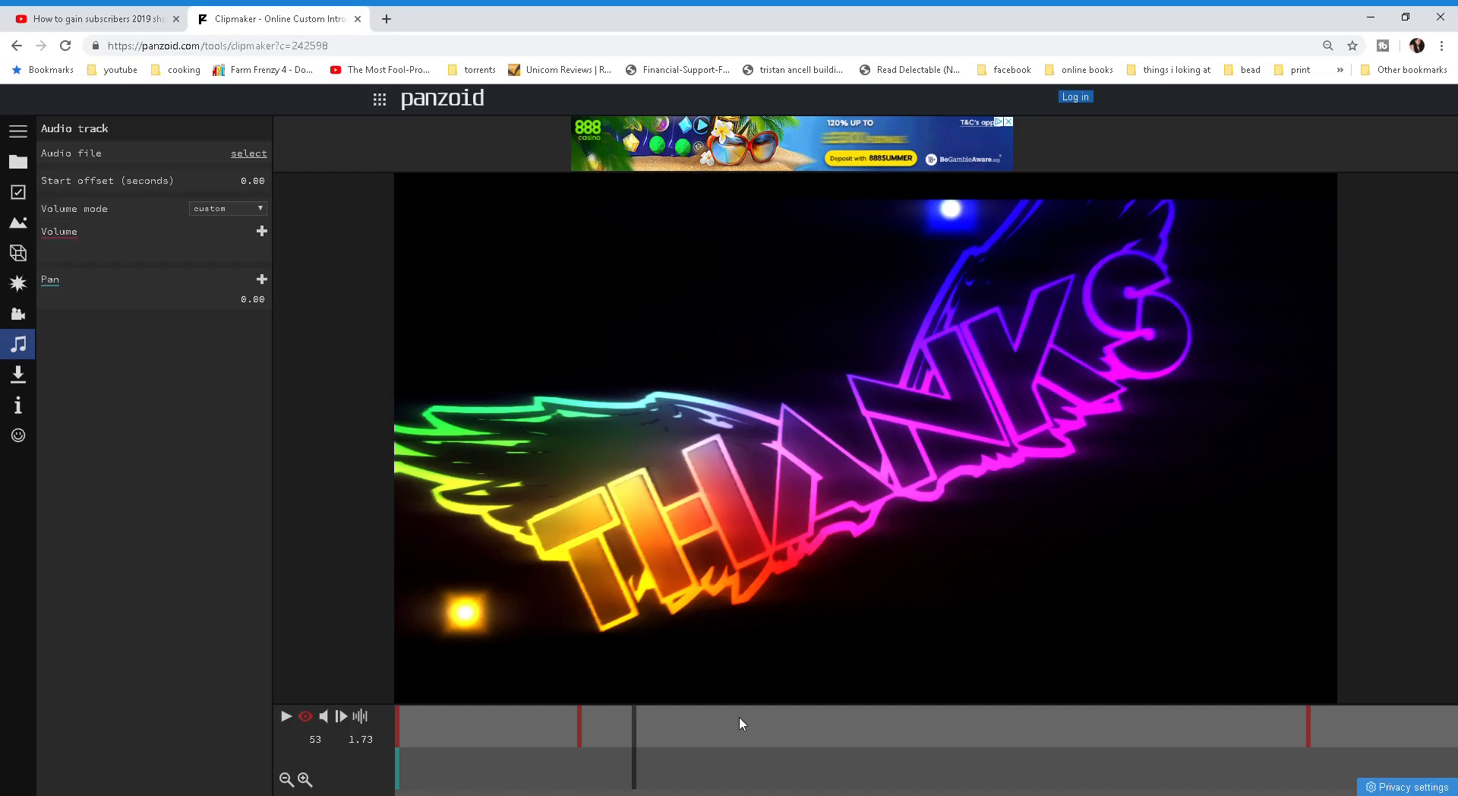
pyautogui.moveTo(836, 530)
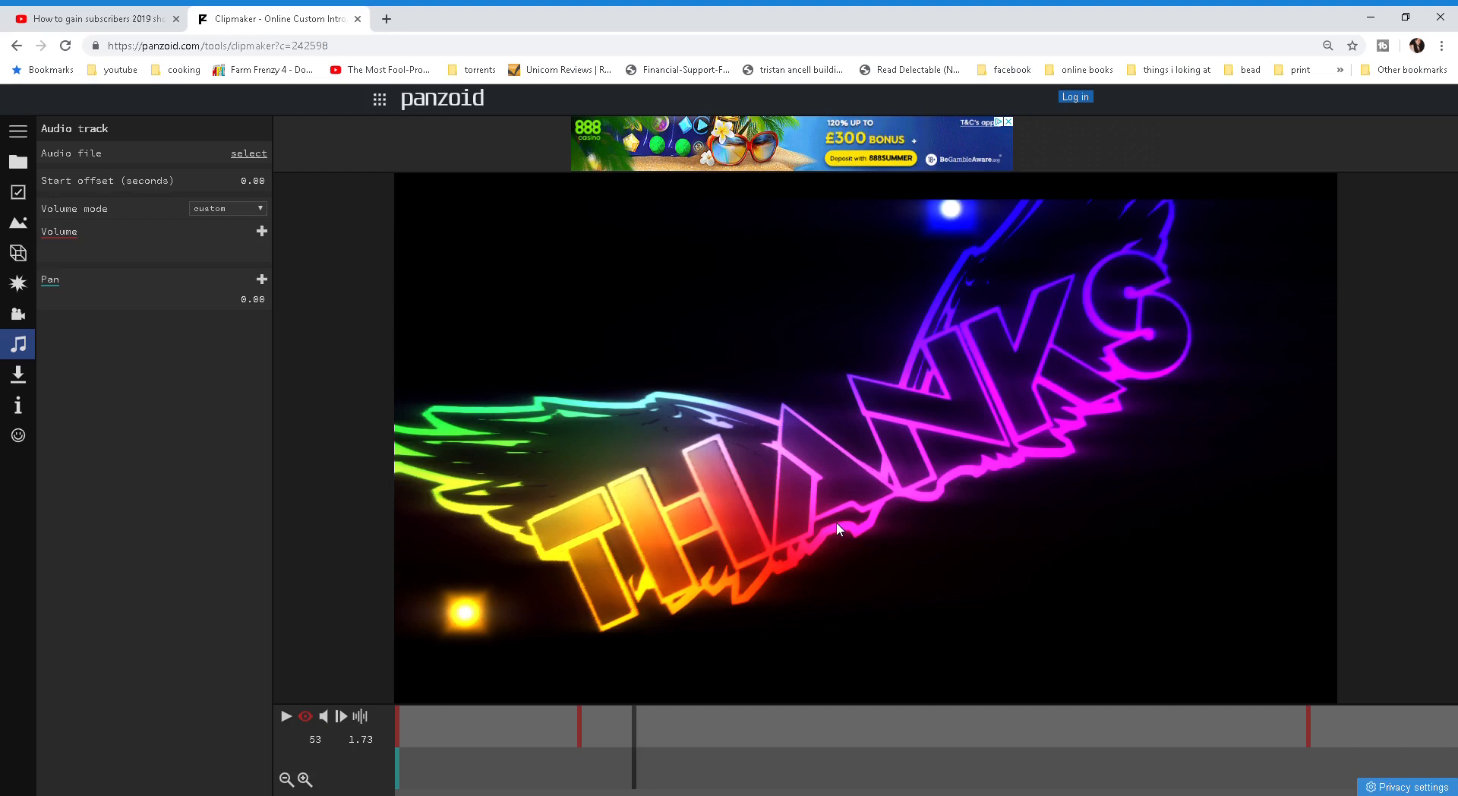
pyautogui.moveTo(287, 715)
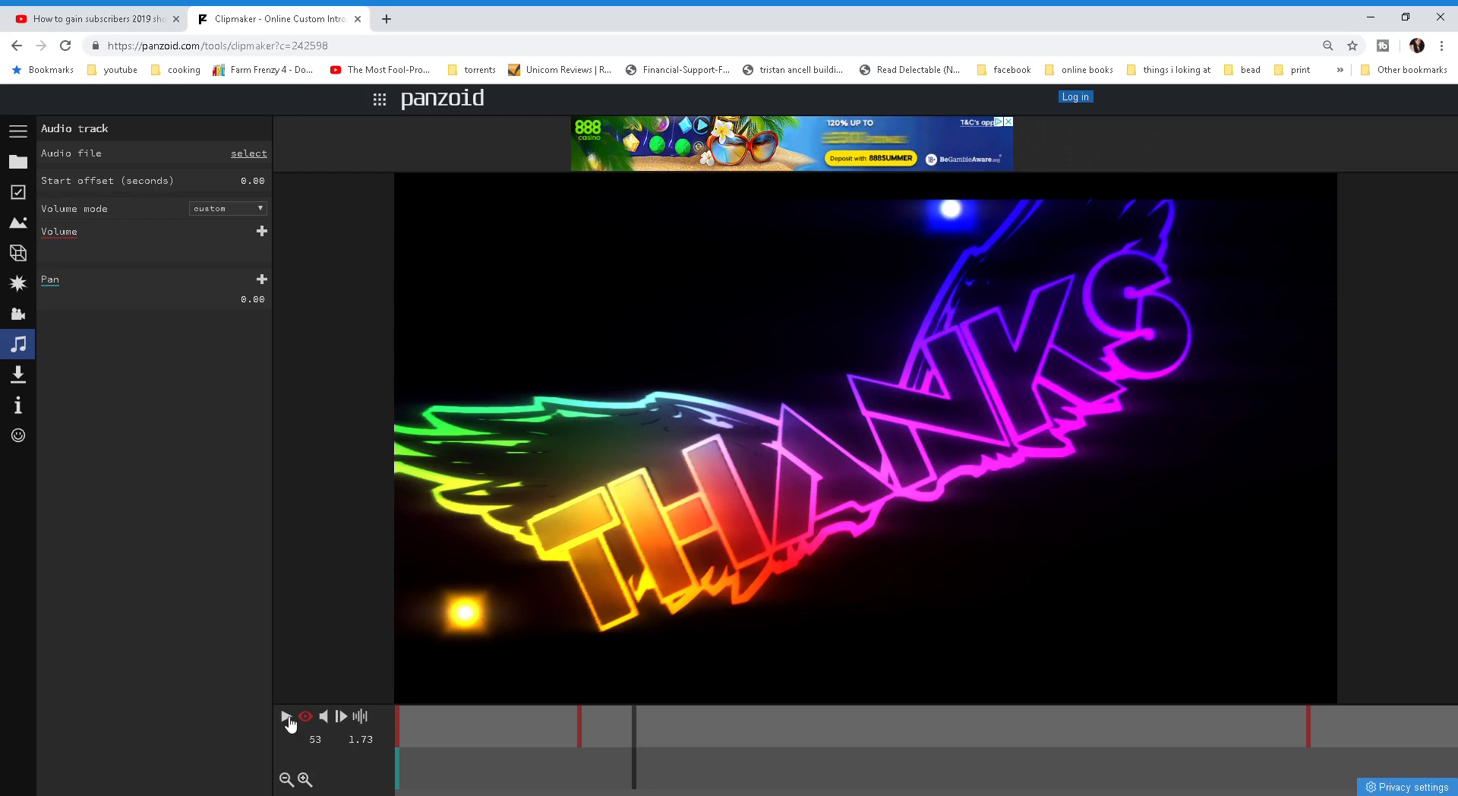
pyautogui.click(289, 718)
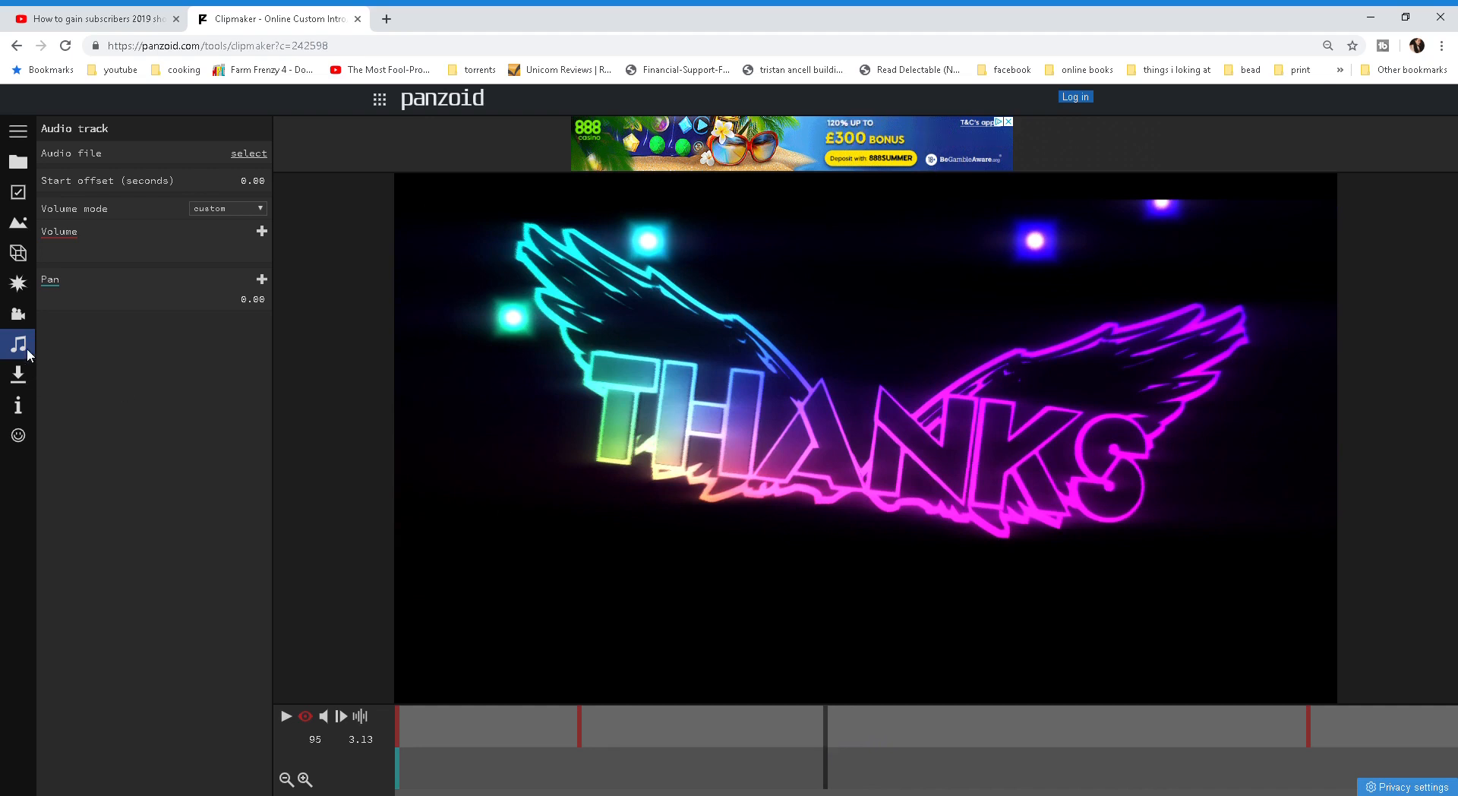
pyautogui.moveTo(16, 282)
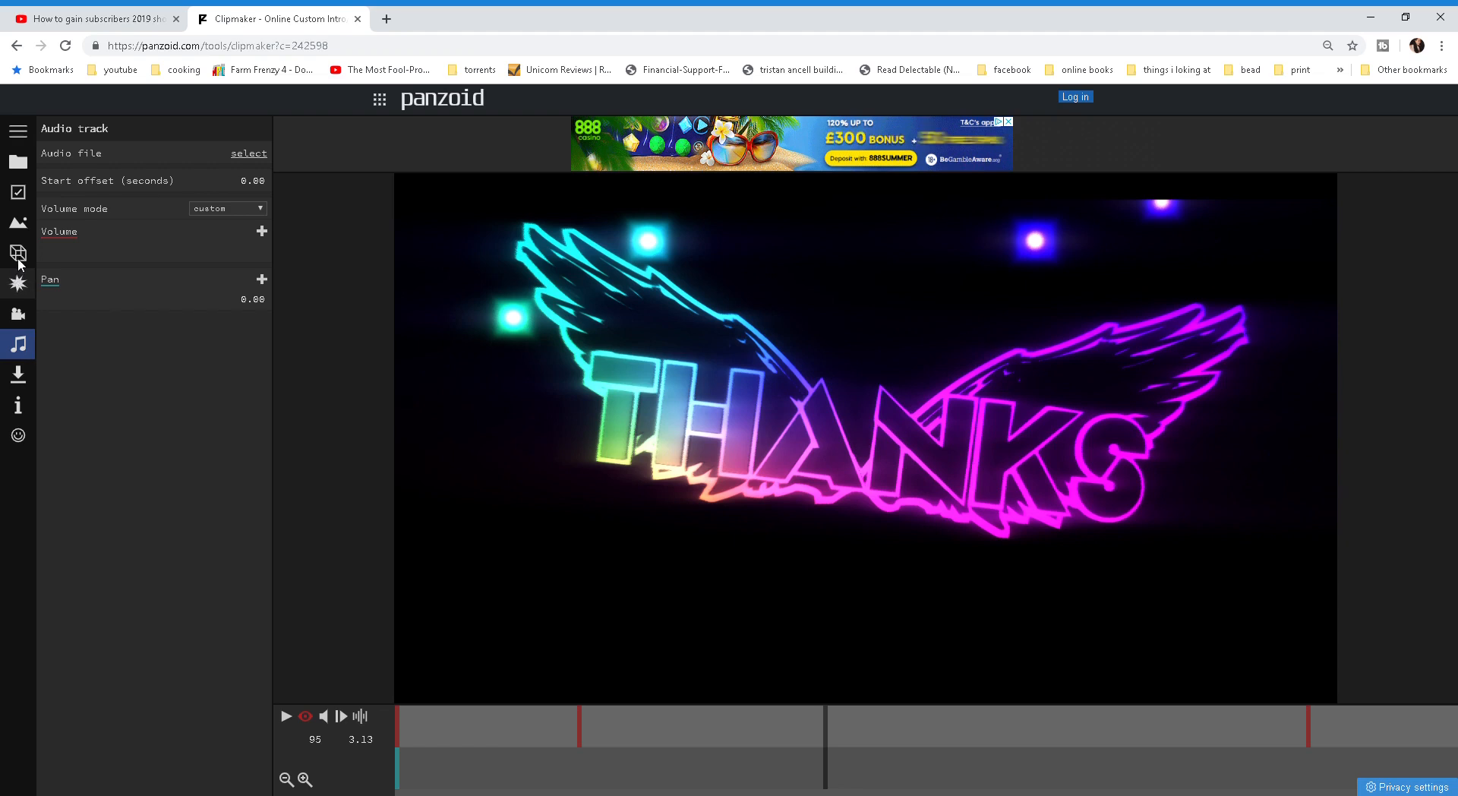
# Step: Select the thanks text object and replace its wording with Aaron
pyautogui.click(17, 254)
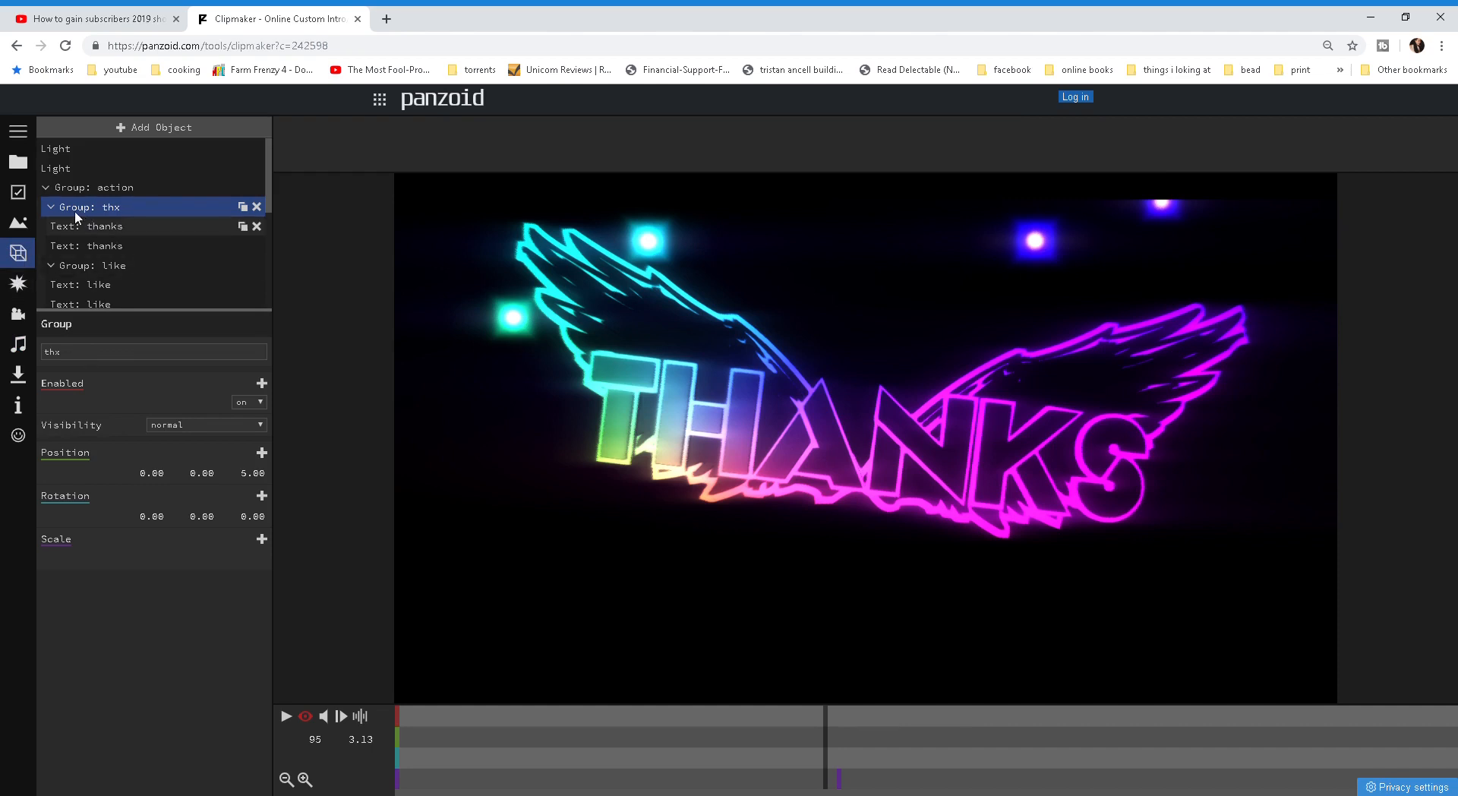
pyautogui.moveTo(117, 226)
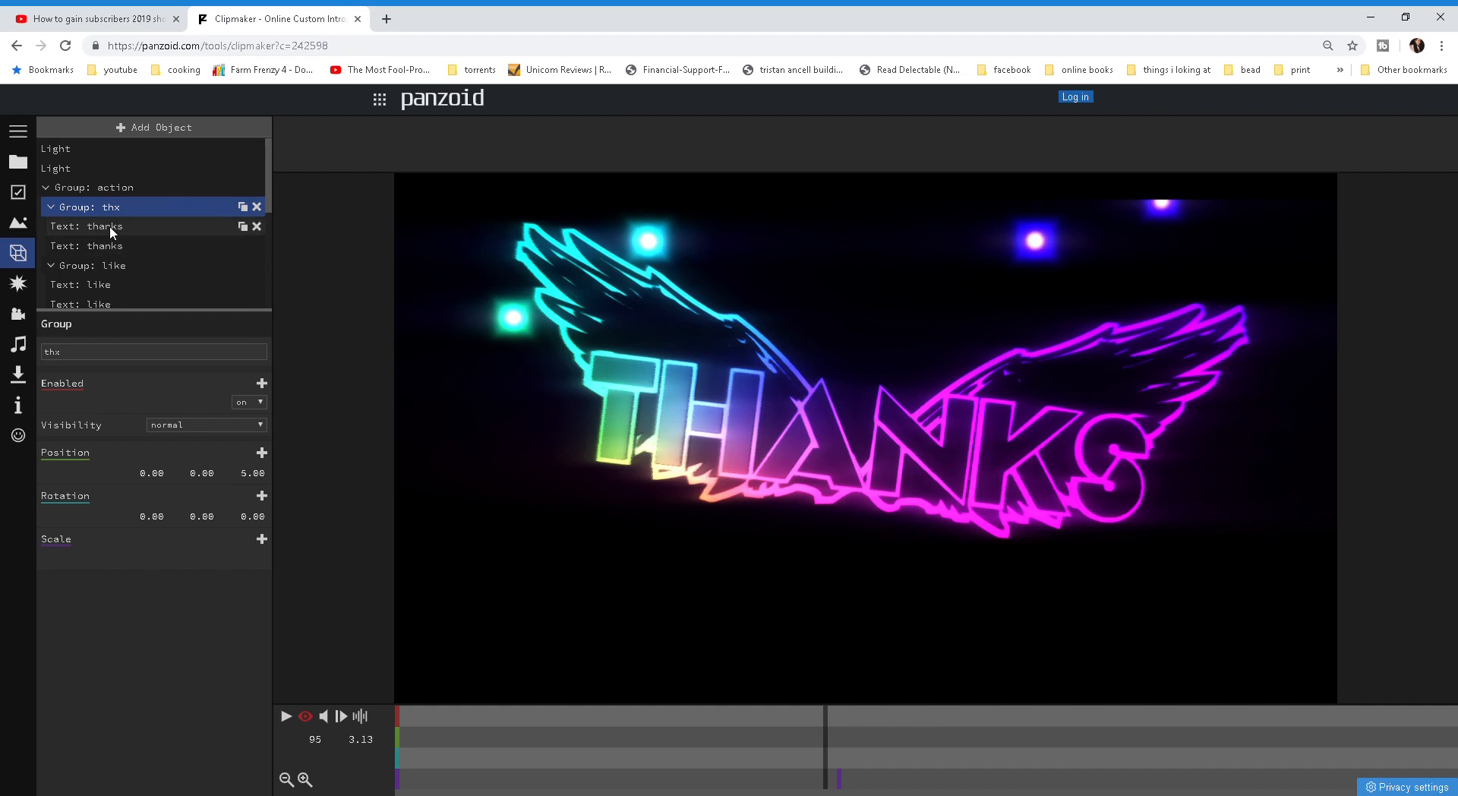
pyautogui.click(93, 226)
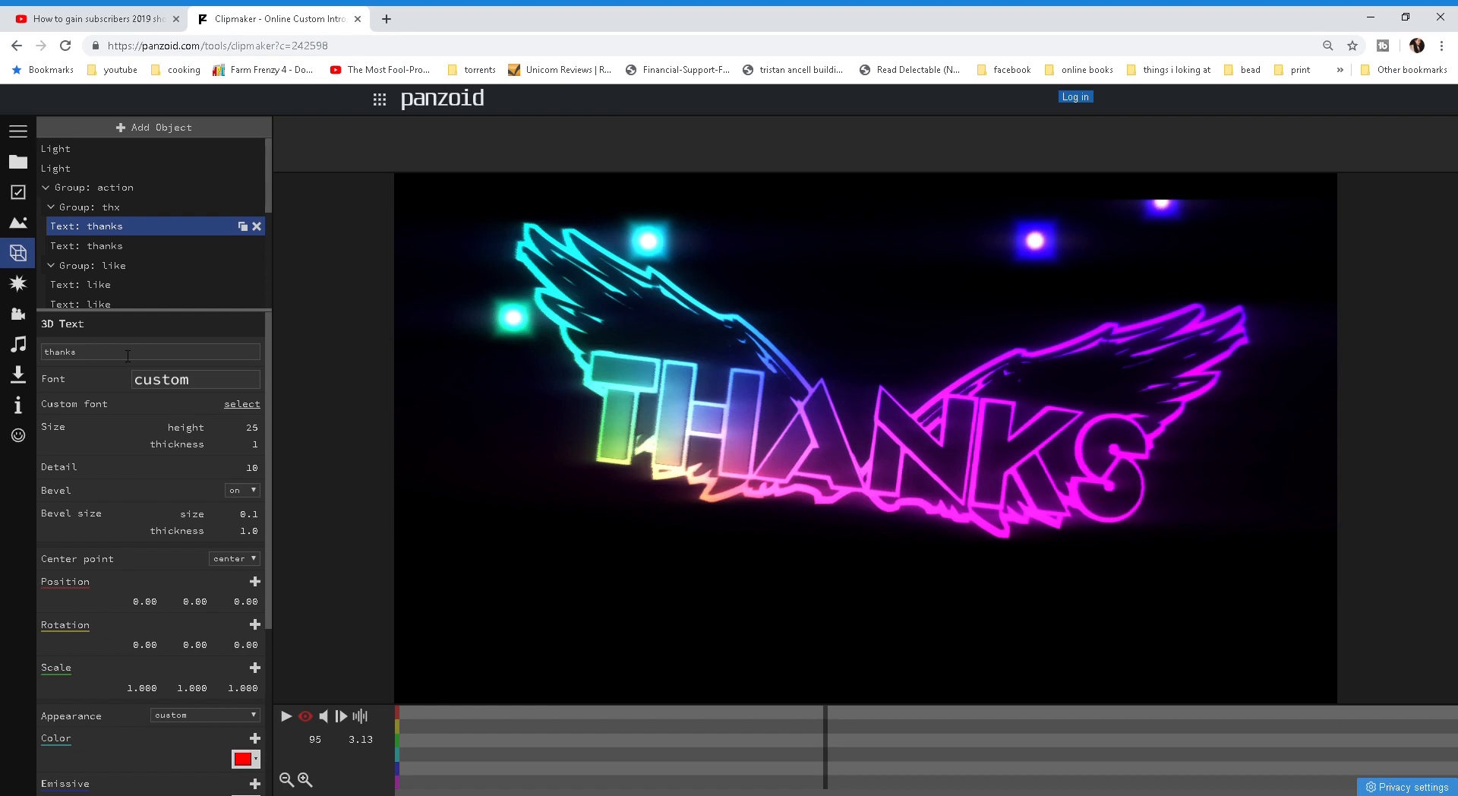
pyautogui.click(149, 351)
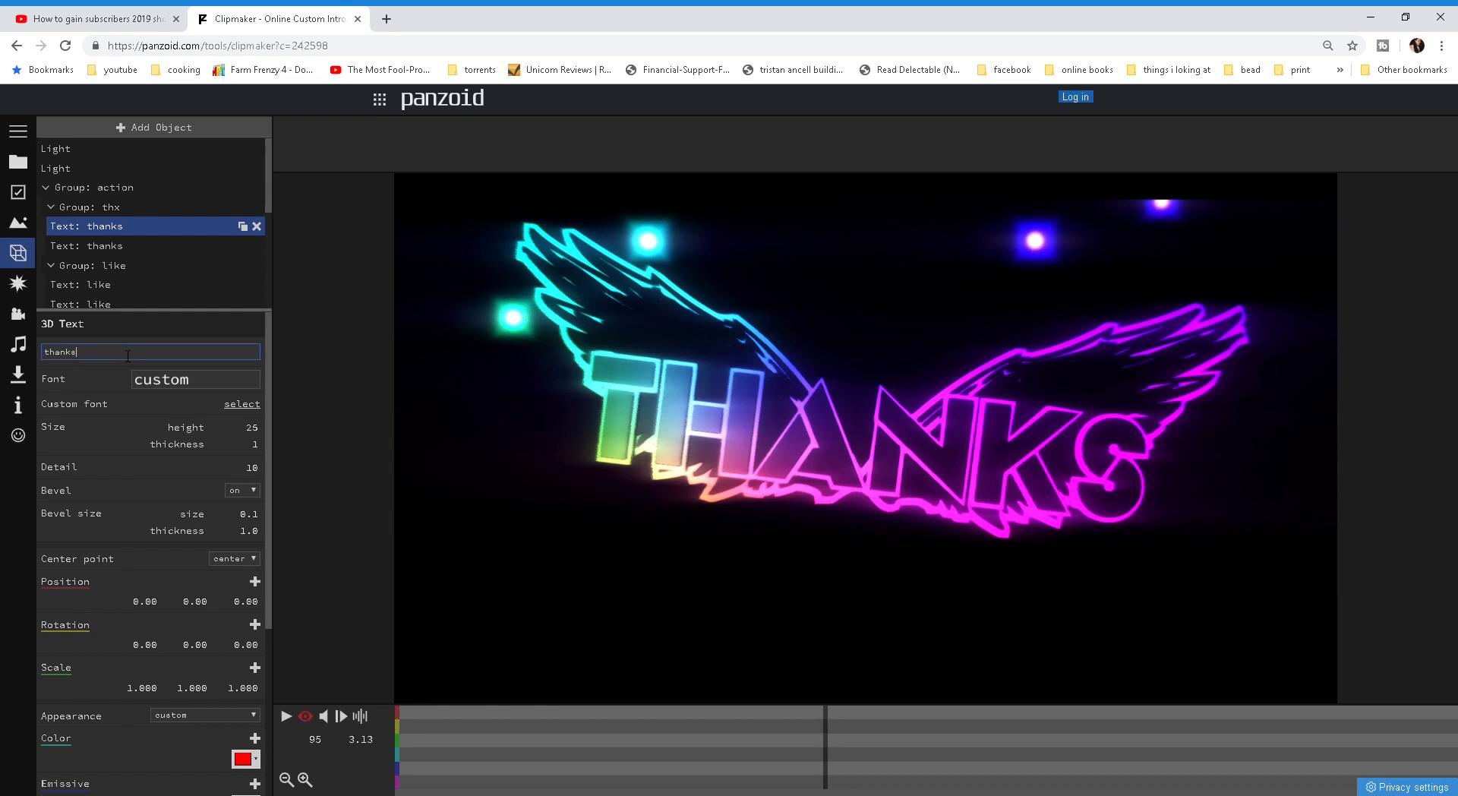
pyautogui.press('ctrl+a')
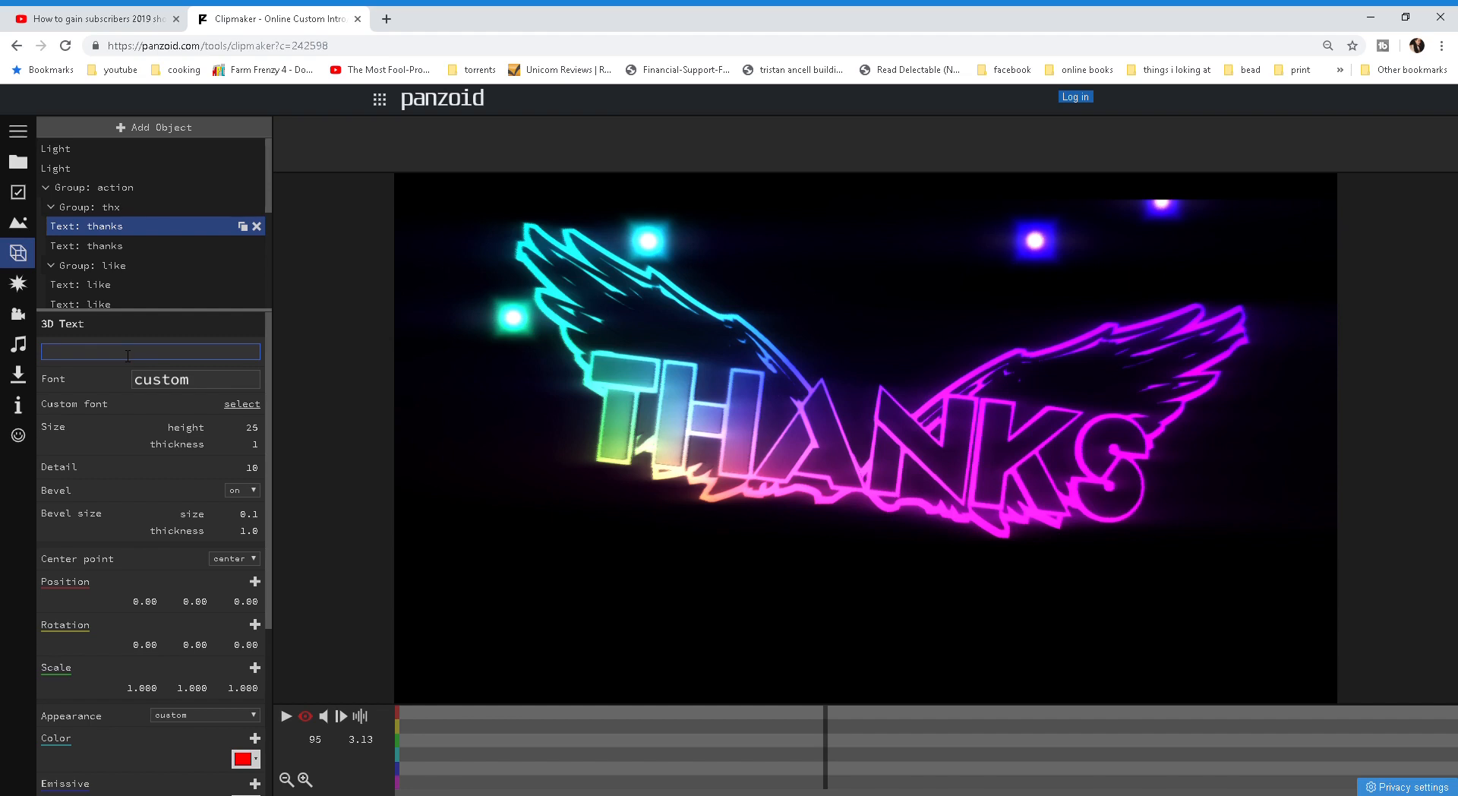
pyautogui.write('A')
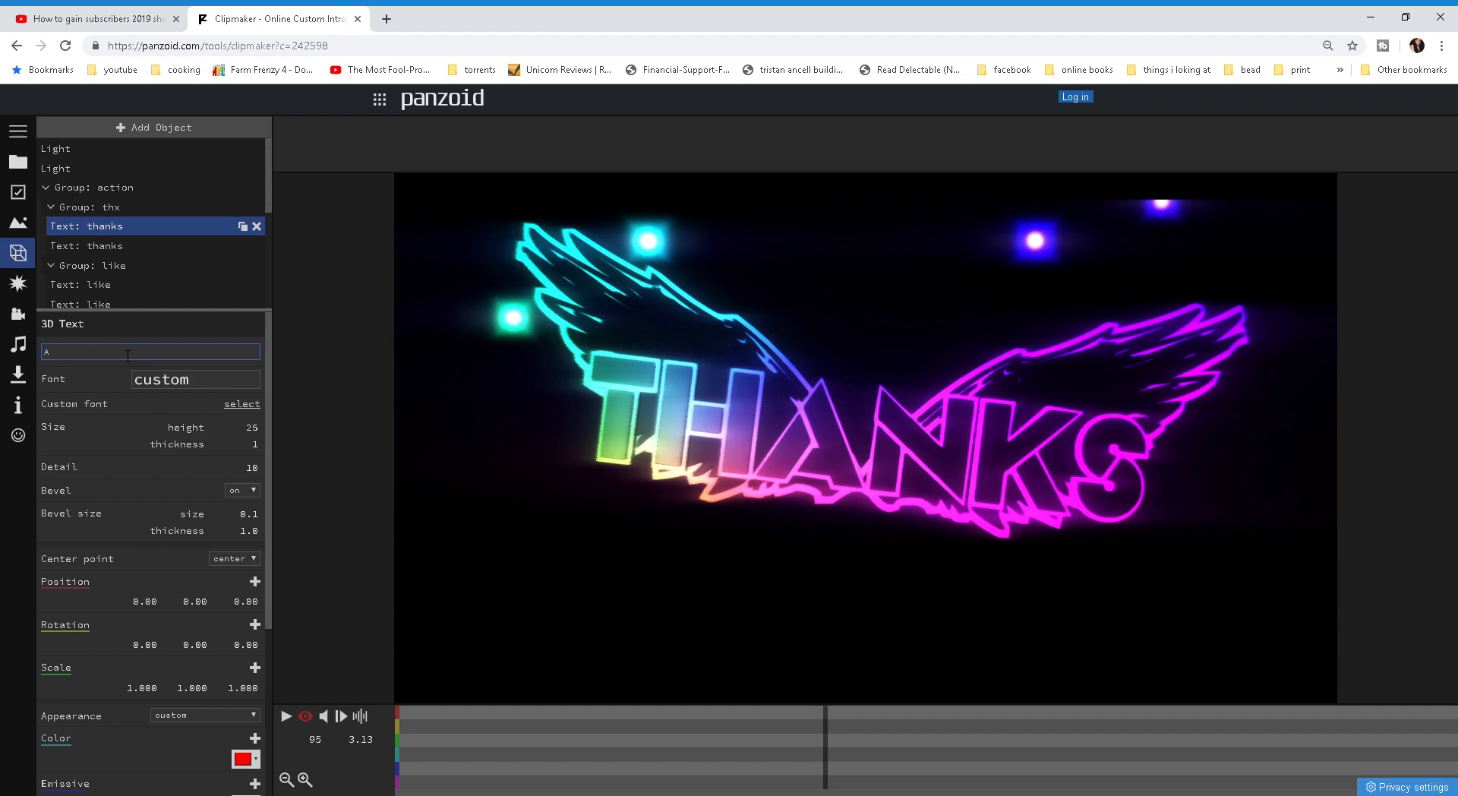
pyautogui.write('aron Storm')
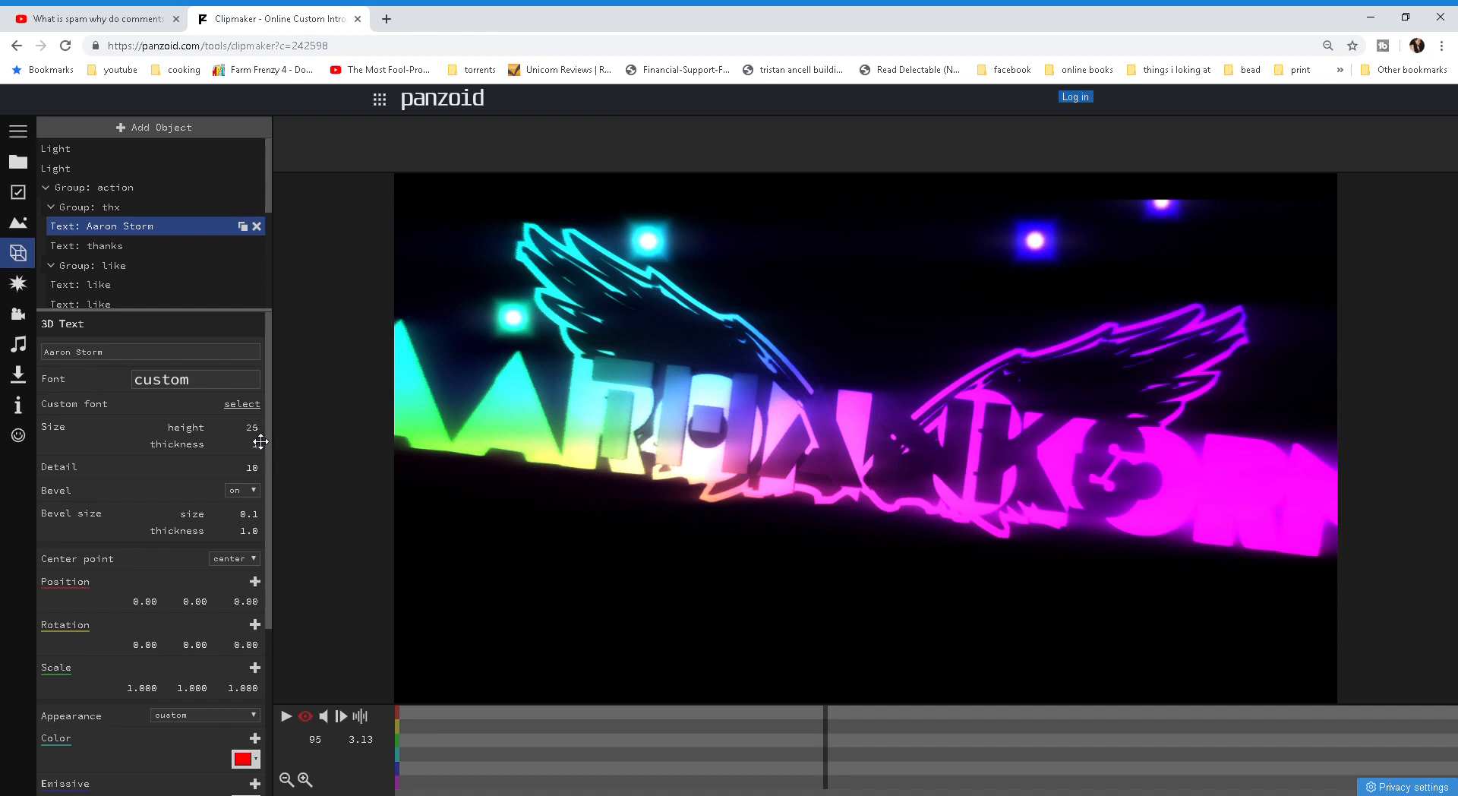
# Step: Reduce the text's Size height to 18
pyautogui.tripleClick(237, 427)
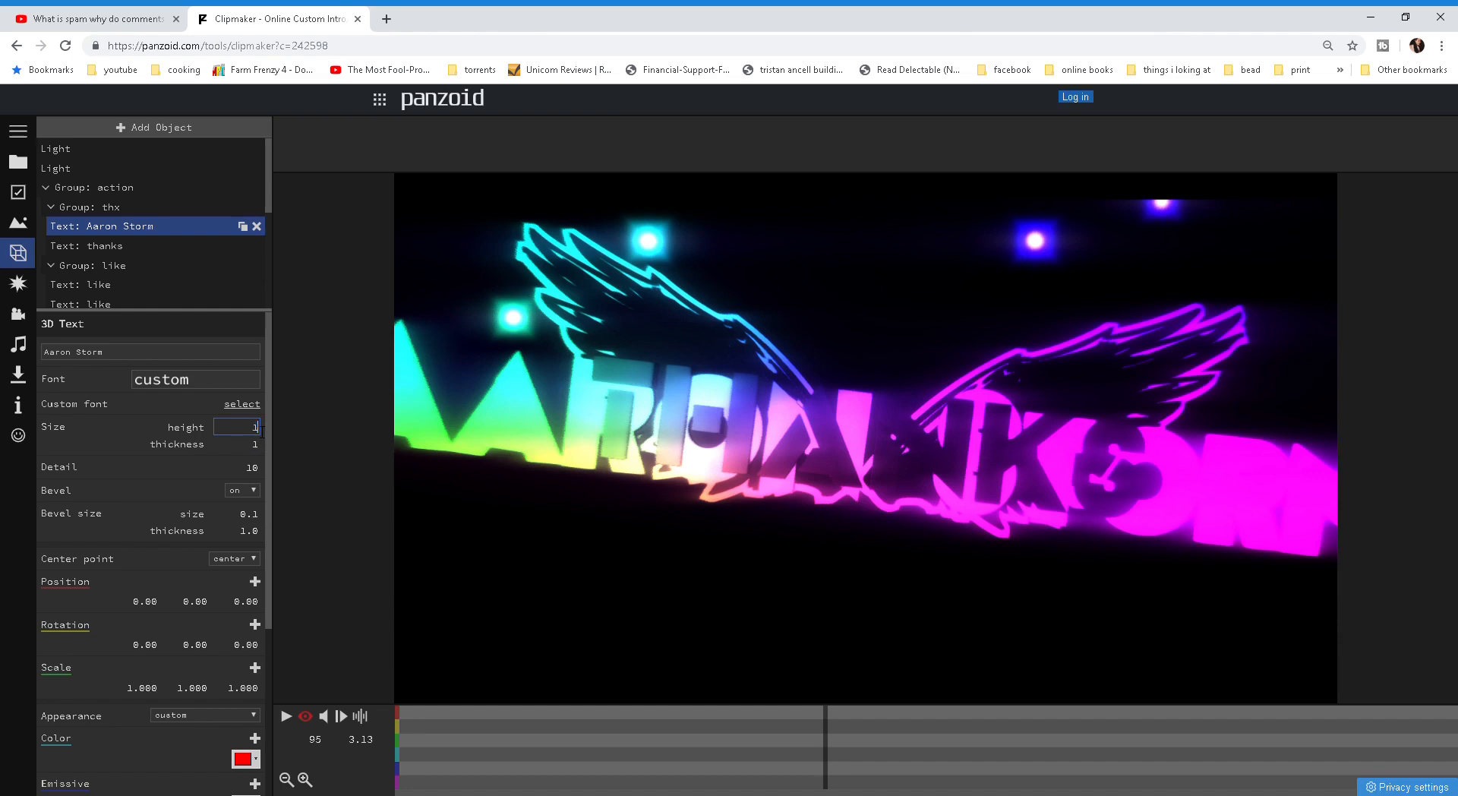
pyautogui.write('18')
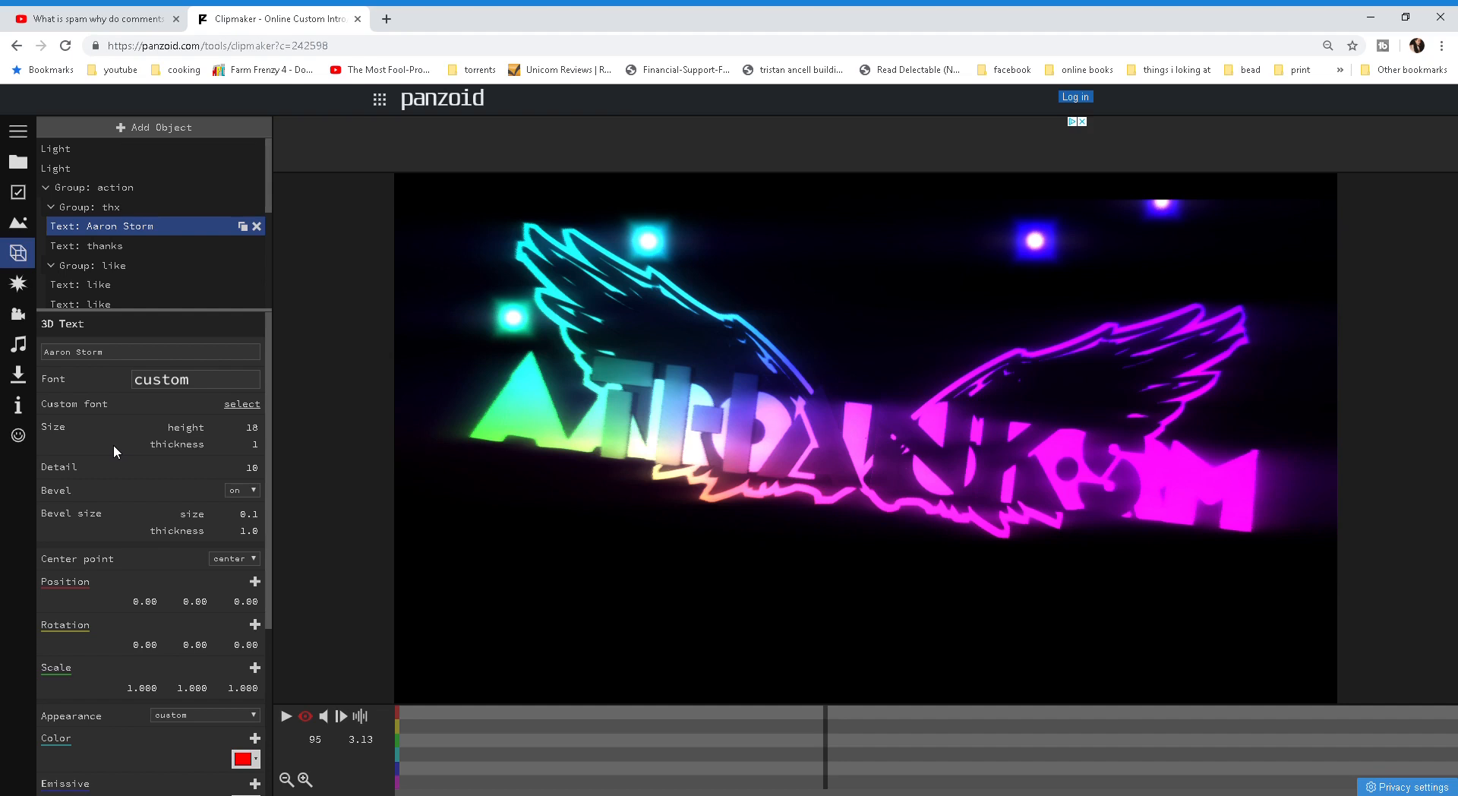
pyautogui.moveTo(117, 254)
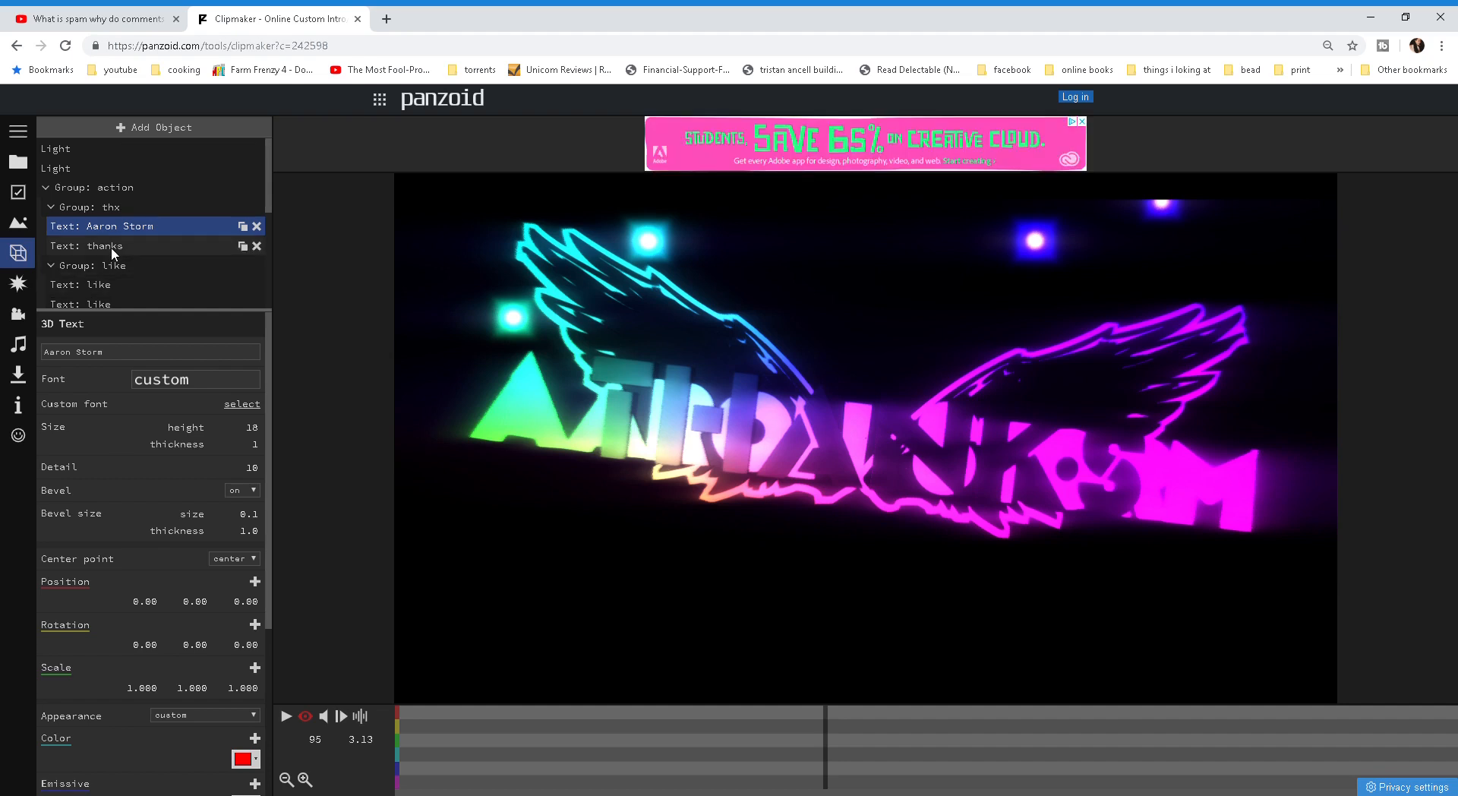
pyautogui.click(104, 246)
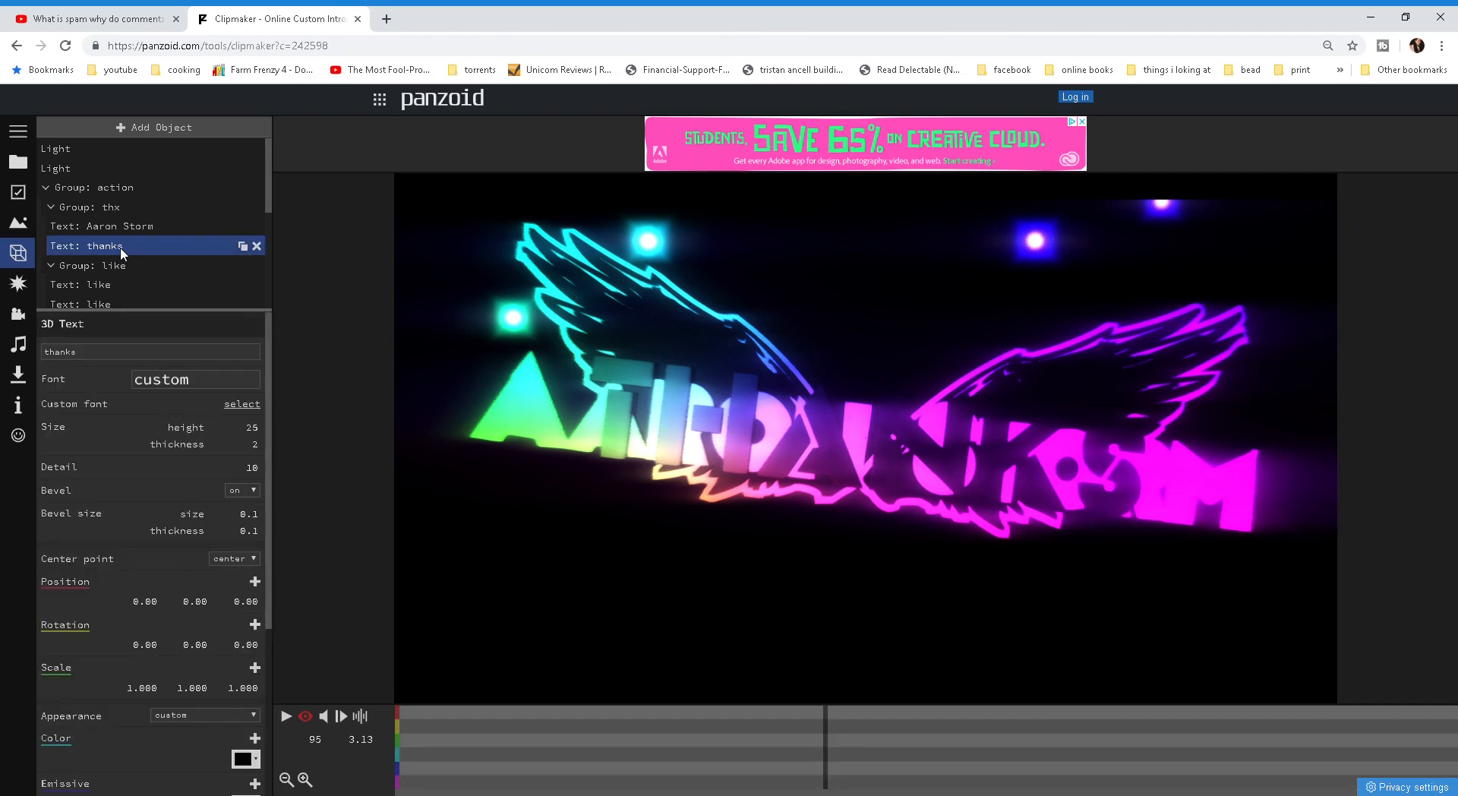
pyautogui.click(111, 264)
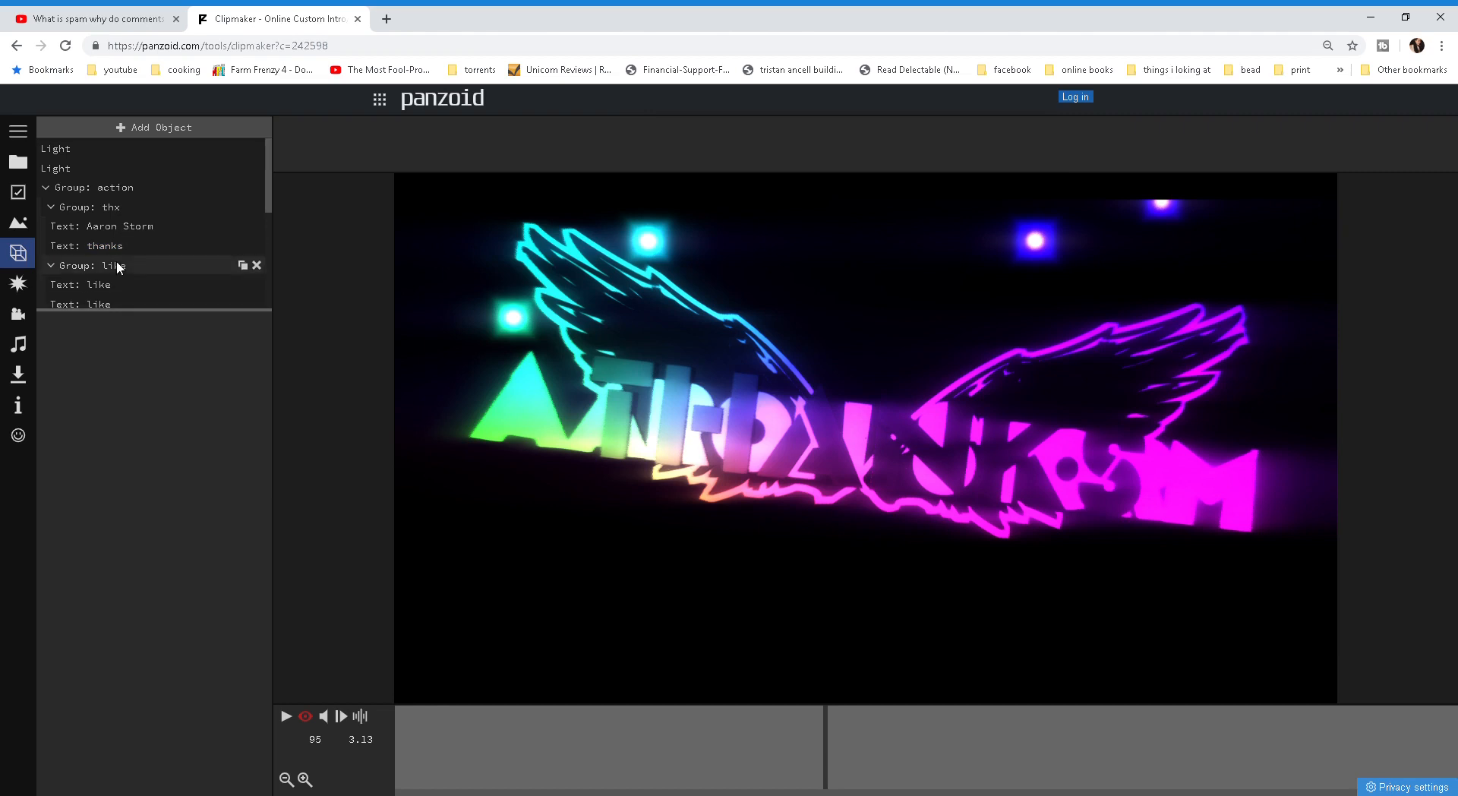
pyautogui.click(104, 246)
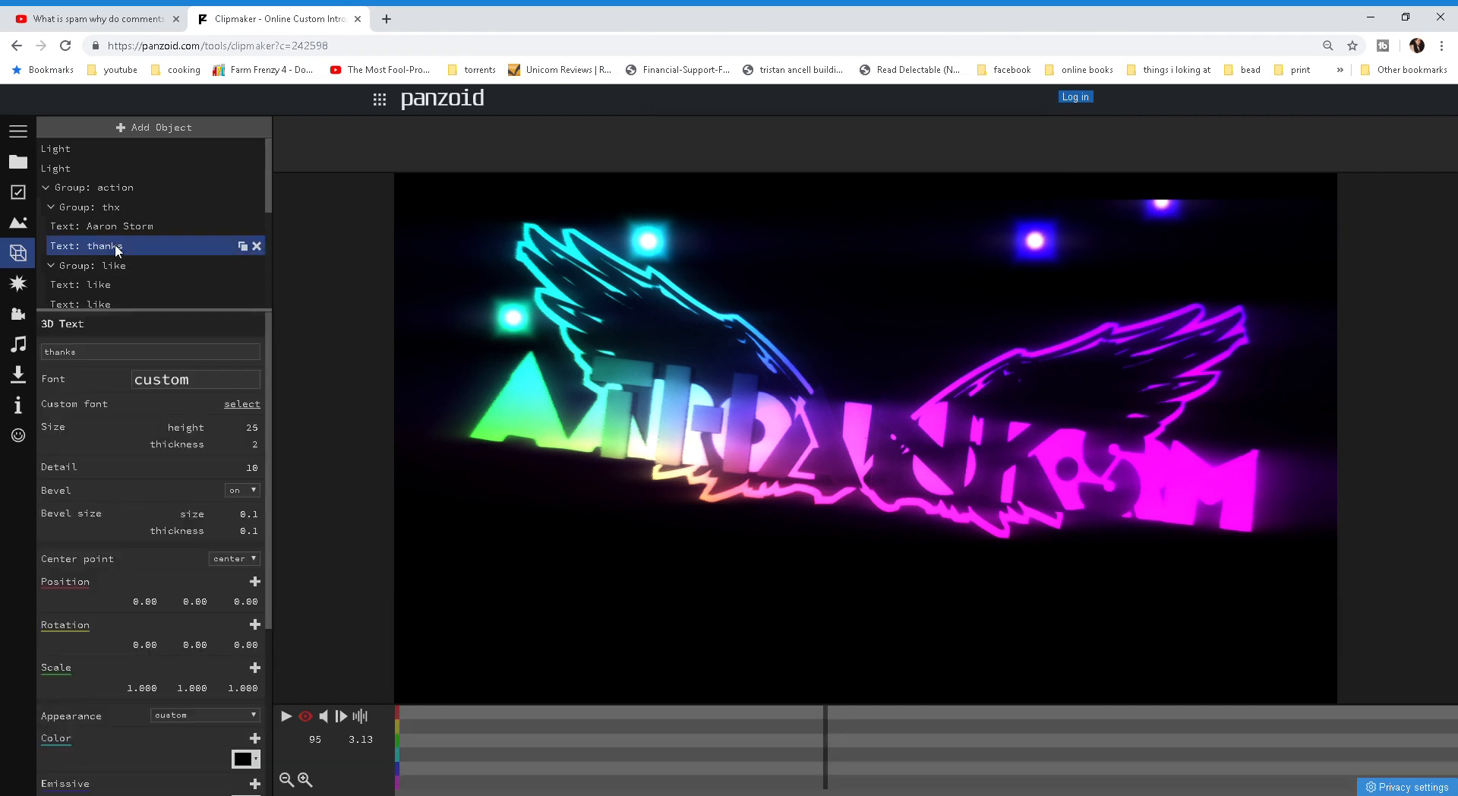
pyautogui.moveTo(118, 363)
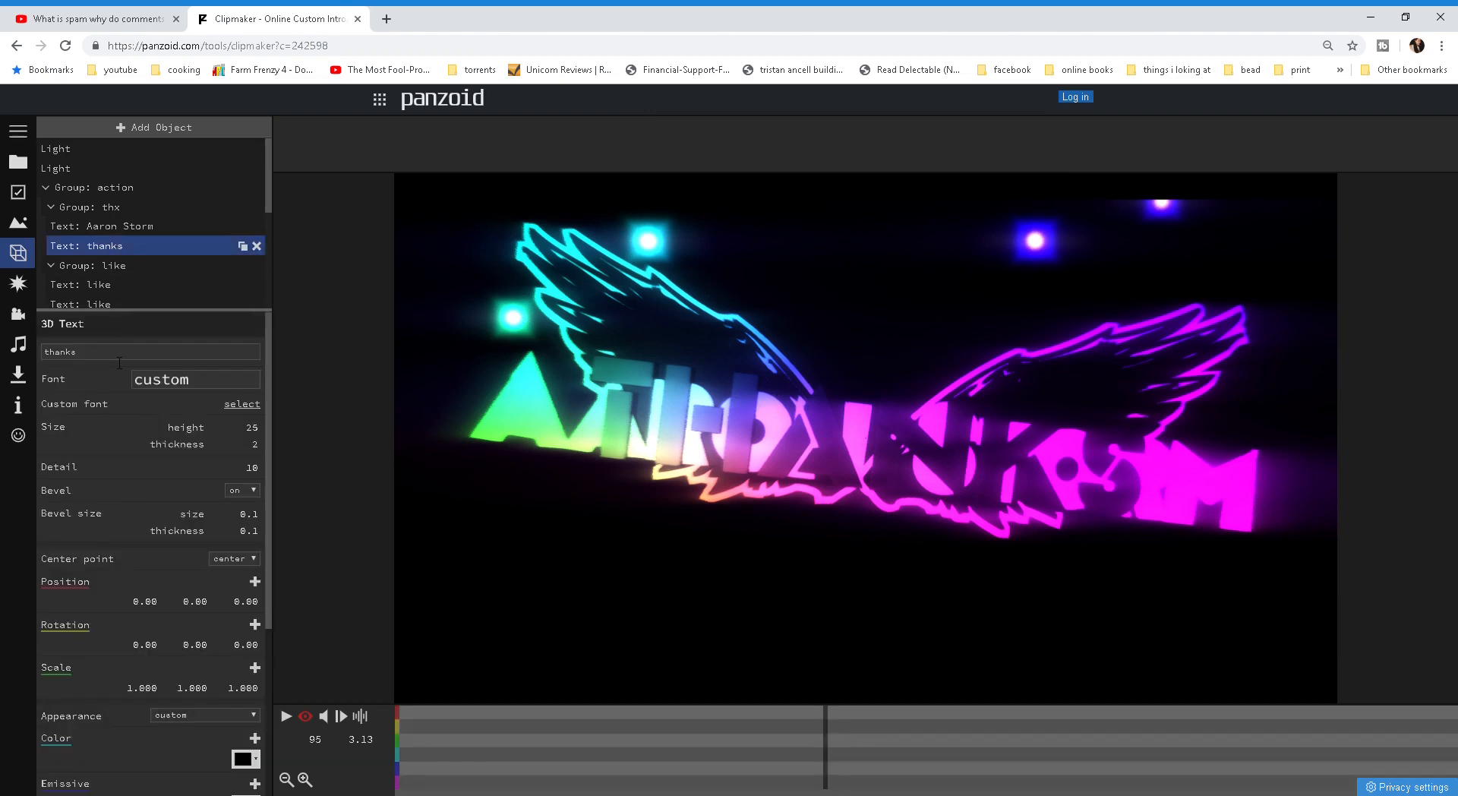
pyautogui.click(148, 351)
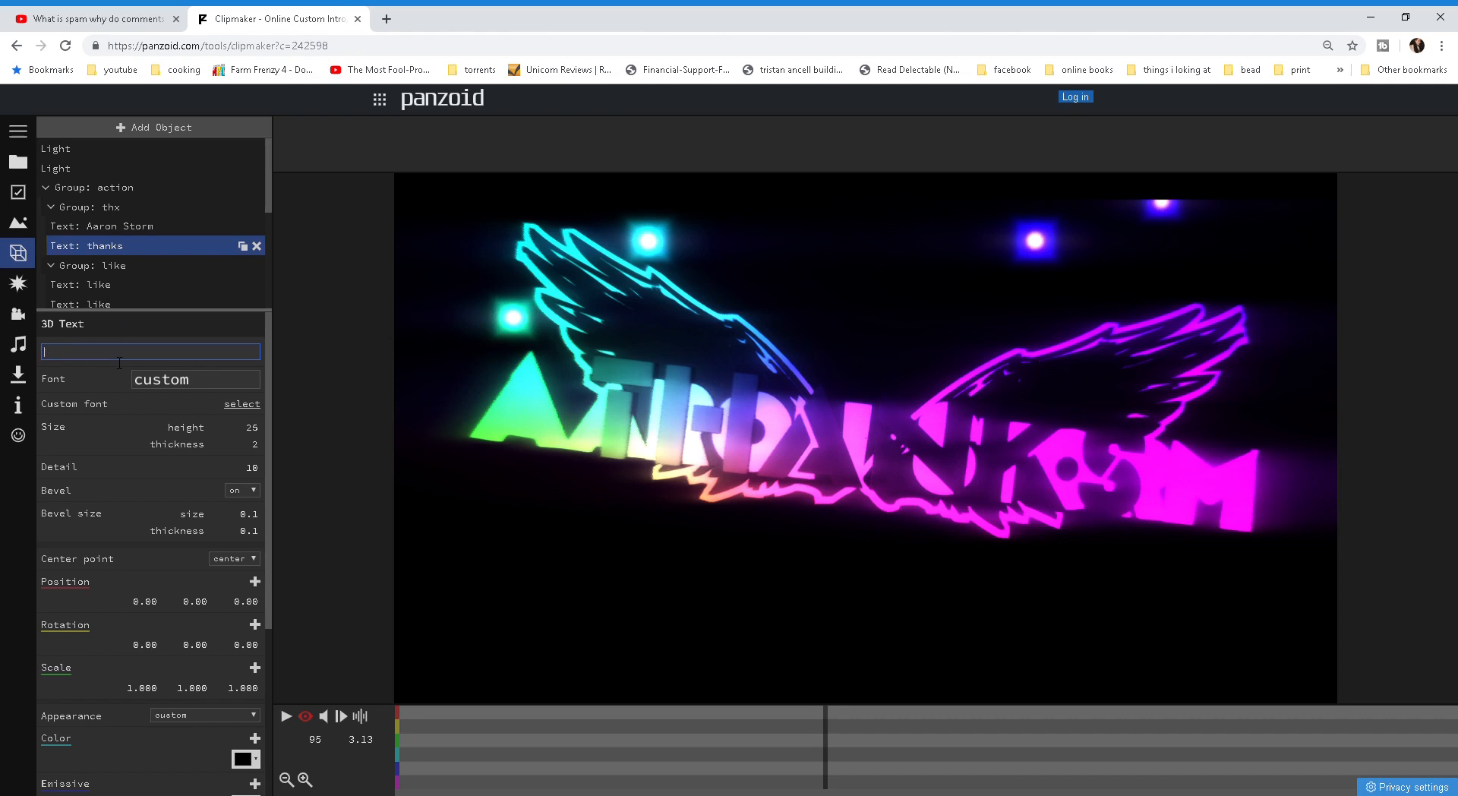
pyautogui.write('A')
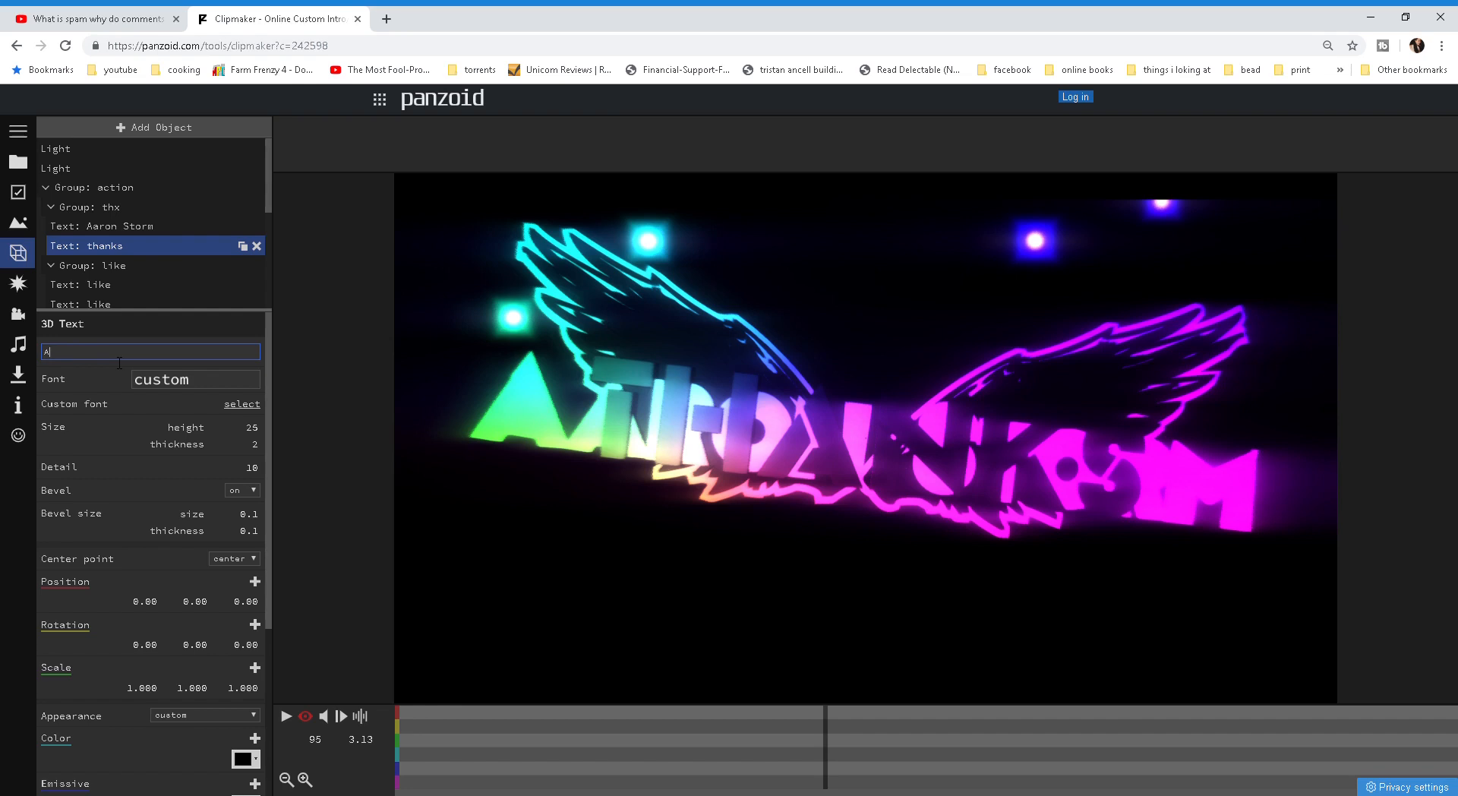
pyautogui.write('ar')
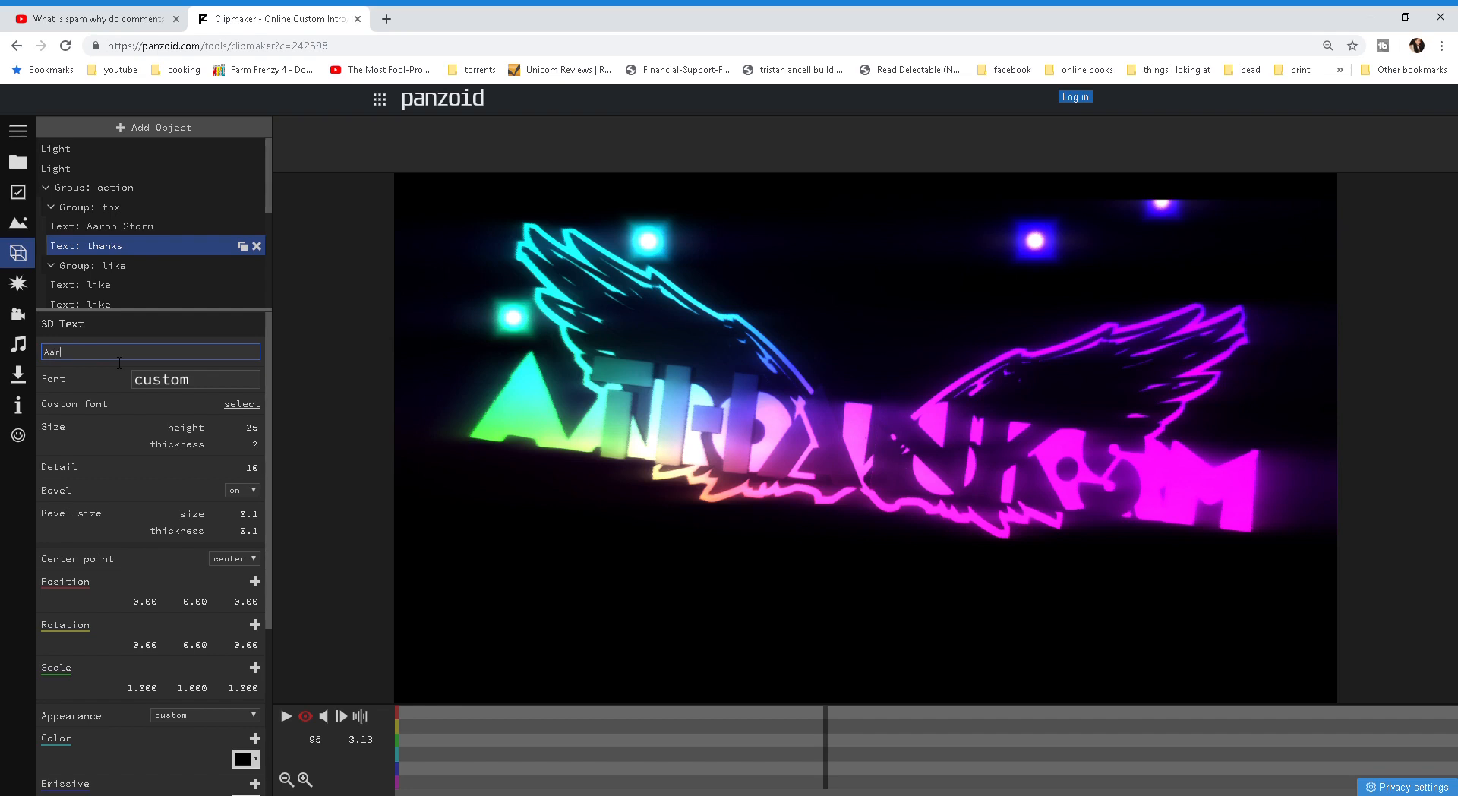
pyautogui.write('on')
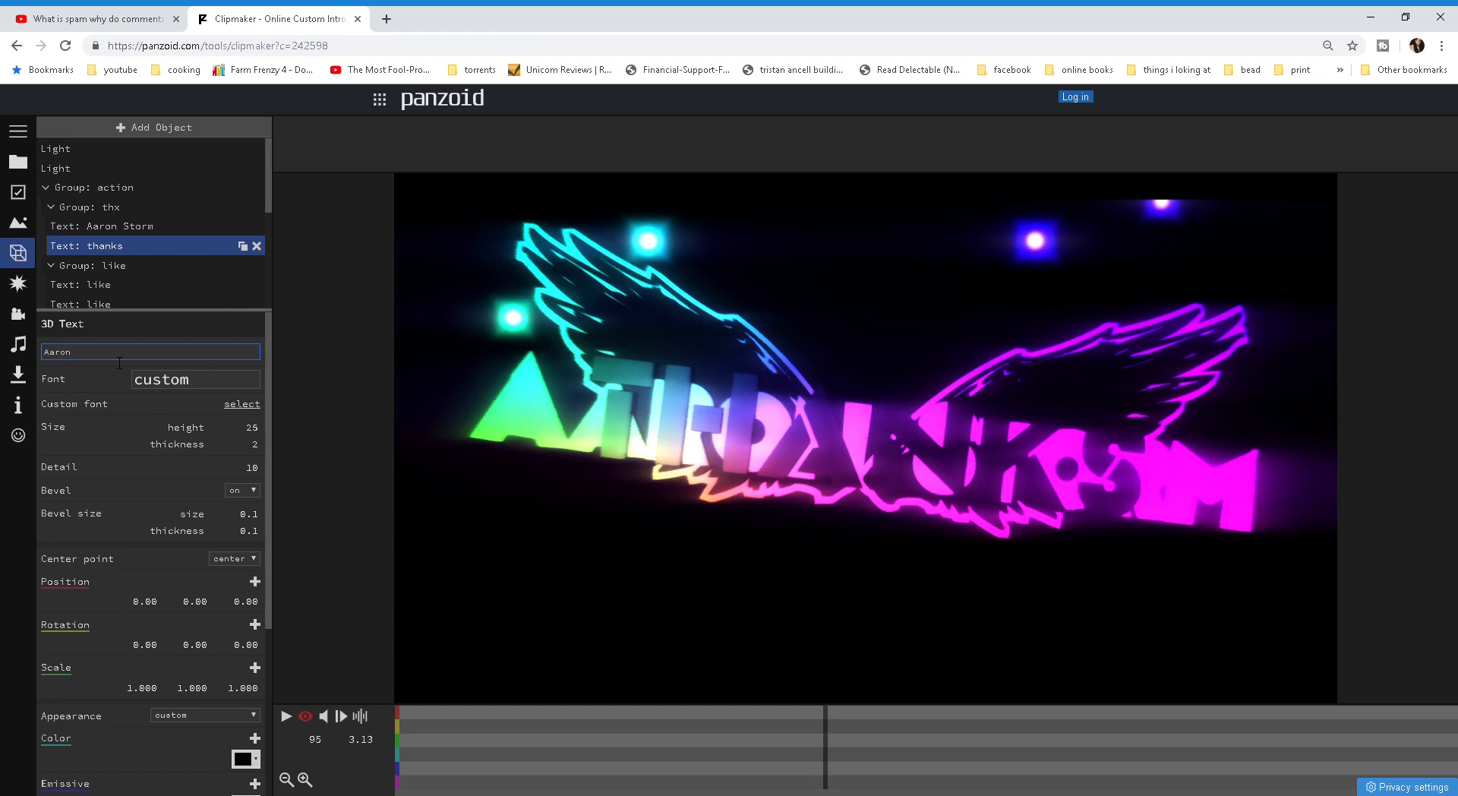
pyautogui.write('S')
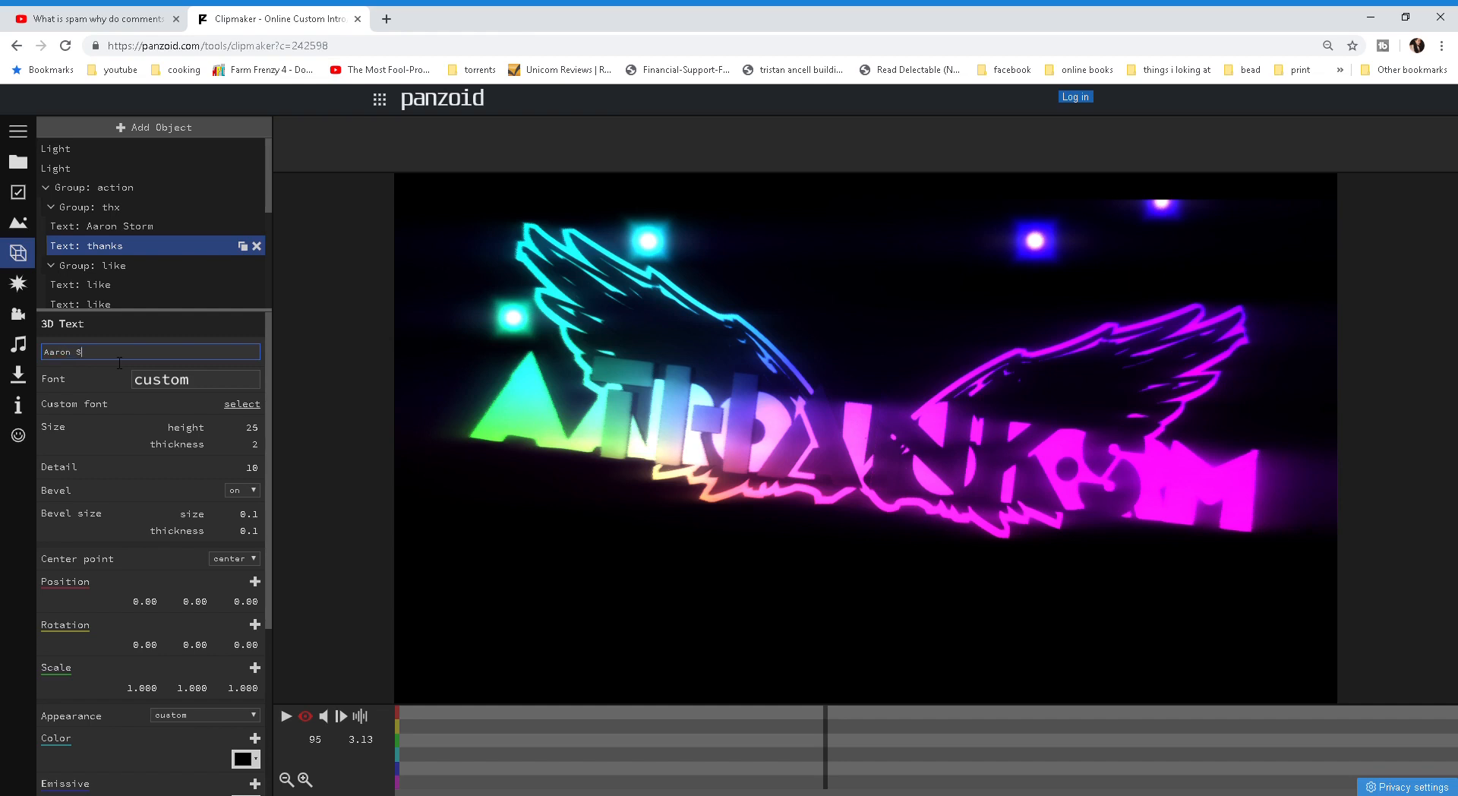
pyautogui.write('to')
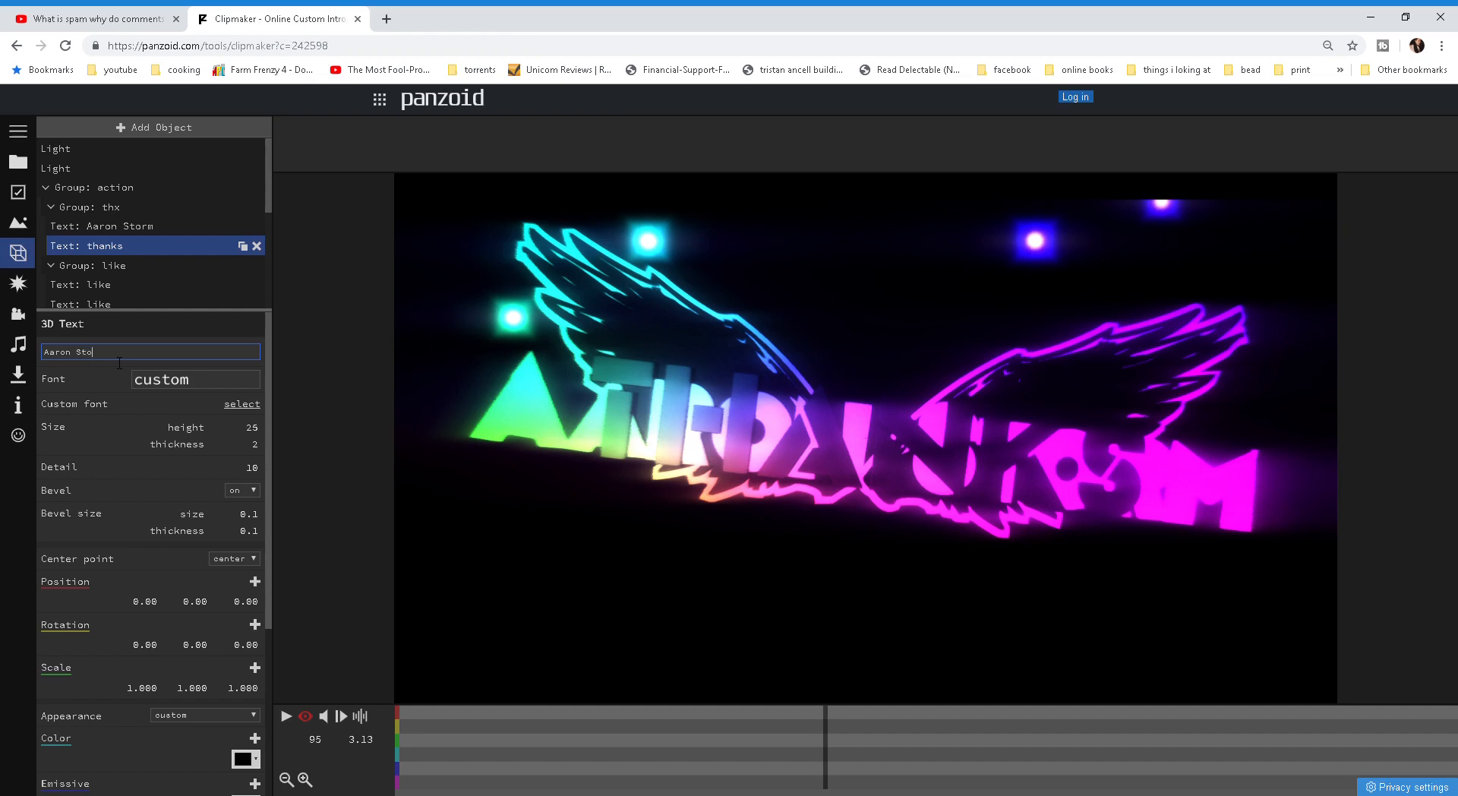
pyautogui.write('rm')
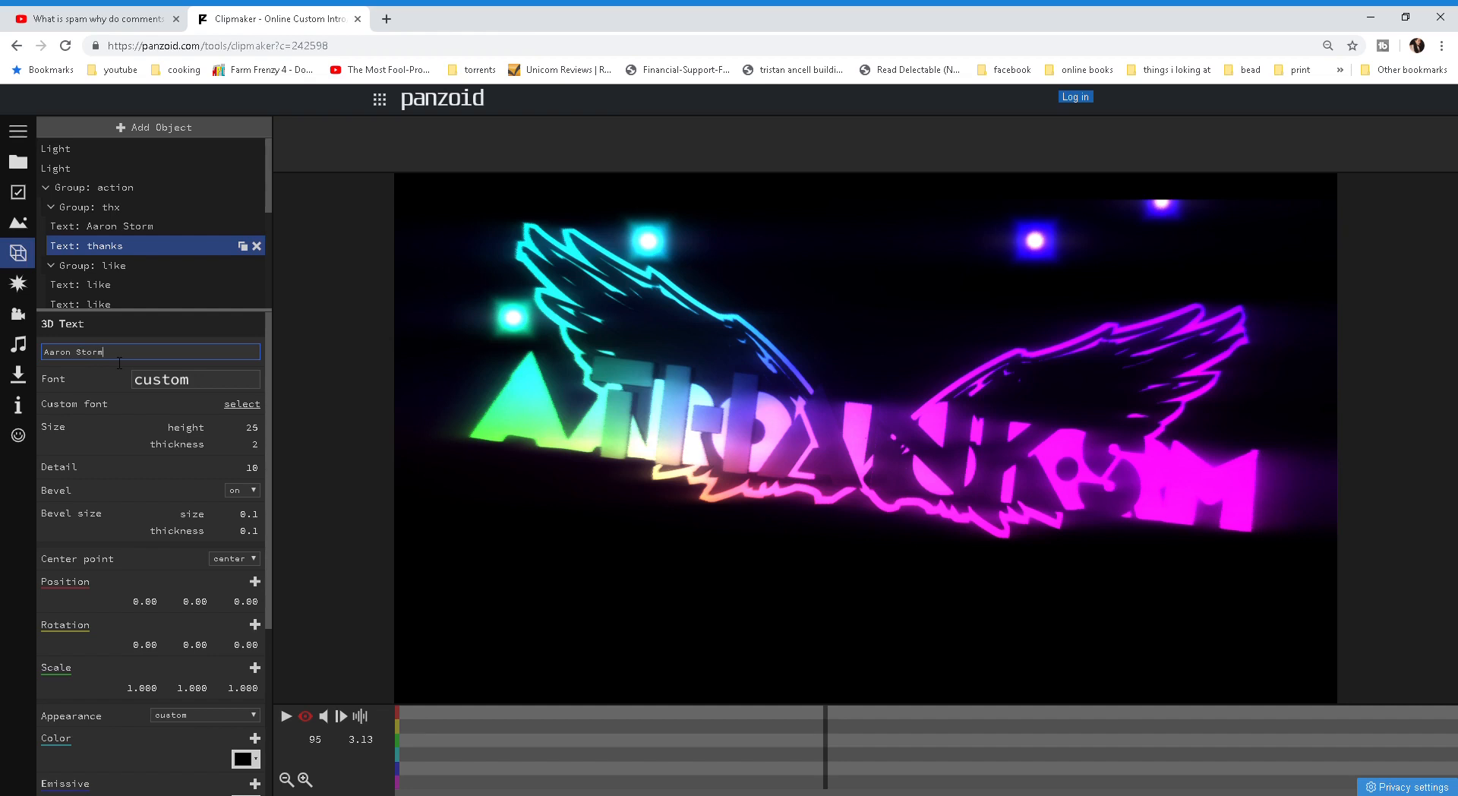
pyautogui.moveTo(240, 443)
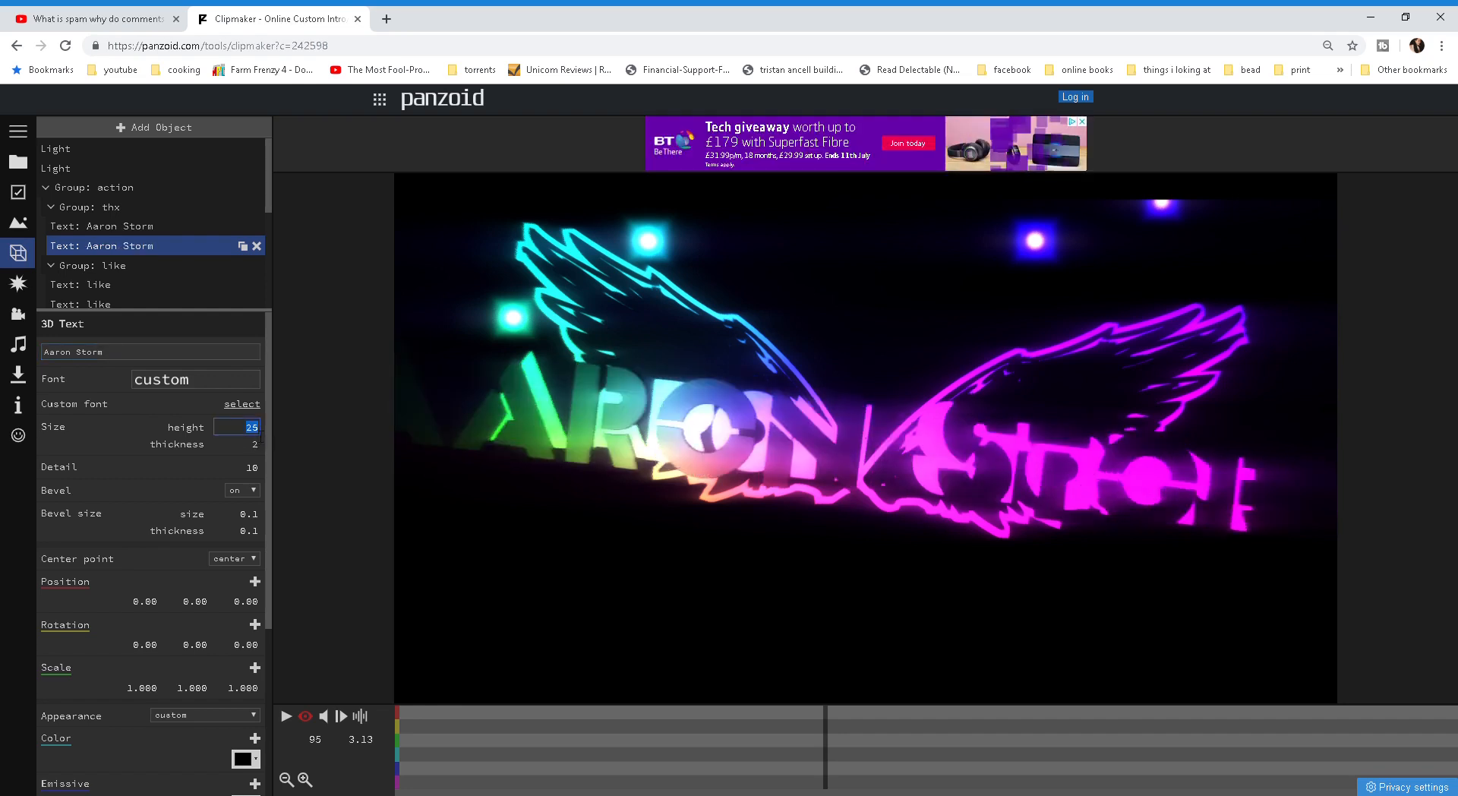
# Step: Set its height to 18 and return the animation to the first frame
pyautogui.write('18')
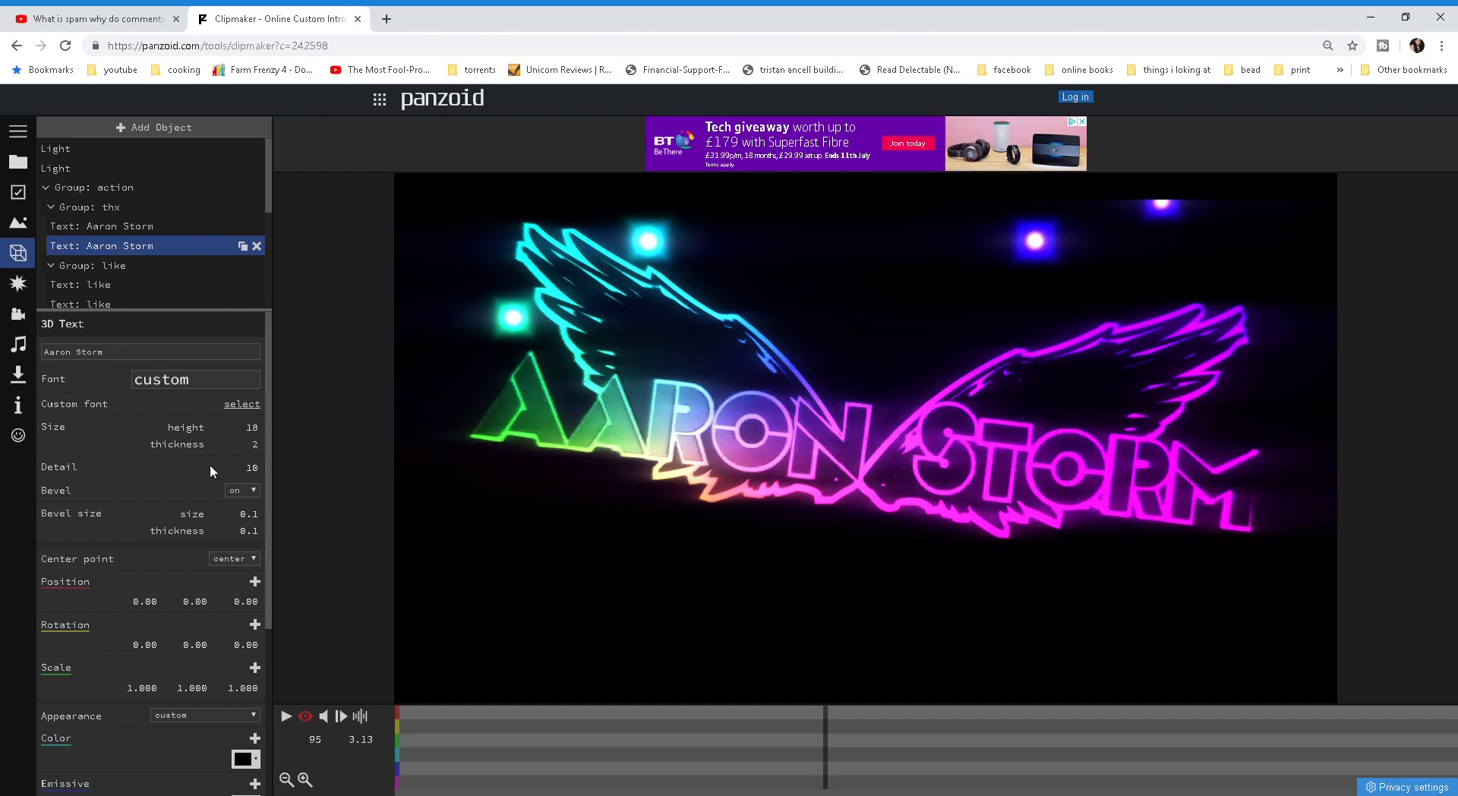
pyautogui.moveTo(145, 723)
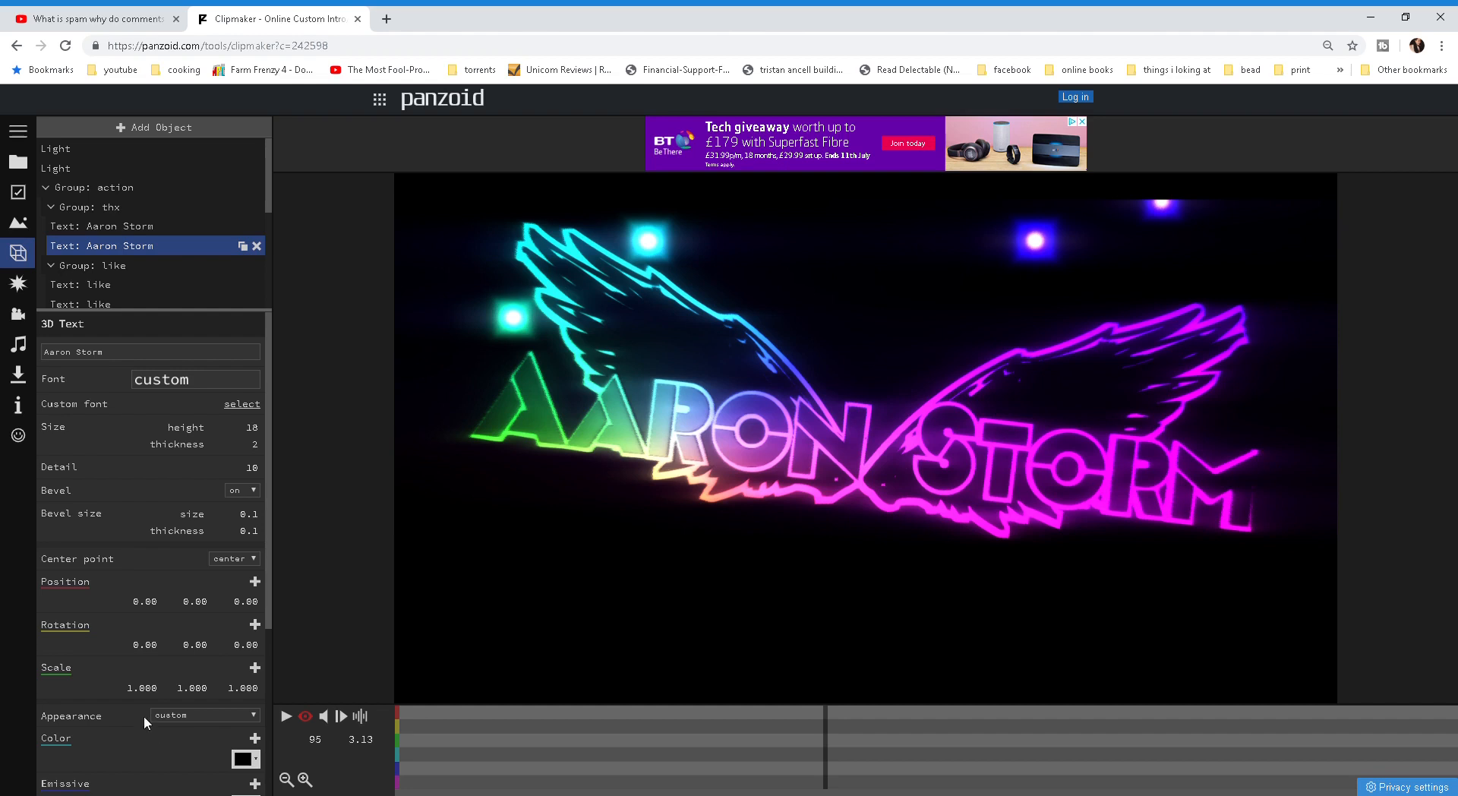
pyautogui.moveTo(277, 657)
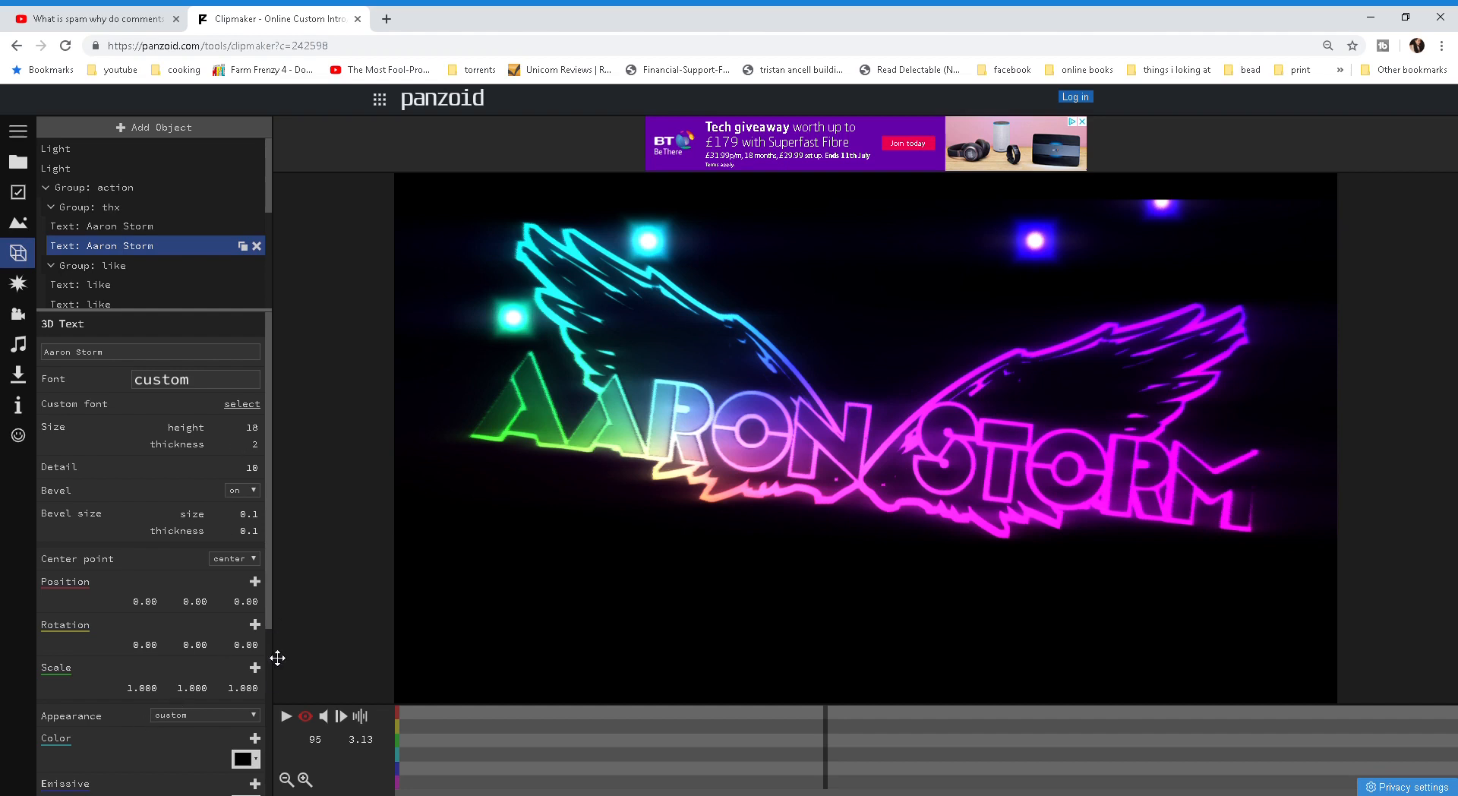
pyautogui.moveTo(270, 695)
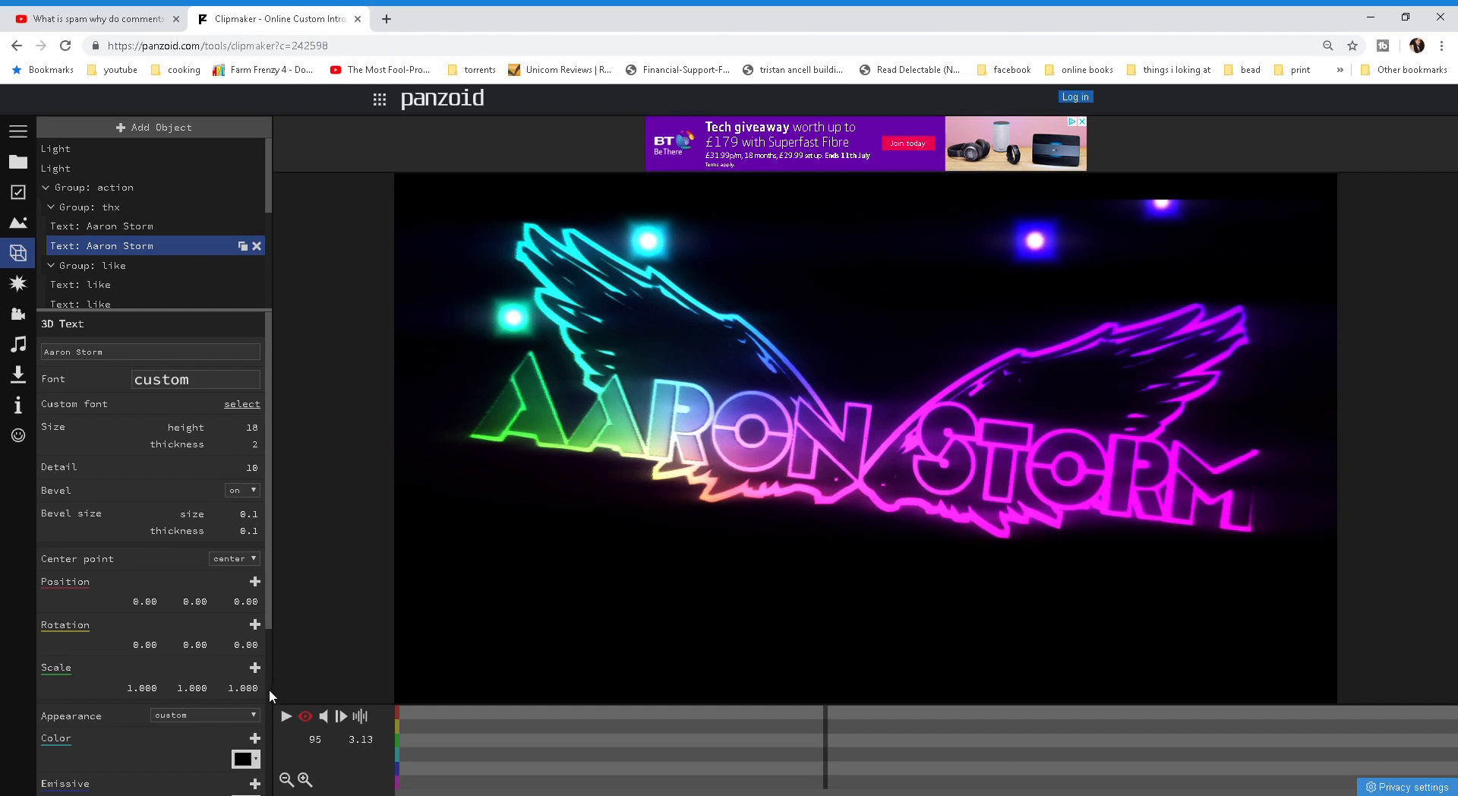
pyautogui.click(55, 169)
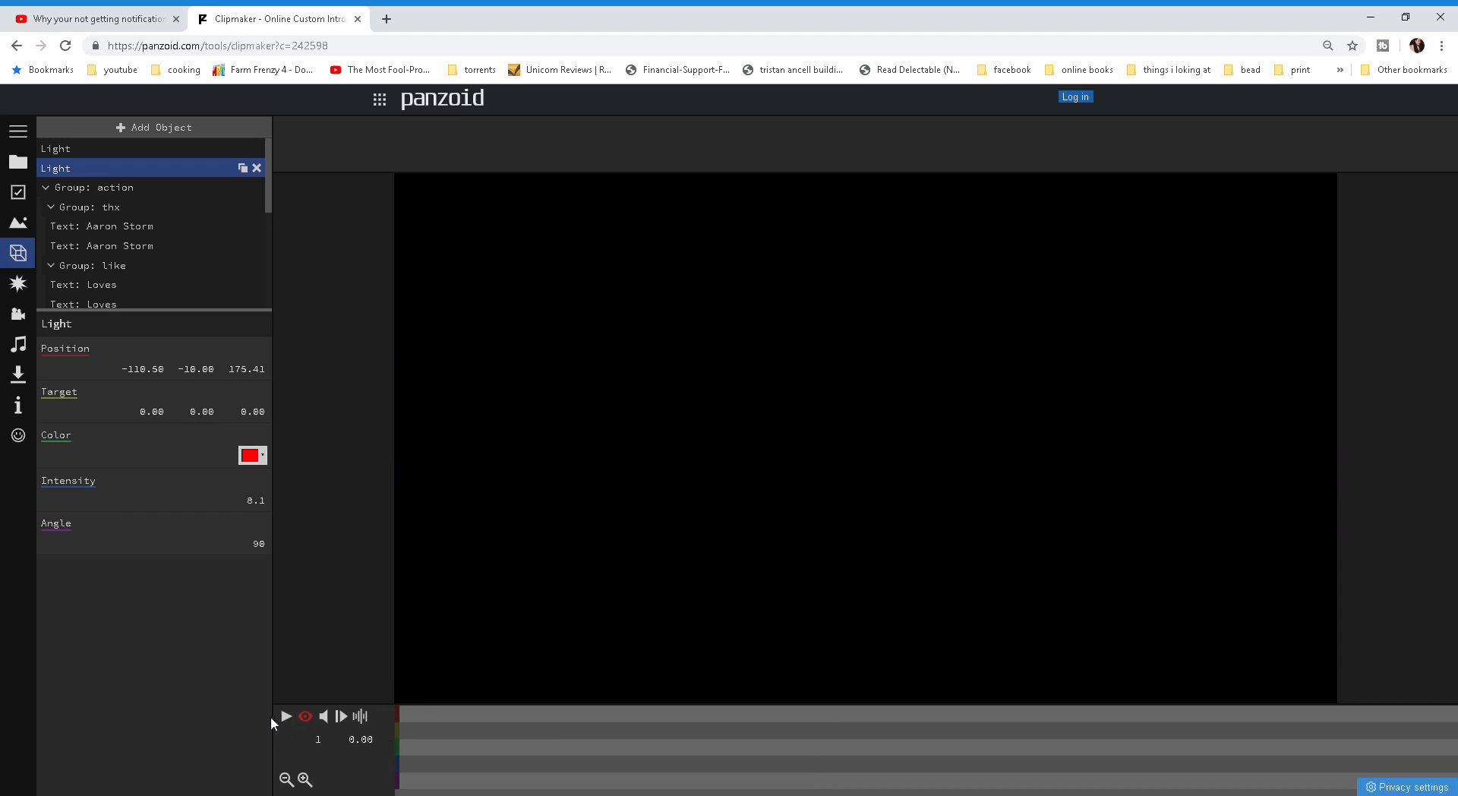
# Step: Play the AARON STORM winged outro from the start, then stop playback
pyautogui.click(284, 715)
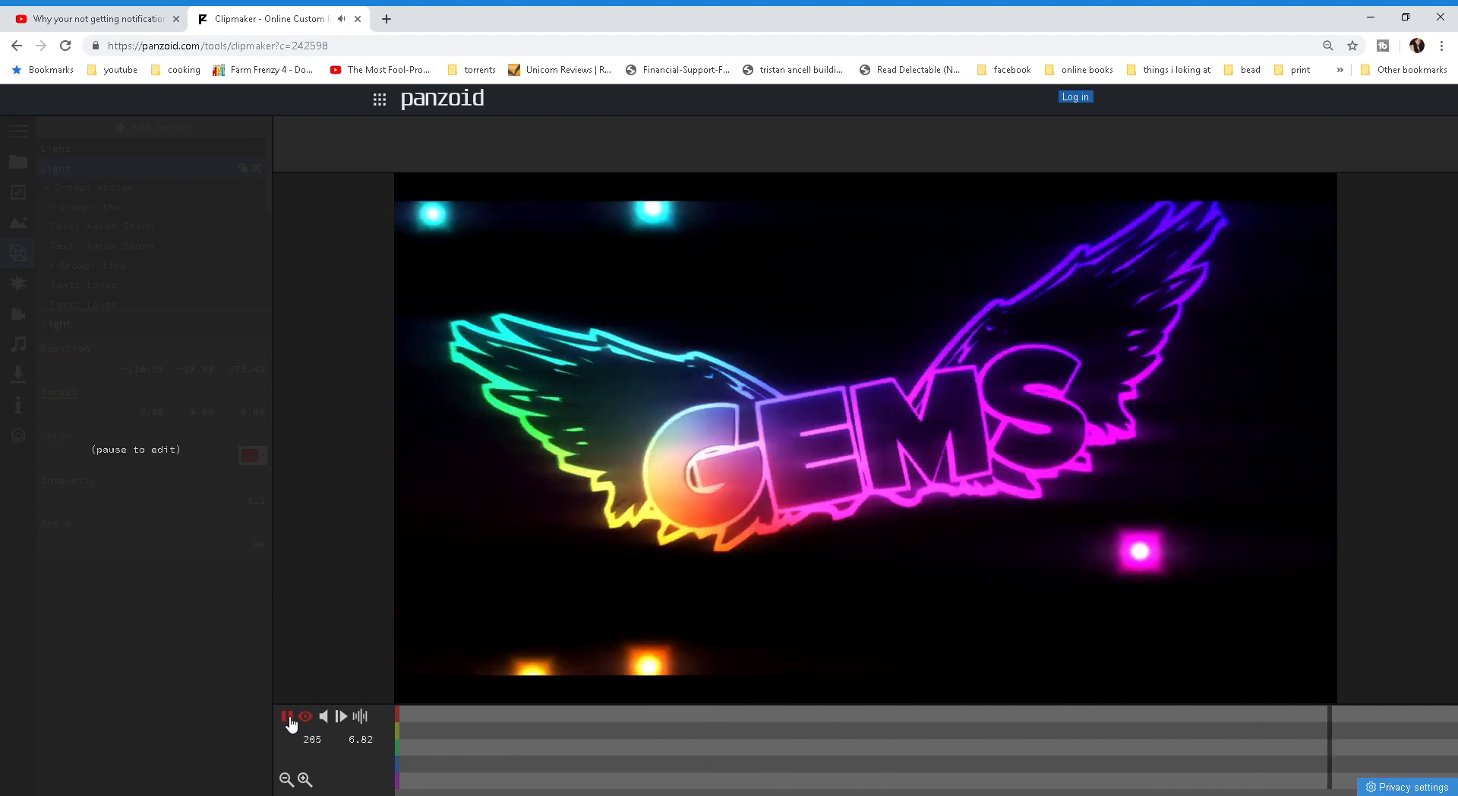
pyautogui.click(289, 715)
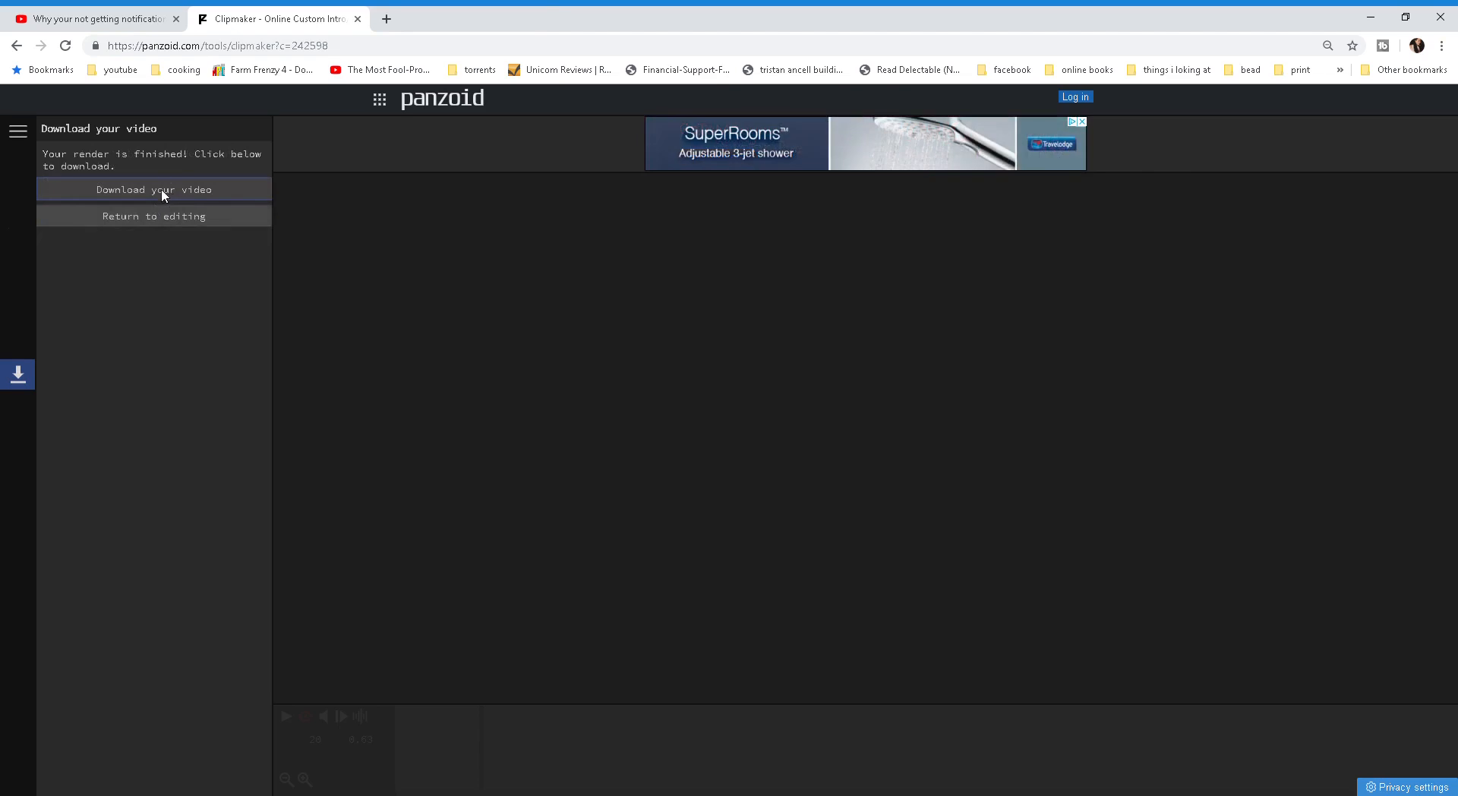
# Step: Download the rendered outro video from the finished-render page
pyautogui.click(153, 190)
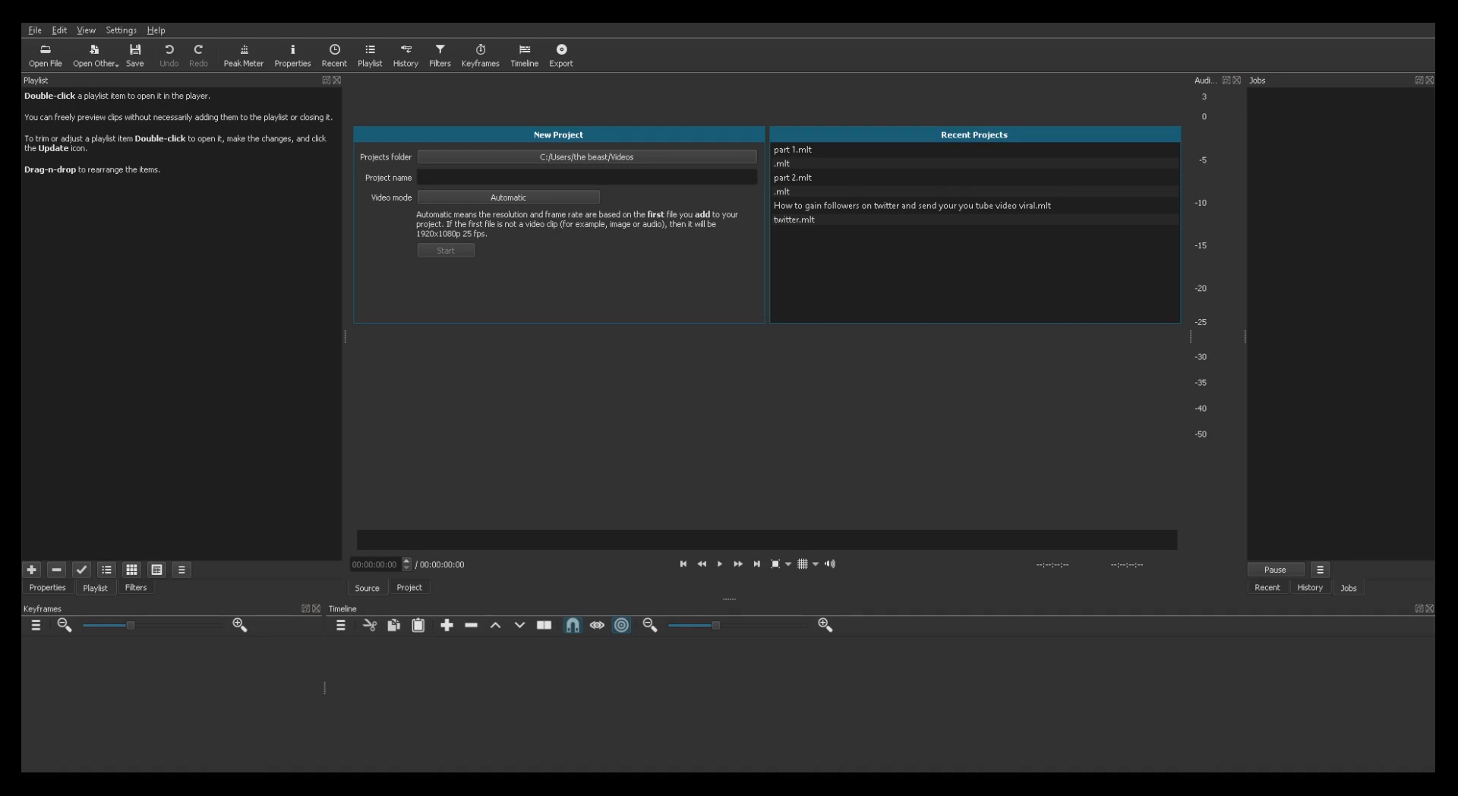
# Step: Load the downloaded 'video (1)' clip from Downloads into Shotcut's player
pyautogui.click(44, 54)
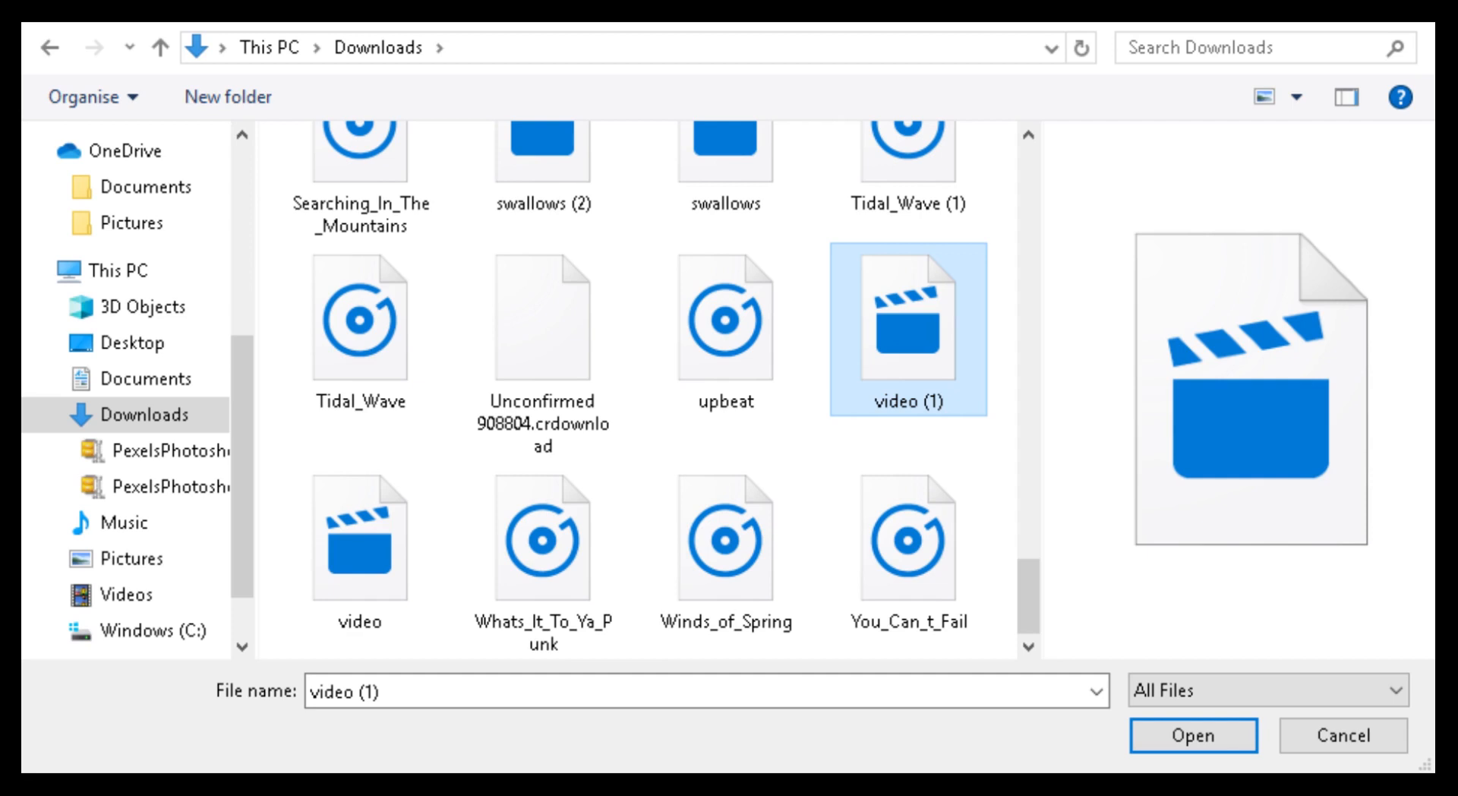
pyautogui.click(1194, 735)
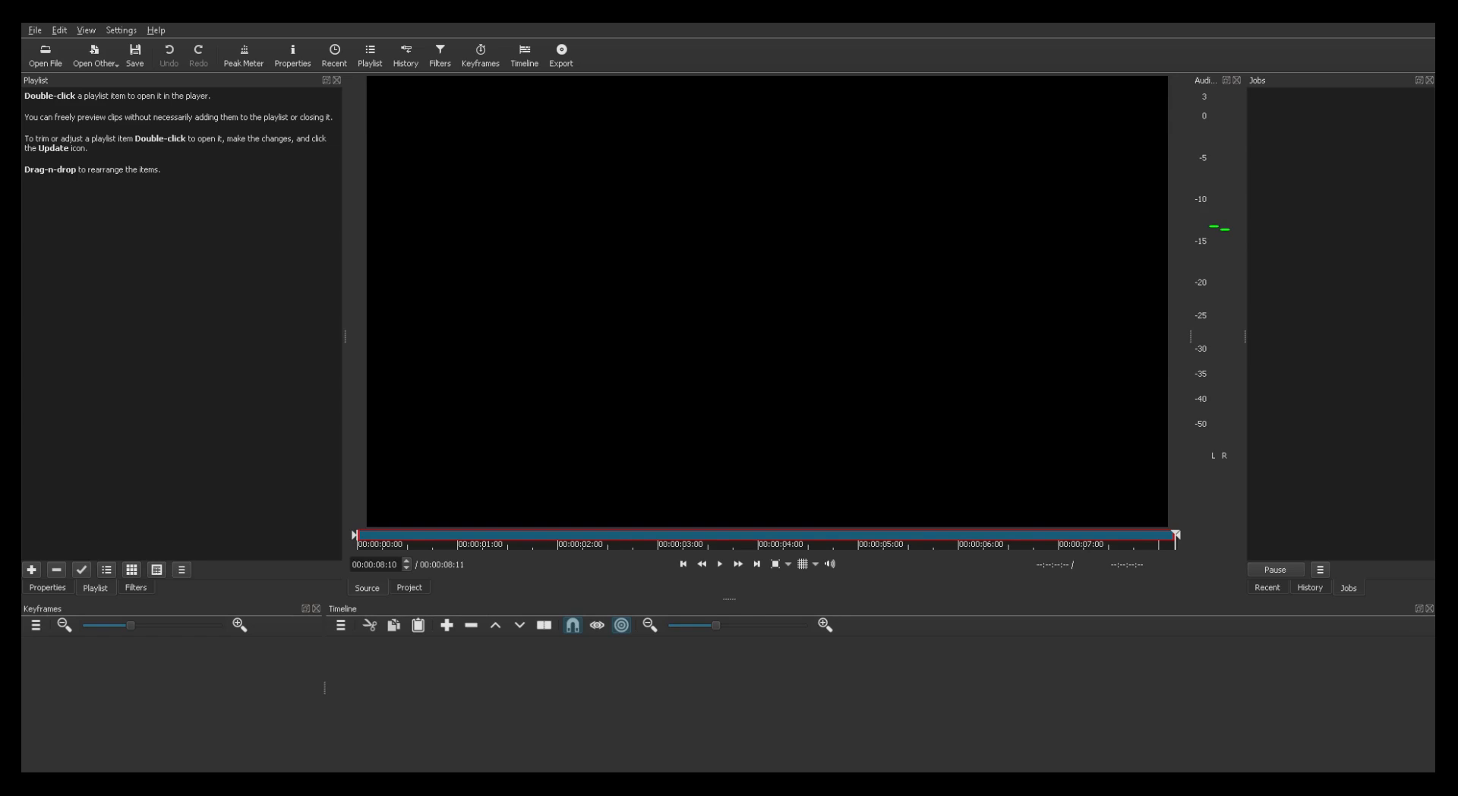
# Step: Append the outro clip to video track V1 on the timeline
pyautogui.click(561, 54)
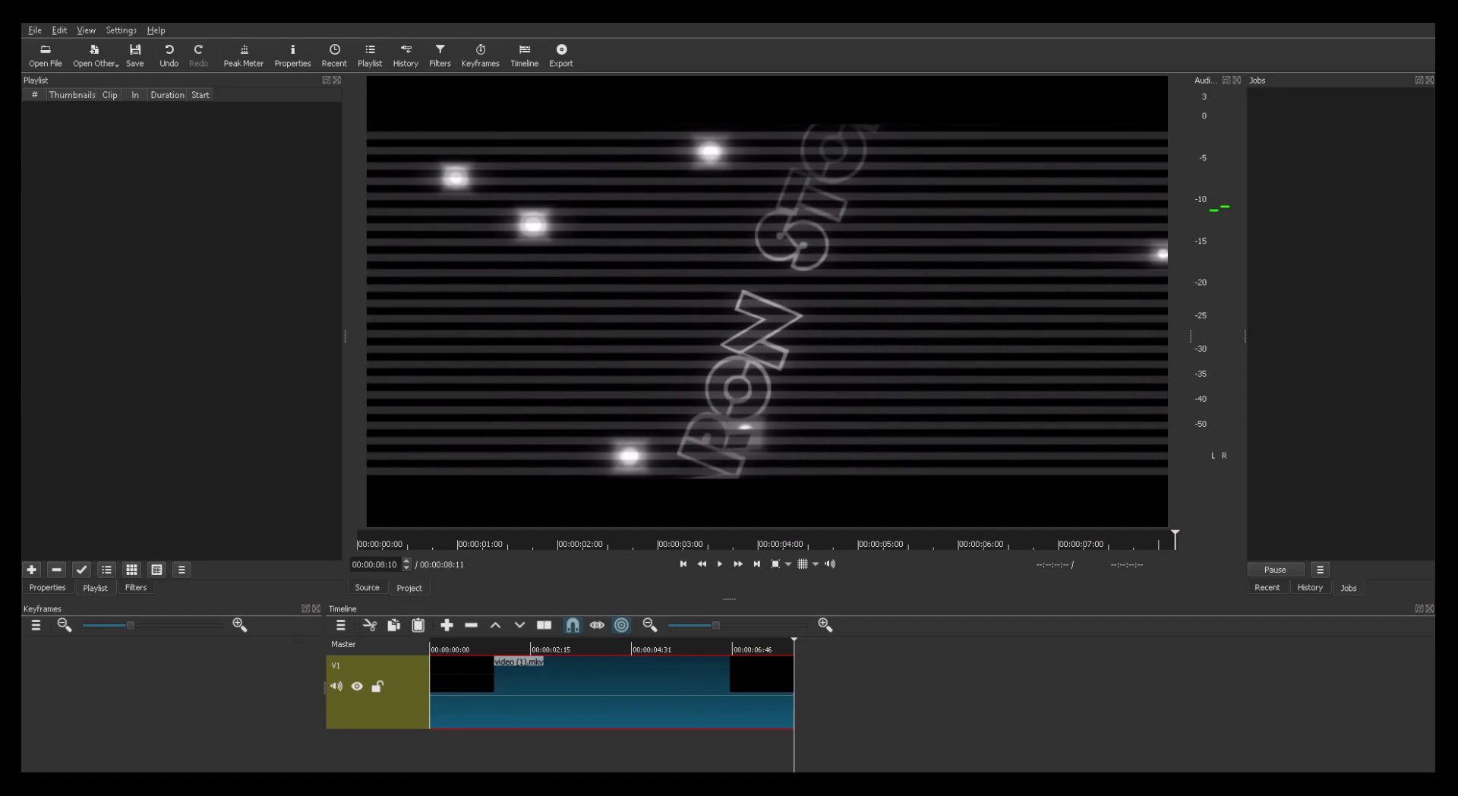
# Step: Export the timeline as an mp4 named 'test' into the Desktop 'latest' folder
pyautogui.click(560, 52)
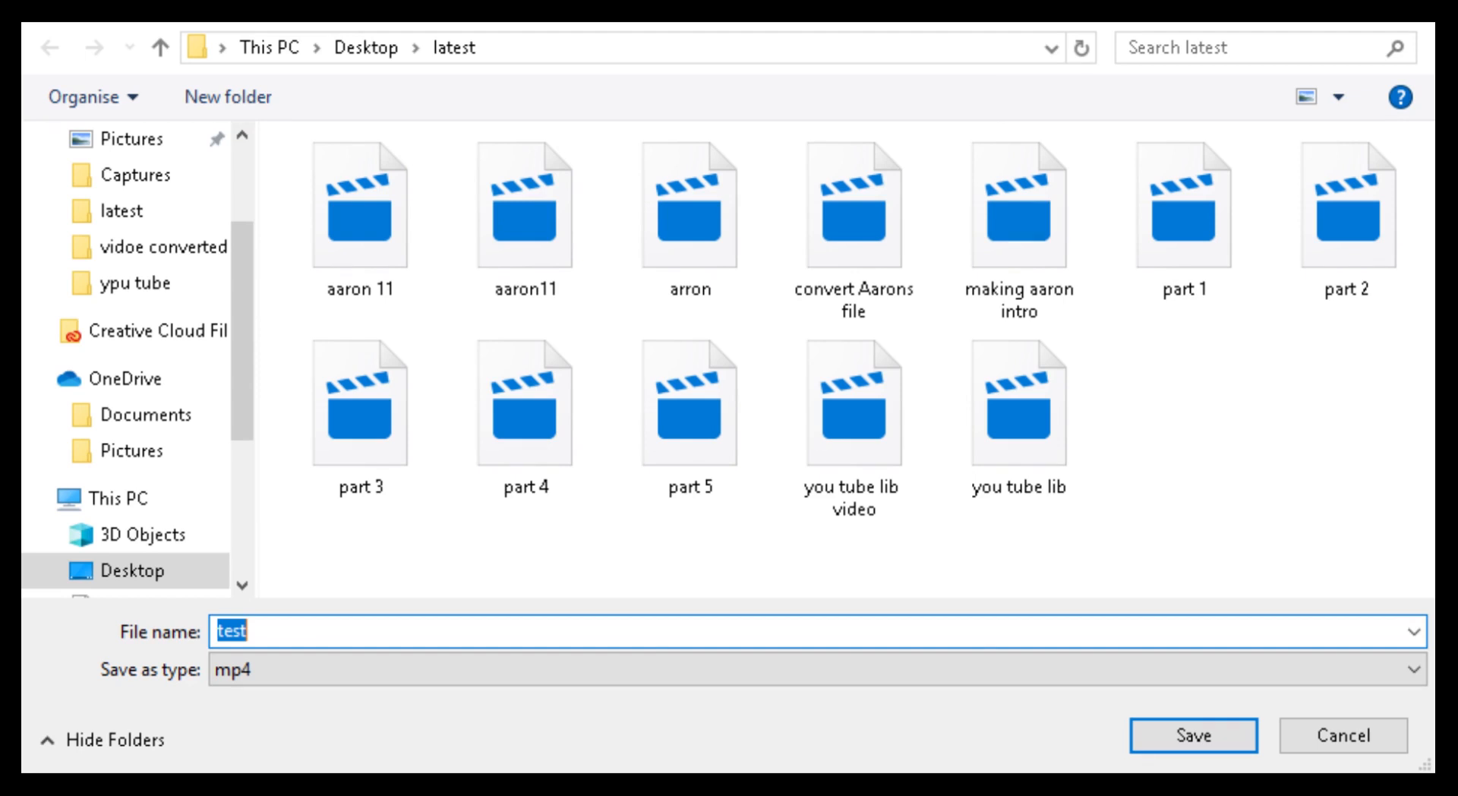
pyautogui.click(1193, 735)
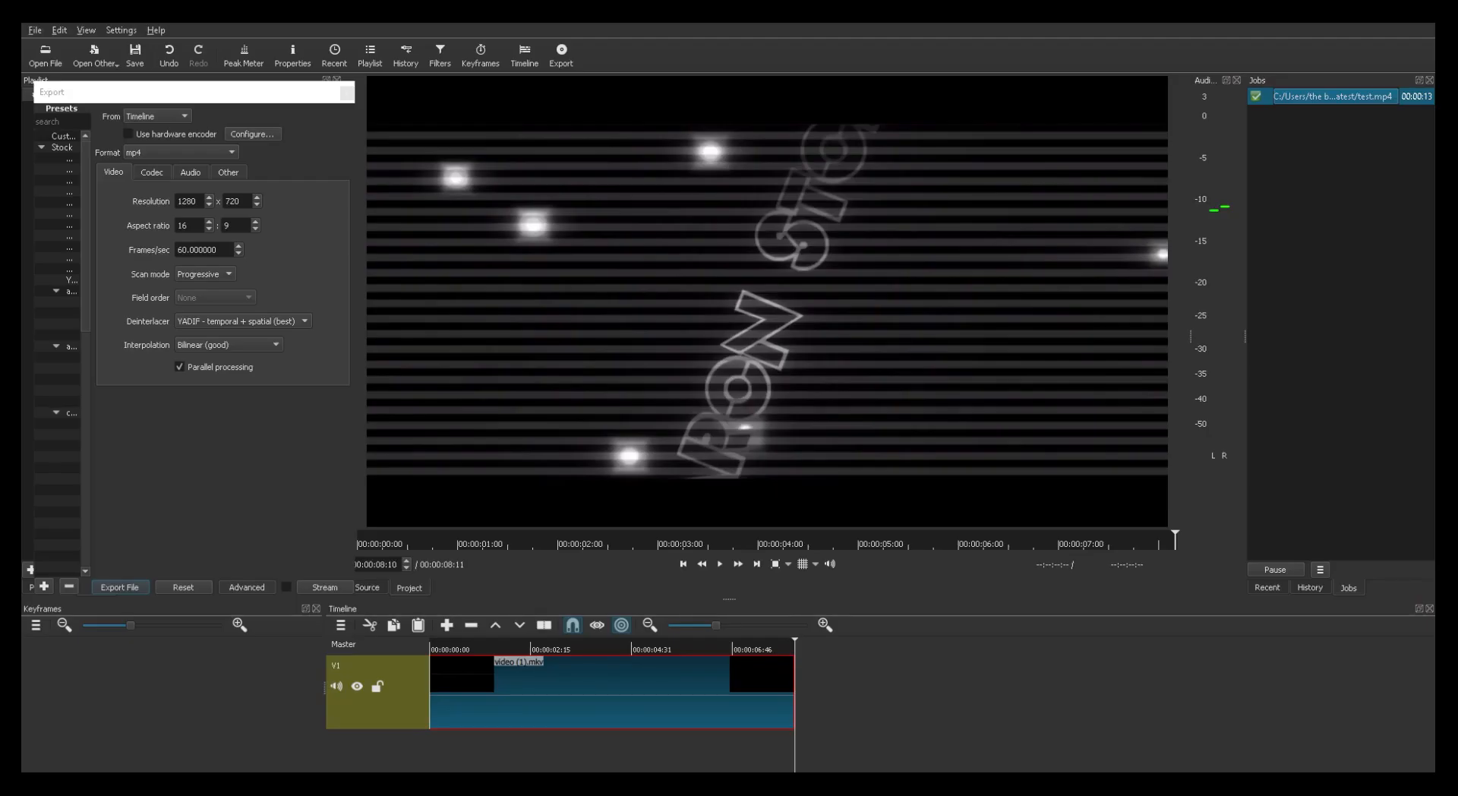